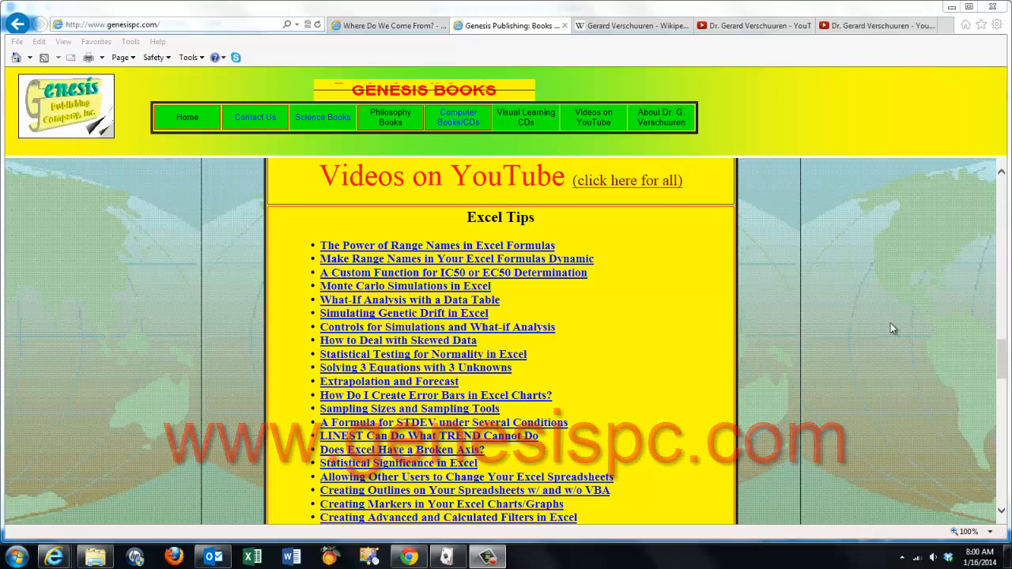
{"action": "mouse_move", "coordinate": [594, 117]}
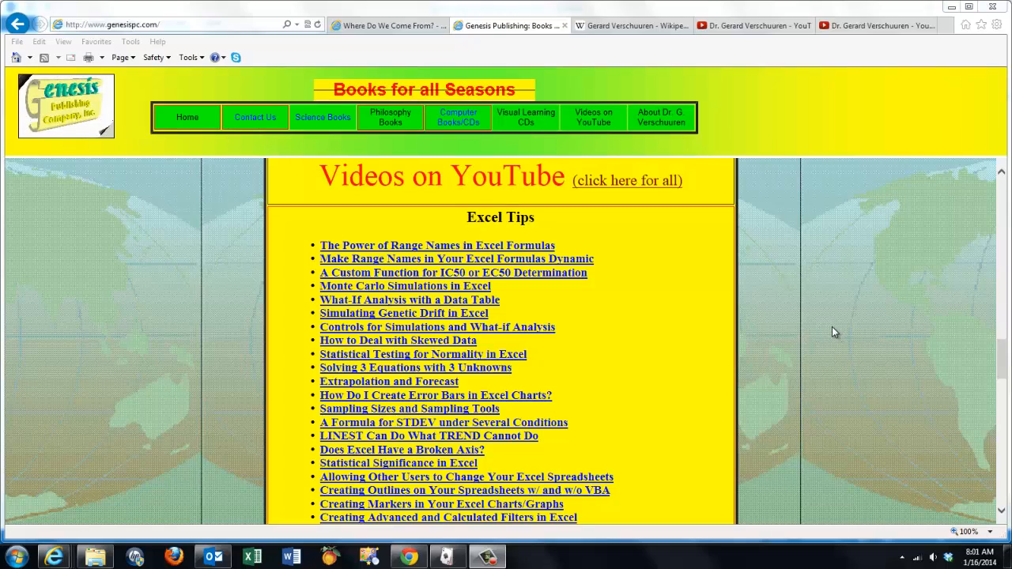
- Scroll down through the sheet past the plate column chart with its red and green bands
{"action": "scroll", "scroll_direction": "down", "scroll_amount": 3}
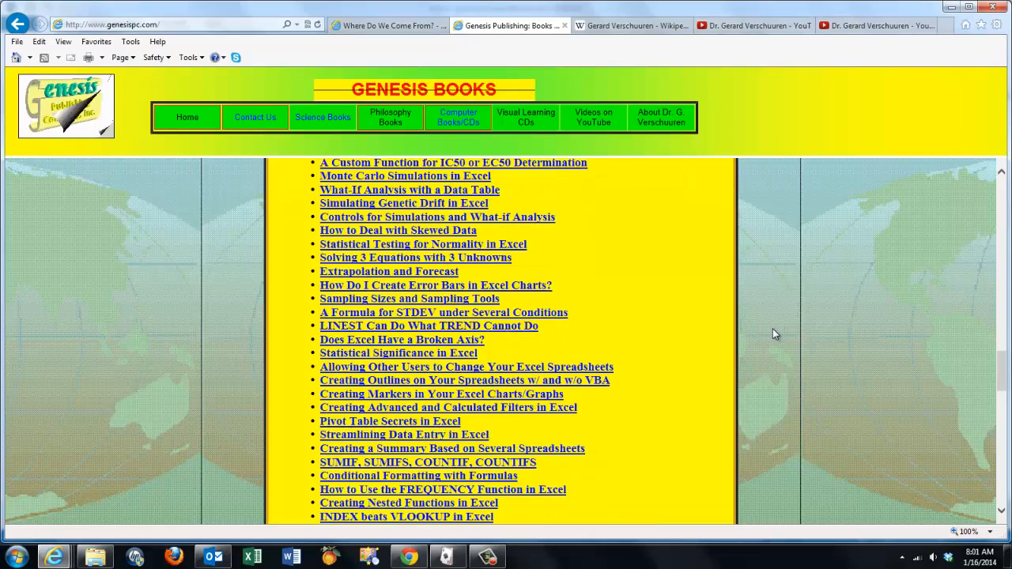
{"action": "scroll", "scroll_direction": "down", "scroll_amount": 3}
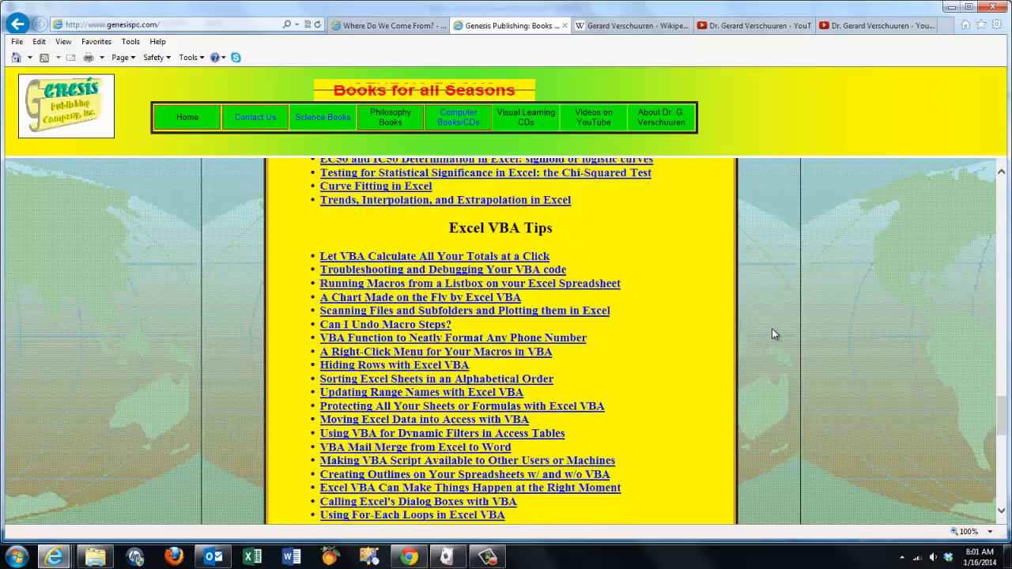
{"action": "scroll", "scroll_direction": "down", "scroll_amount": 3}
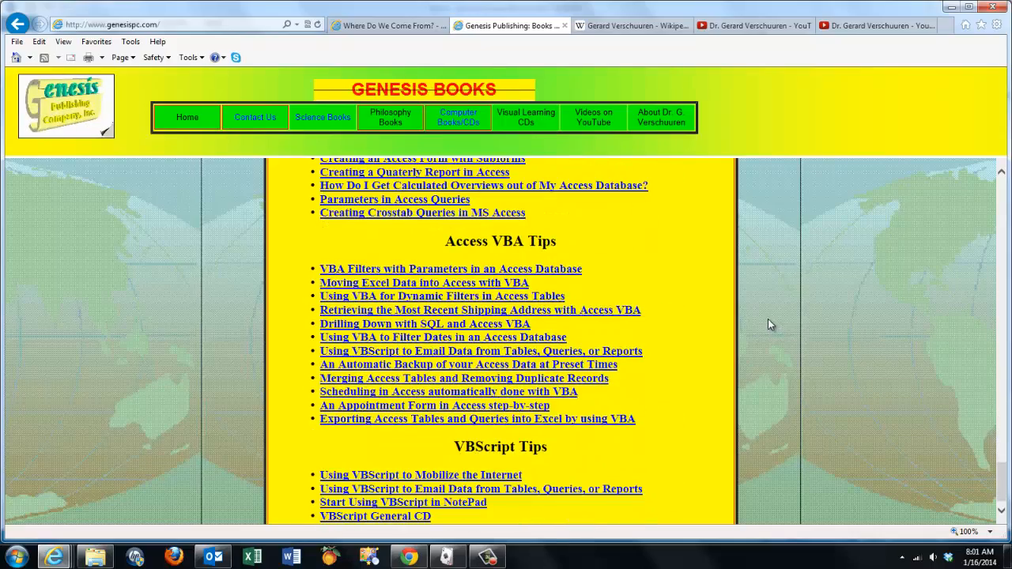
{"action": "scroll", "scroll_direction": "down", "scroll_amount": 3}
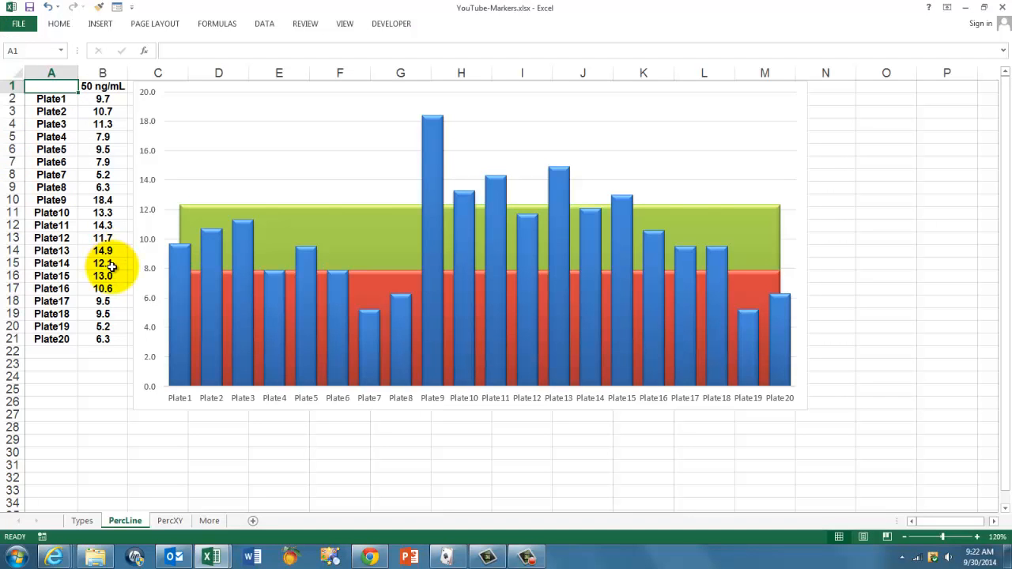
{"action": "mouse_move", "coordinate": [208, 205]}
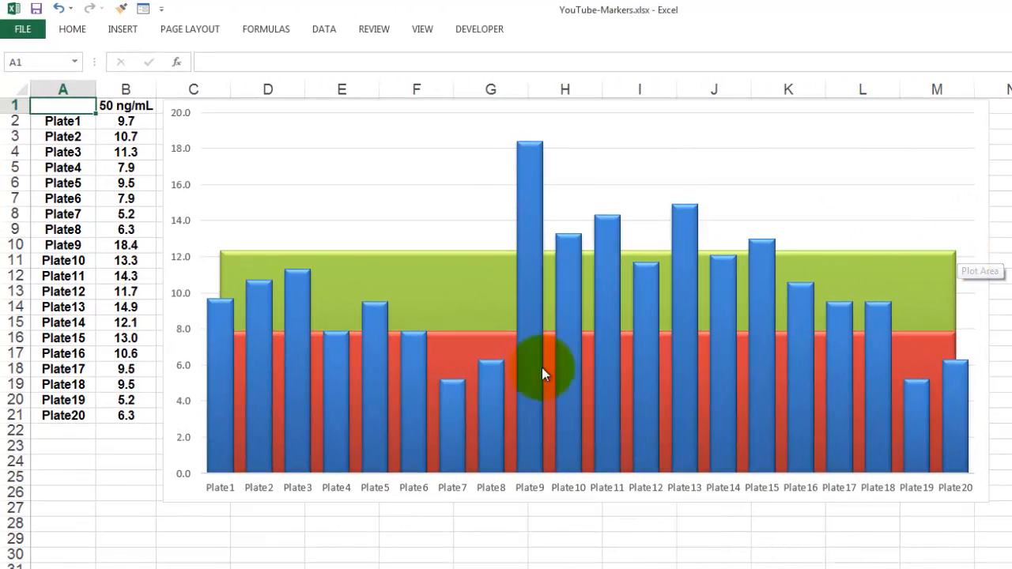
{"action": "mouse_move", "coordinate": [904, 340]}
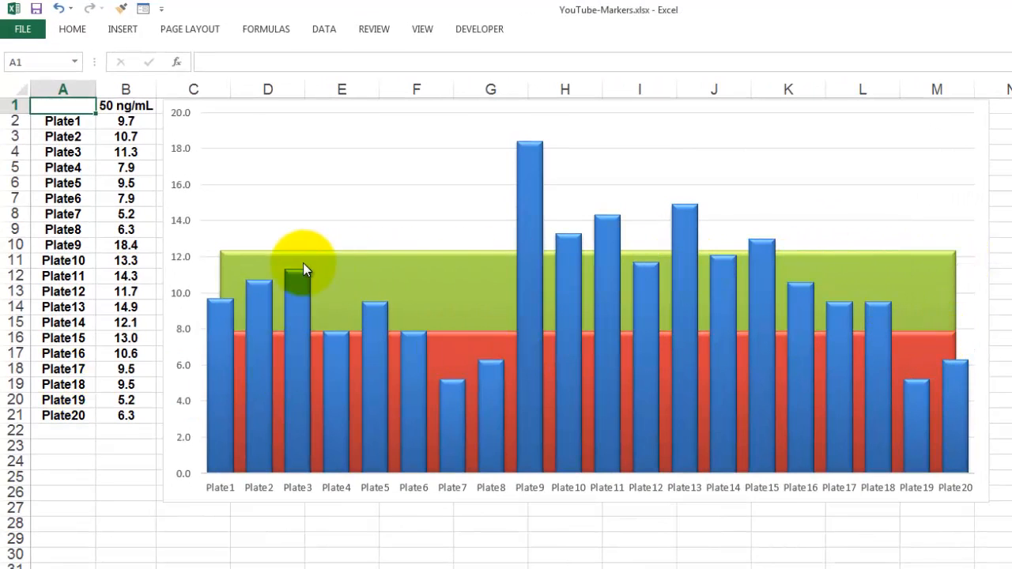
{"action": "mouse_move", "coordinate": [841, 335]}
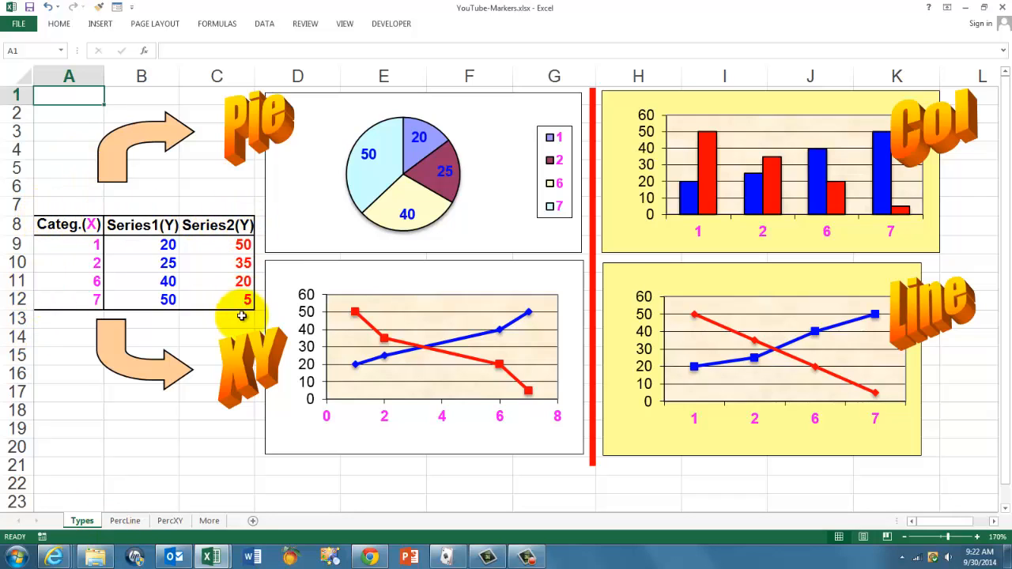
{"action": "mouse_move", "coordinate": [282, 214]}
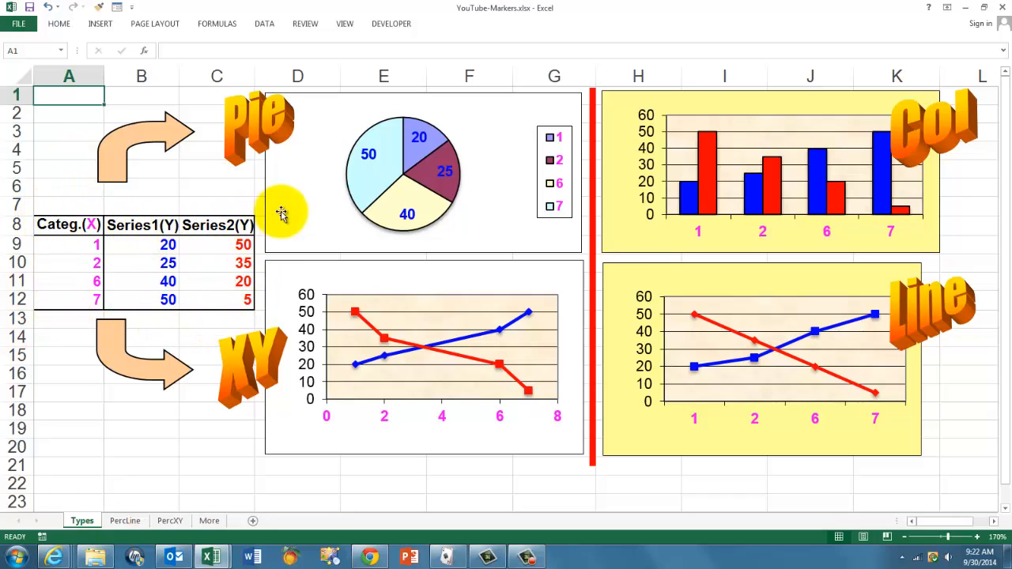
{"action": "mouse_move", "coordinate": [423, 237]}
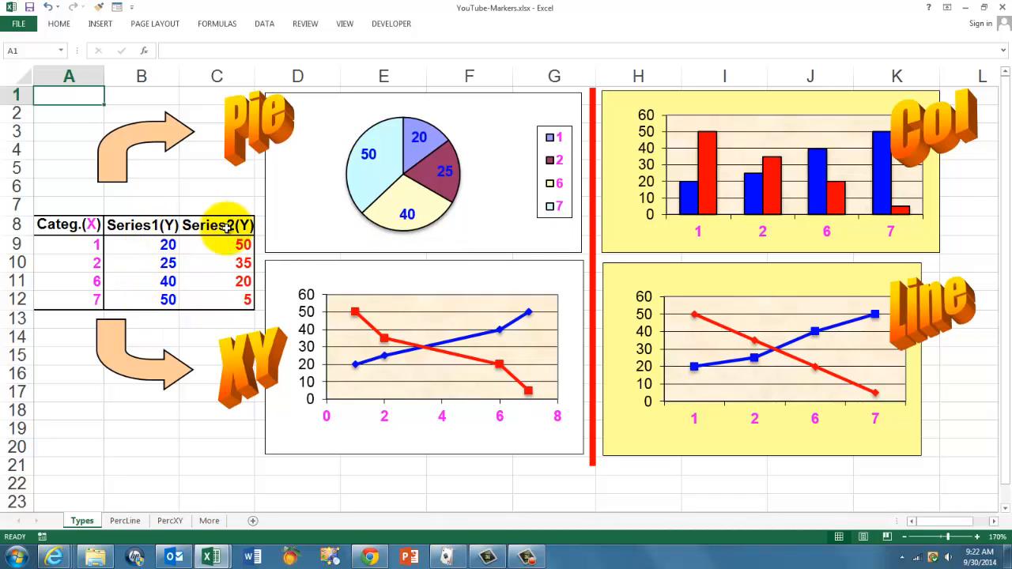
{"action": "mouse_move", "coordinate": [231, 250]}
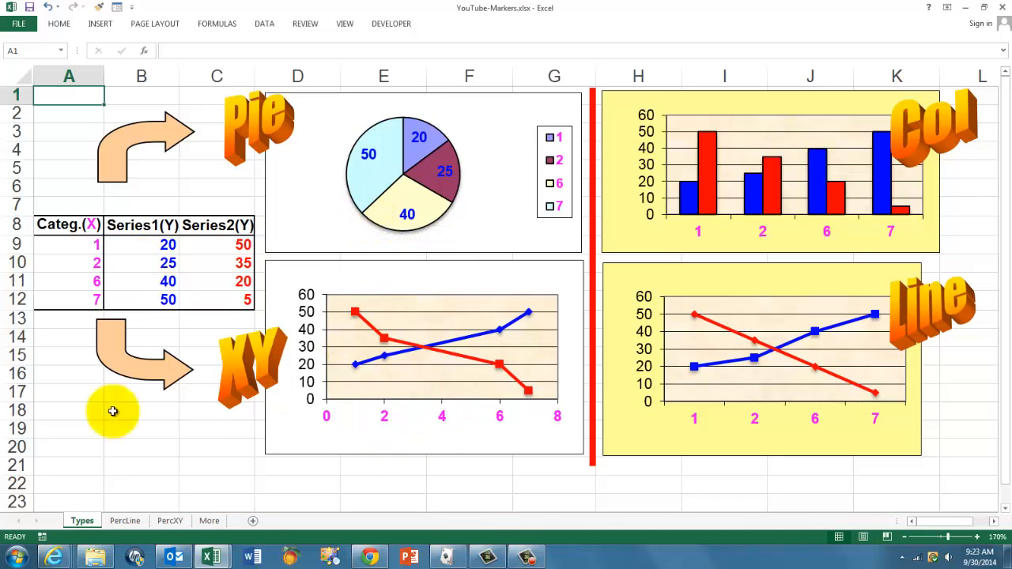
{"action": "mouse_move", "coordinate": [152, 278]}
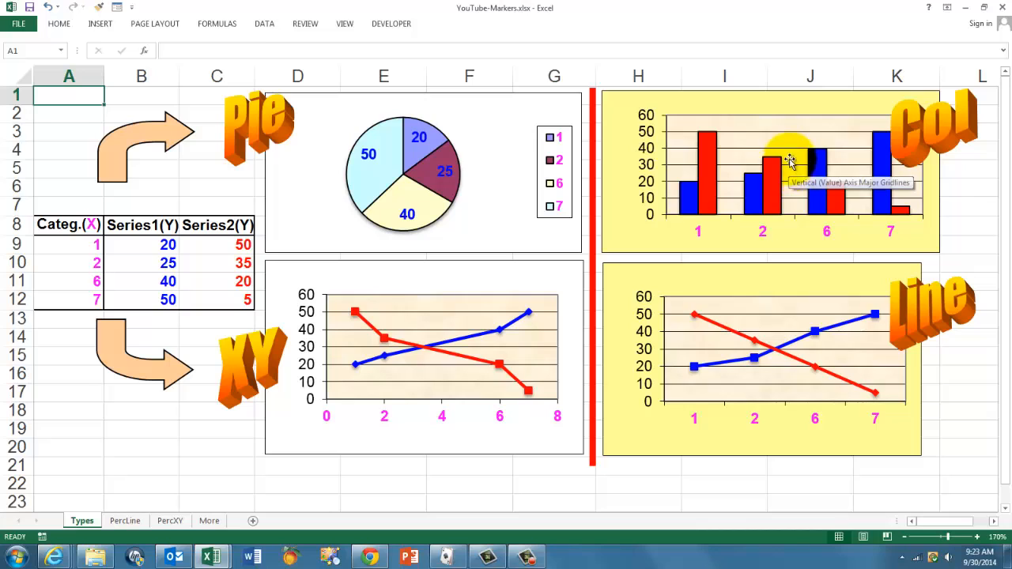
{"action": "mouse_move", "coordinate": [794, 443]}
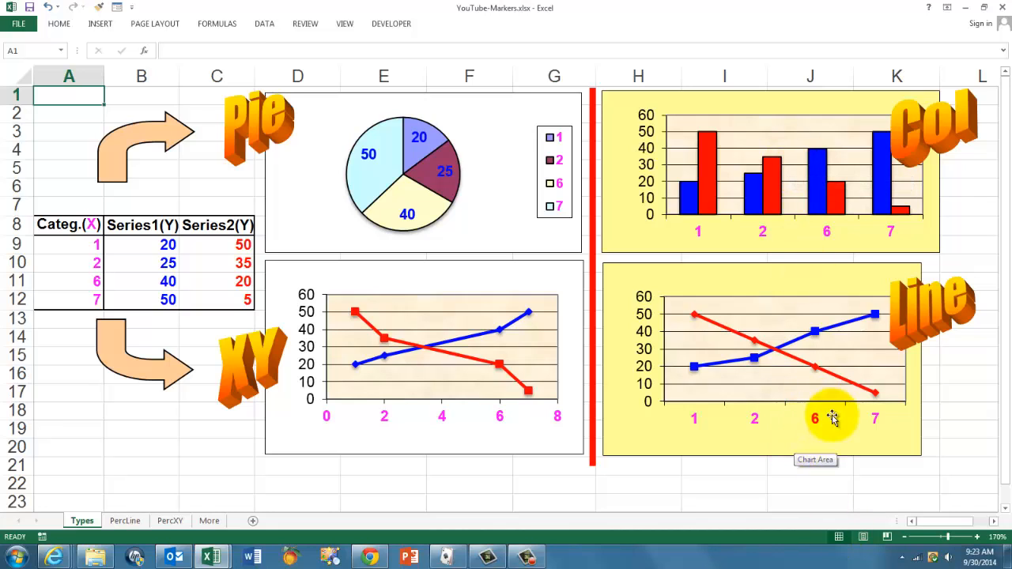
{"action": "mouse_move", "coordinate": [493, 372]}
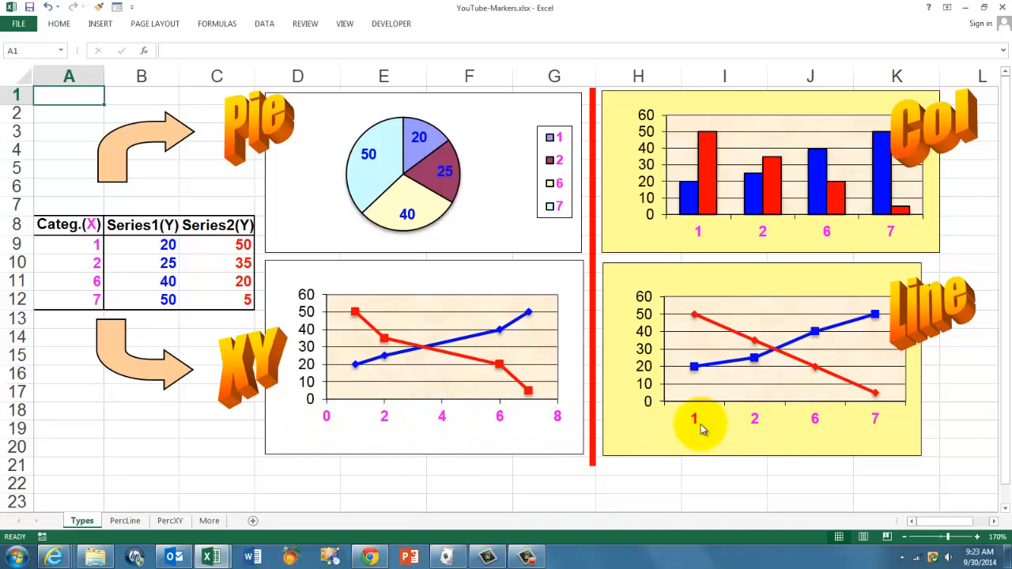
{"action": "mouse_move", "coordinate": [683, 421]}
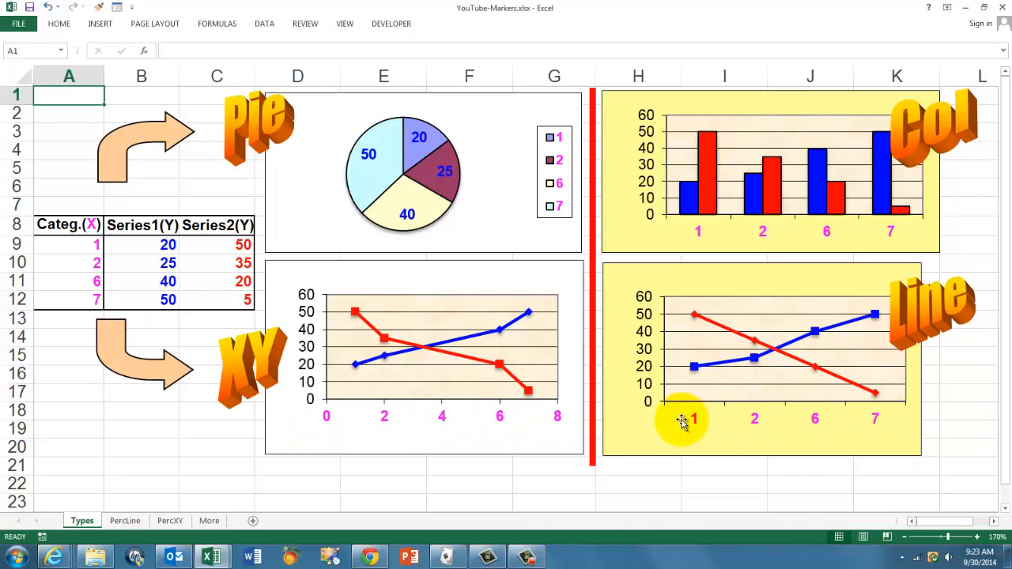
{"action": "mouse_move", "coordinate": [283, 441]}
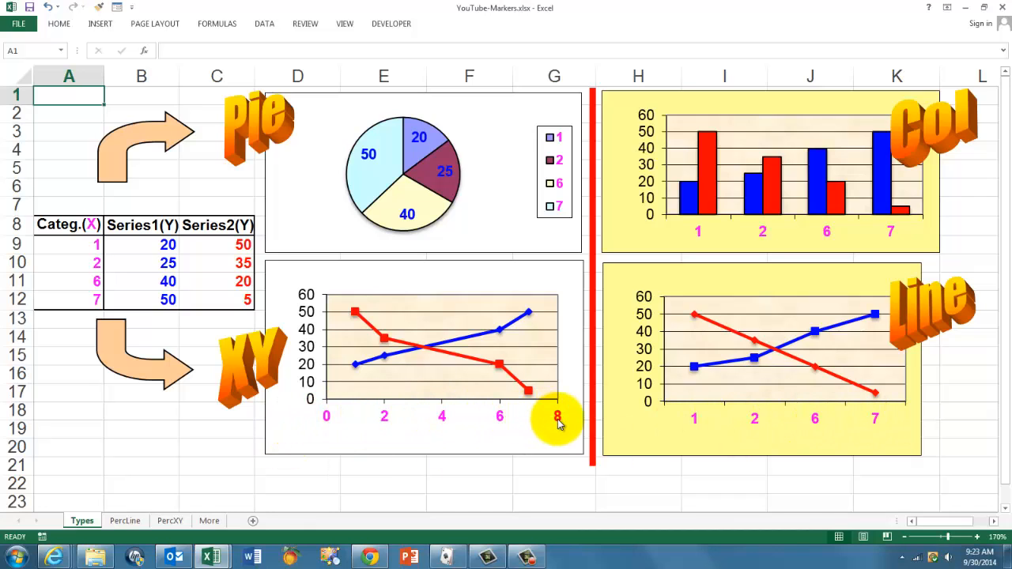
{"action": "mouse_move", "coordinate": [461, 426]}
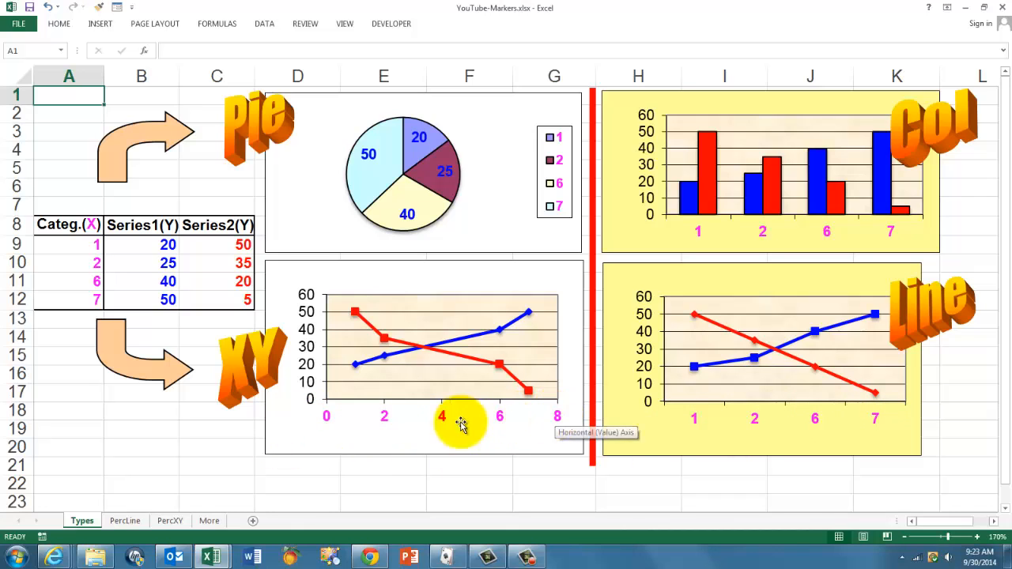
{"action": "mouse_move", "coordinate": [445, 405]}
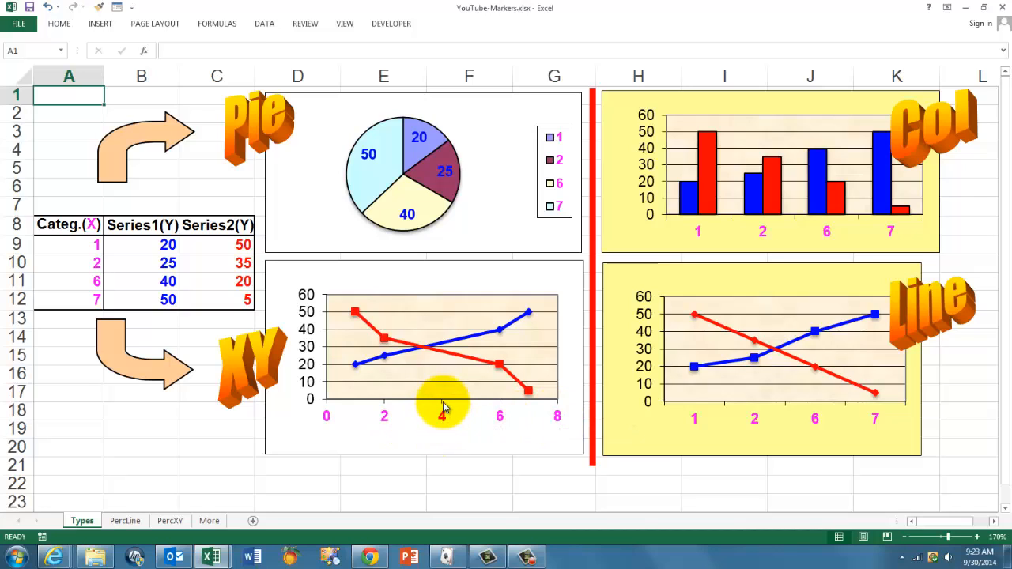
{"action": "mouse_move", "coordinate": [443, 419]}
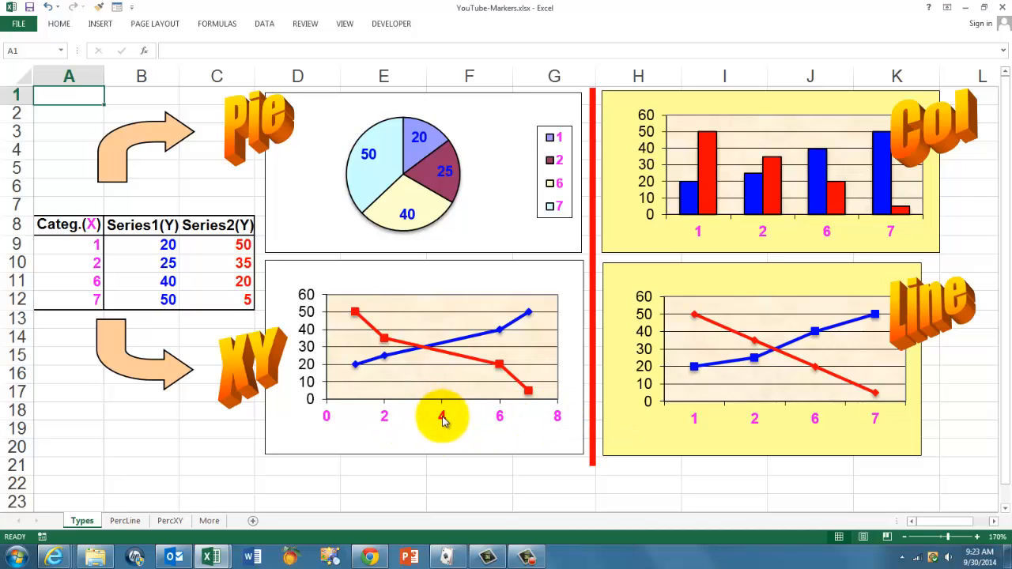
{"action": "mouse_move", "coordinate": [442, 419]}
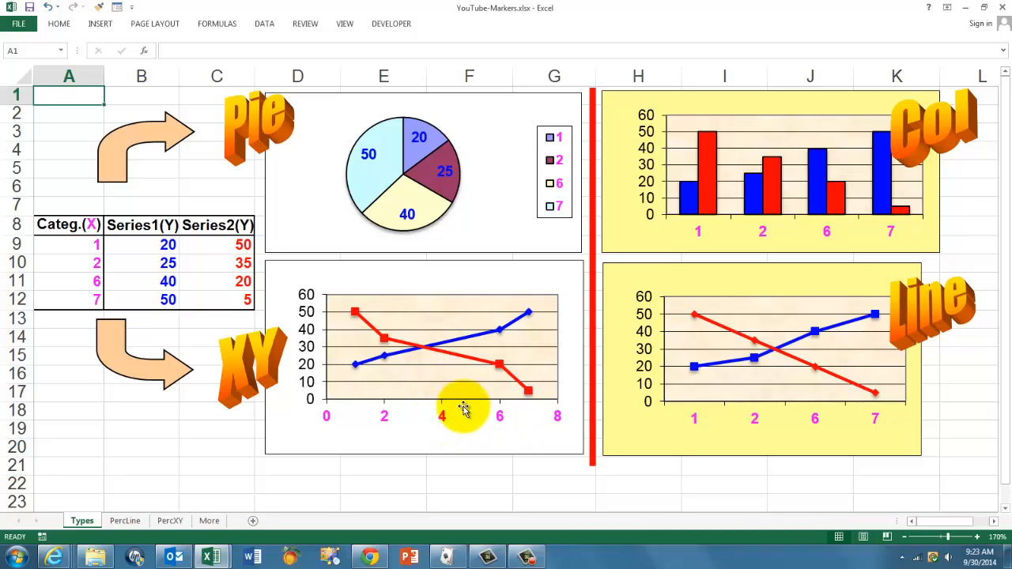
{"action": "mouse_move", "coordinate": [759, 427]}
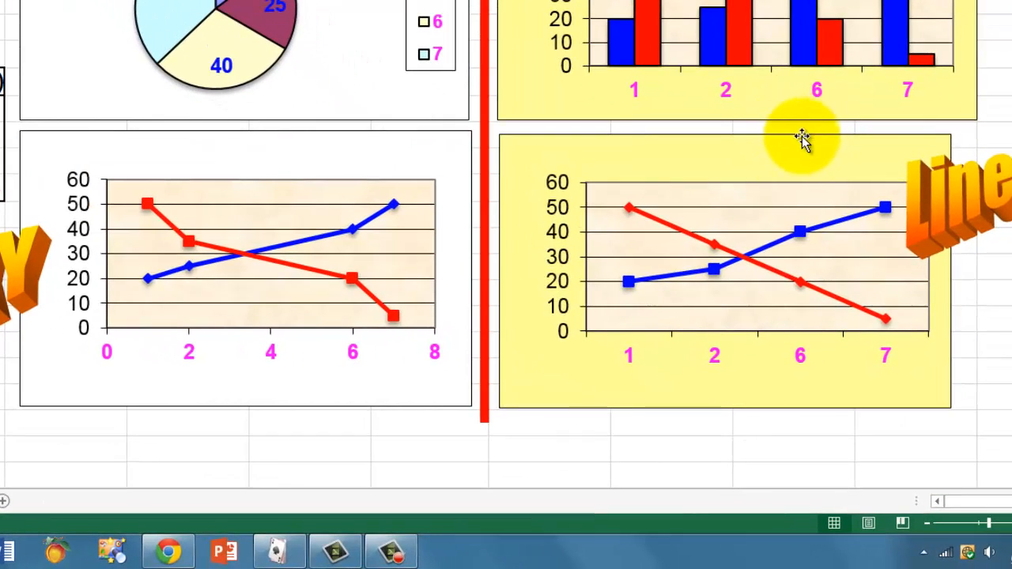
{"action": "mouse_move", "coordinate": [269, 319]}
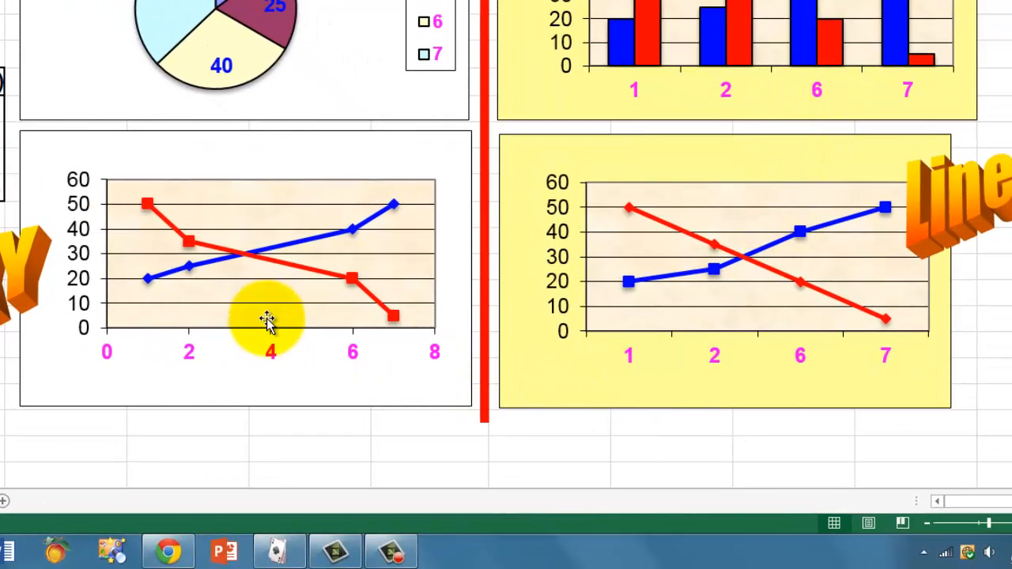
{"action": "mouse_move", "coordinate": [259, 297]}
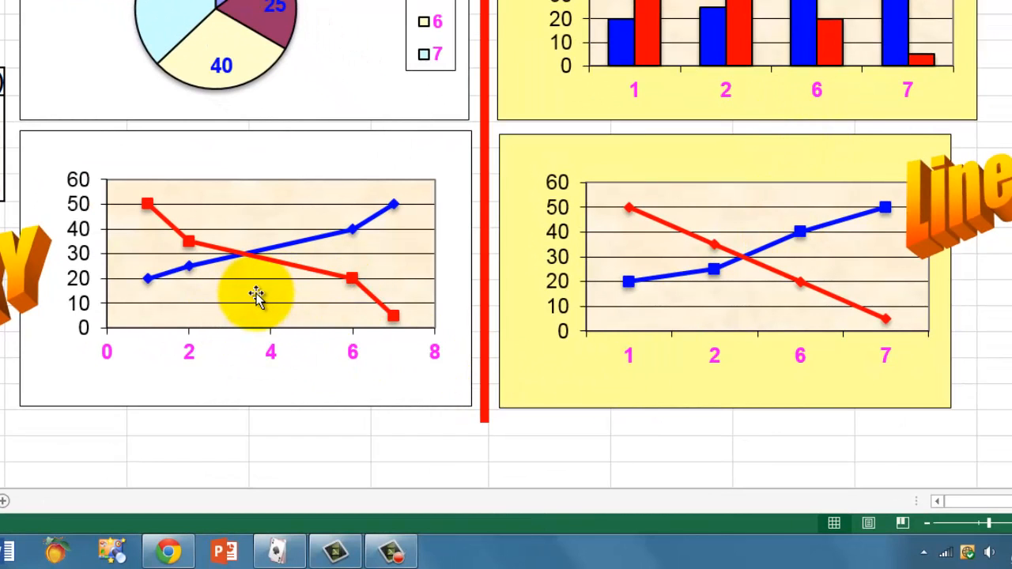
{"action": "mouse_move", "coordinate": [751, 293]}
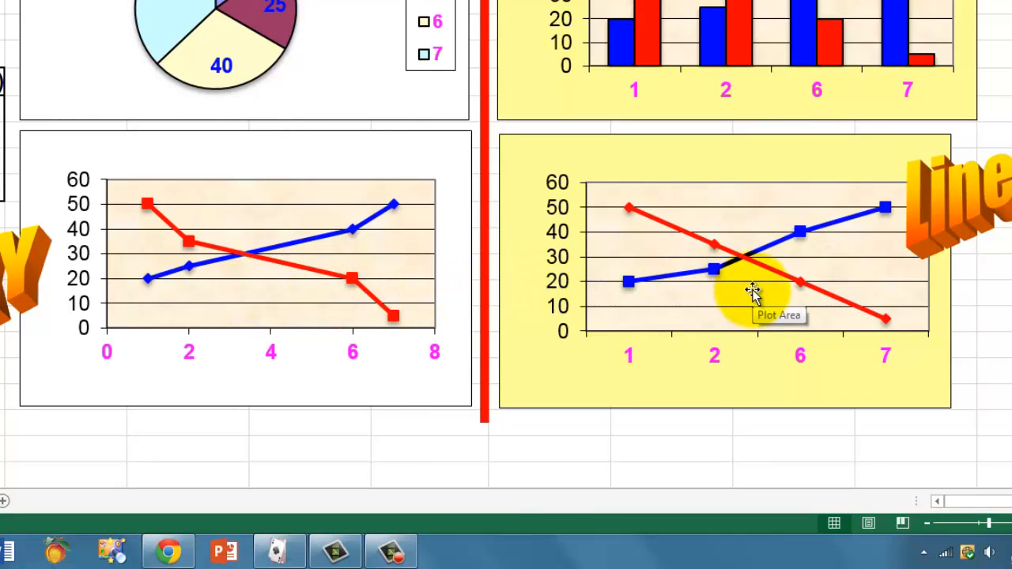
{"action": "mouse_move", "coordinate": [775, 304]}
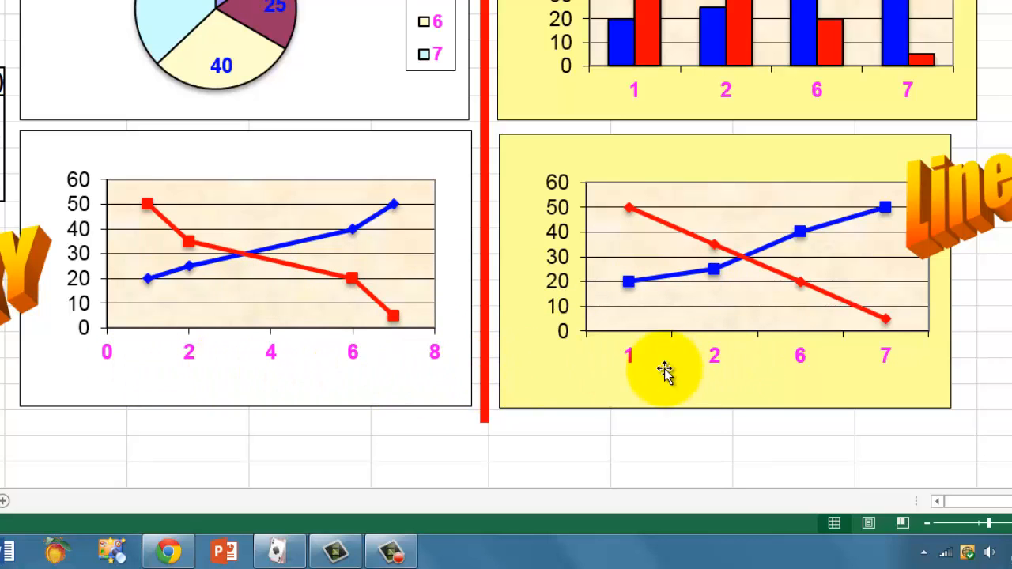
{"action": "mouse_move", "coordinate": [641, 340]}
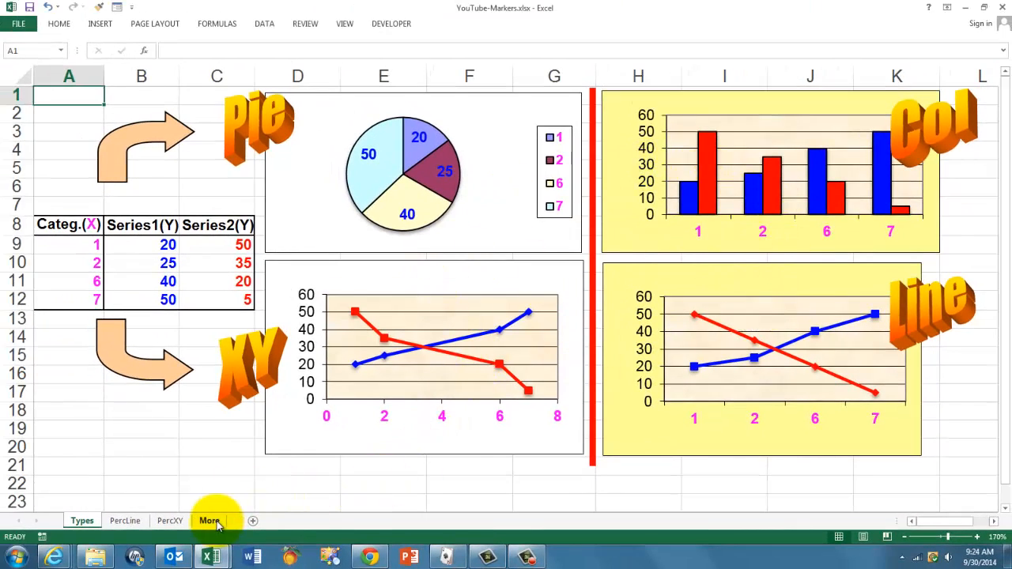
- Switch to the More sheet listing the book's chapters and publisher web address
{"action": "left_click", "coordinate": [208, 520]}
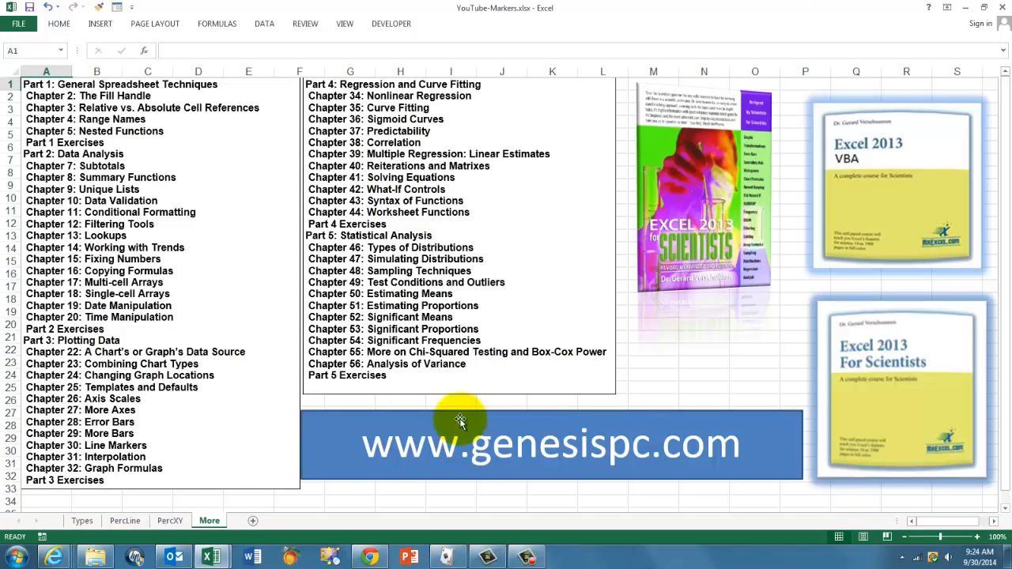
{"action": "mouse_move", "coordinate": [724, 261]}
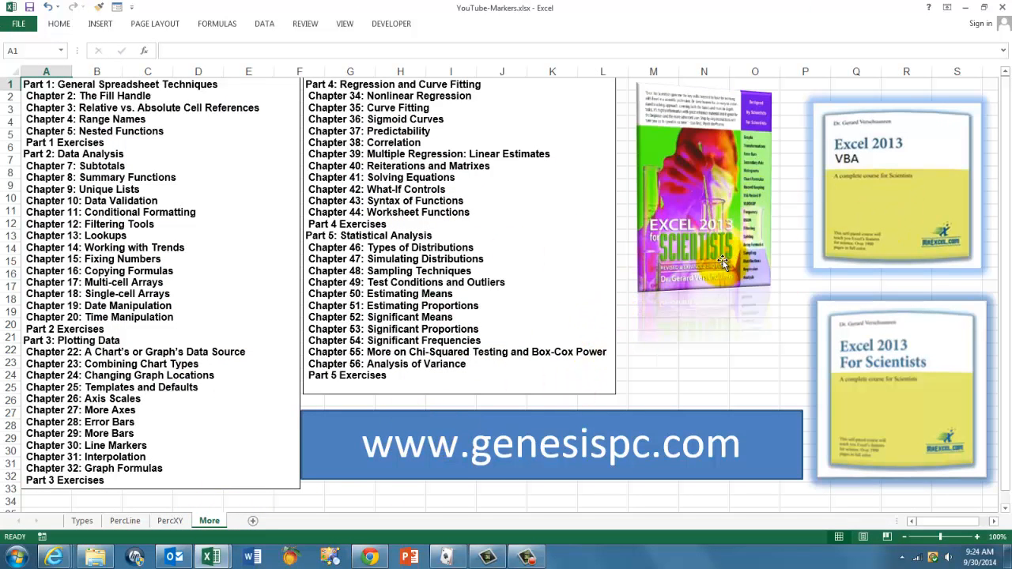
{"action": "mouse_move", "coordinate": [866, 405]}
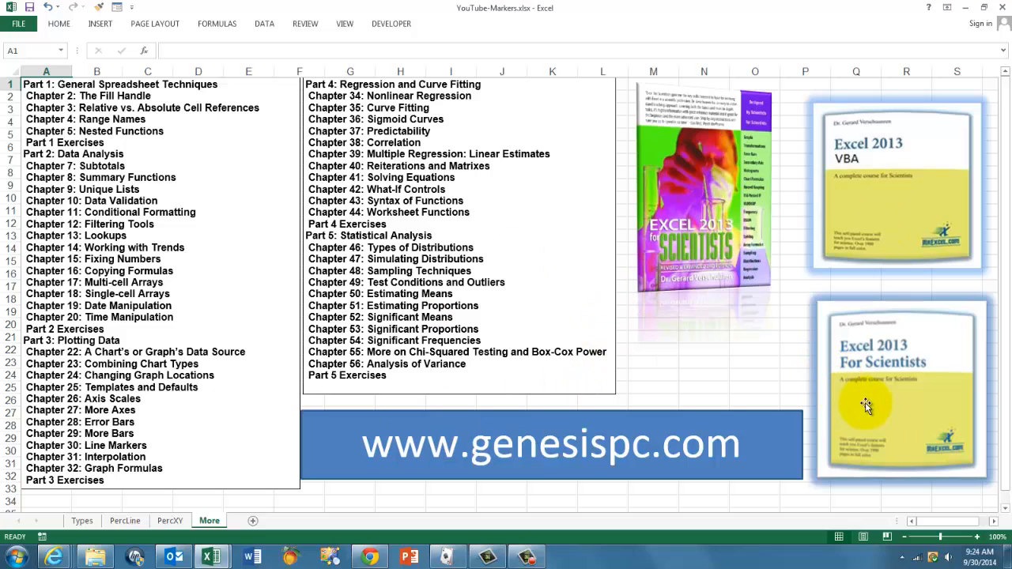
{"action": "mouse_move", "coordinate": [914, 193]}
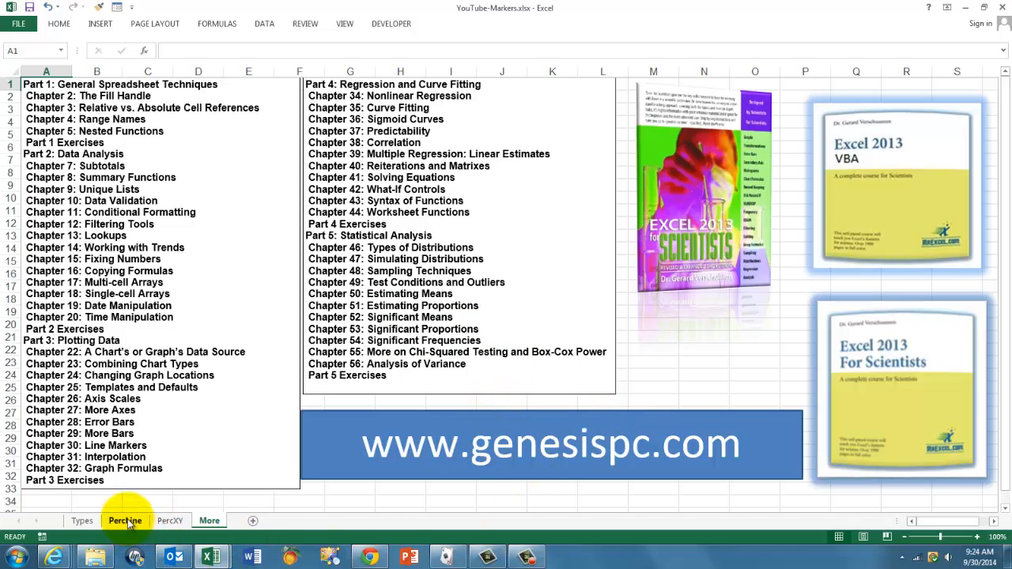
- Return to the PercLine sheet with the banded plate column chart
{"action": "left_click", "coordinate": [125, 520]}
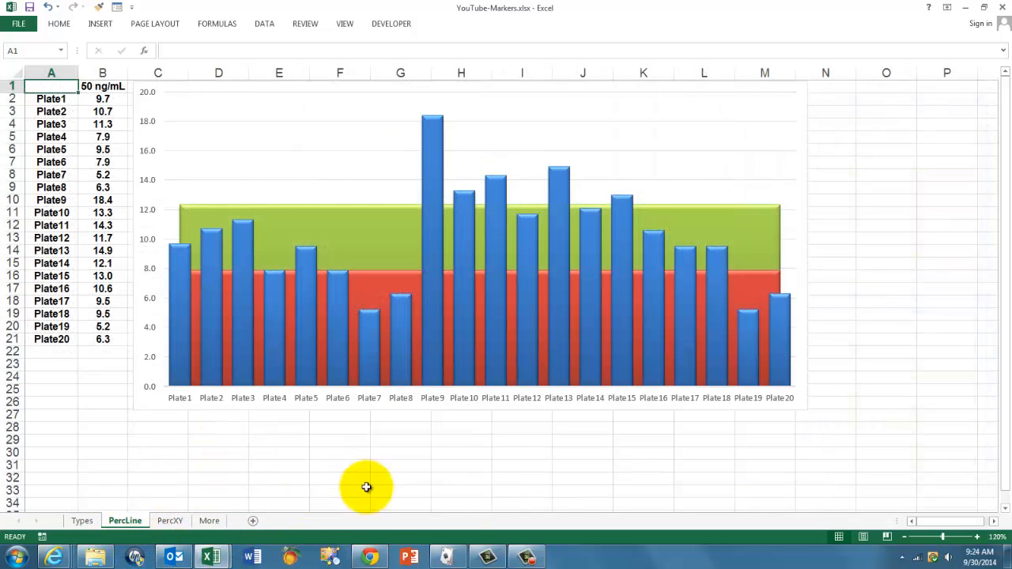
{"action": "mouse_move", "coordinate": [205, 408]}
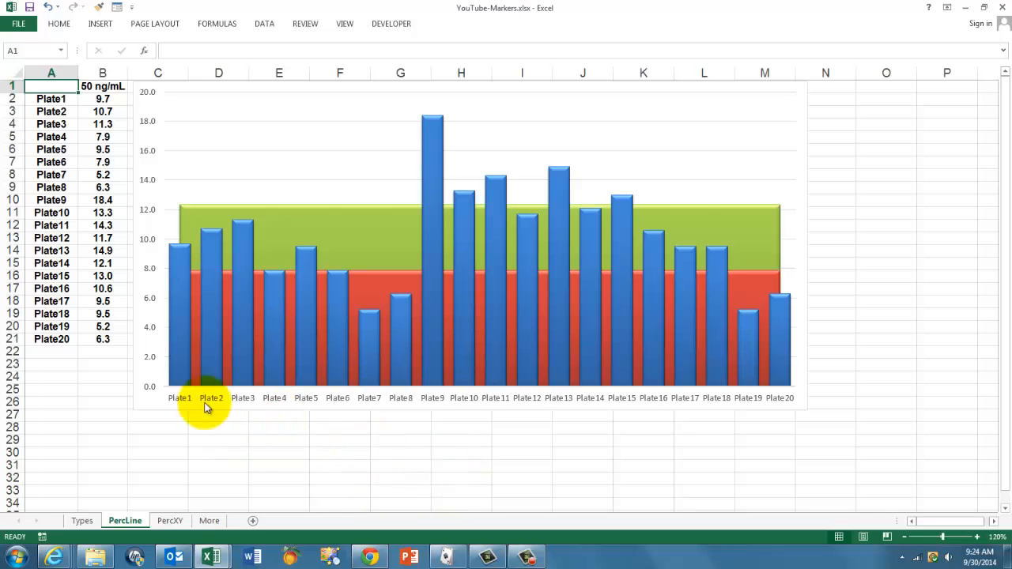
{"action": "mouse_move", "coordinate": [778, 392]}
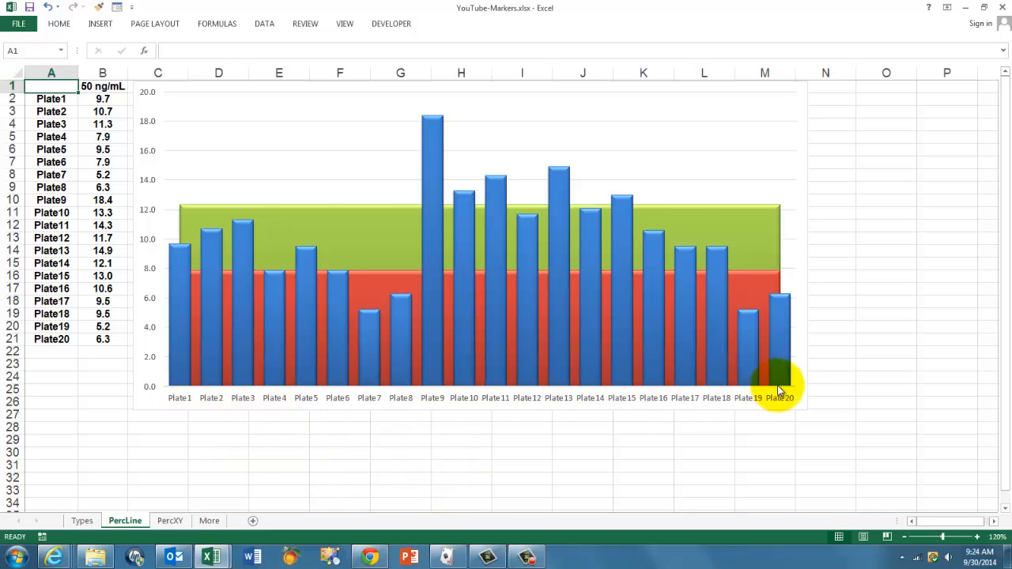
{"action": "mouse_move", "coordinate": [262, 384]}
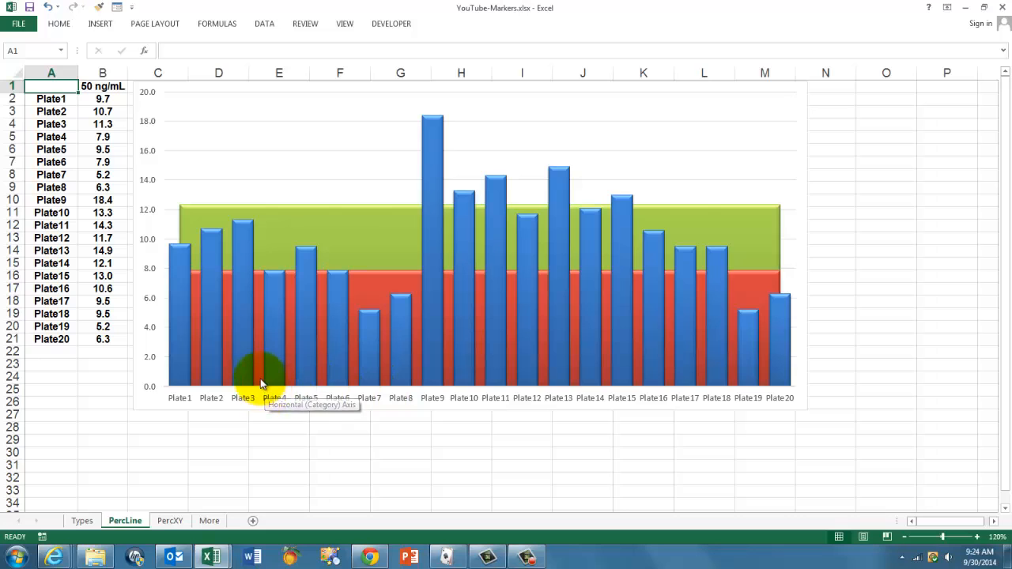
{"action": "mouse_move", "coordinate": [161, 299]}
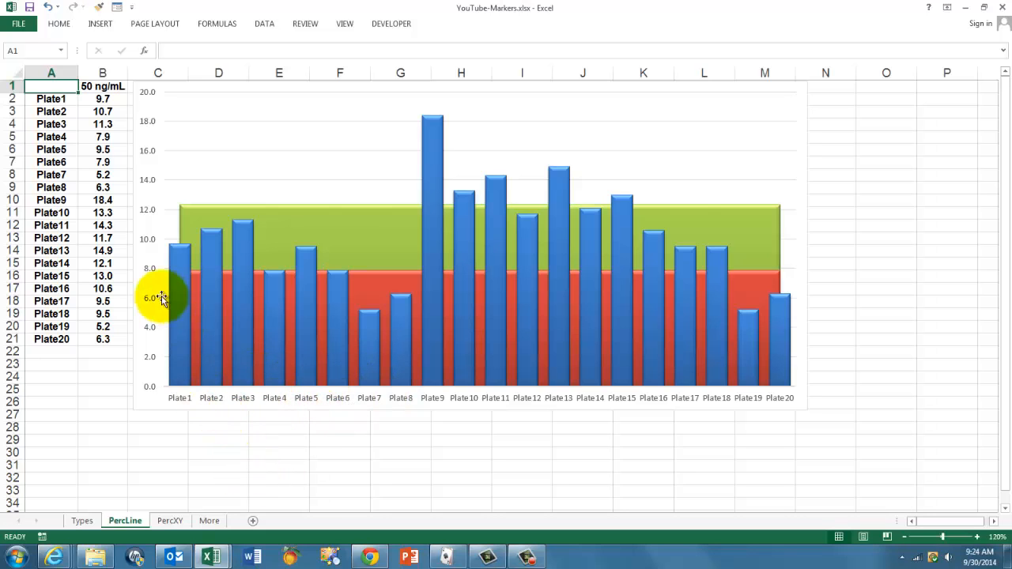
{"action": "mouse_move", "coordinate": [205, 283]}
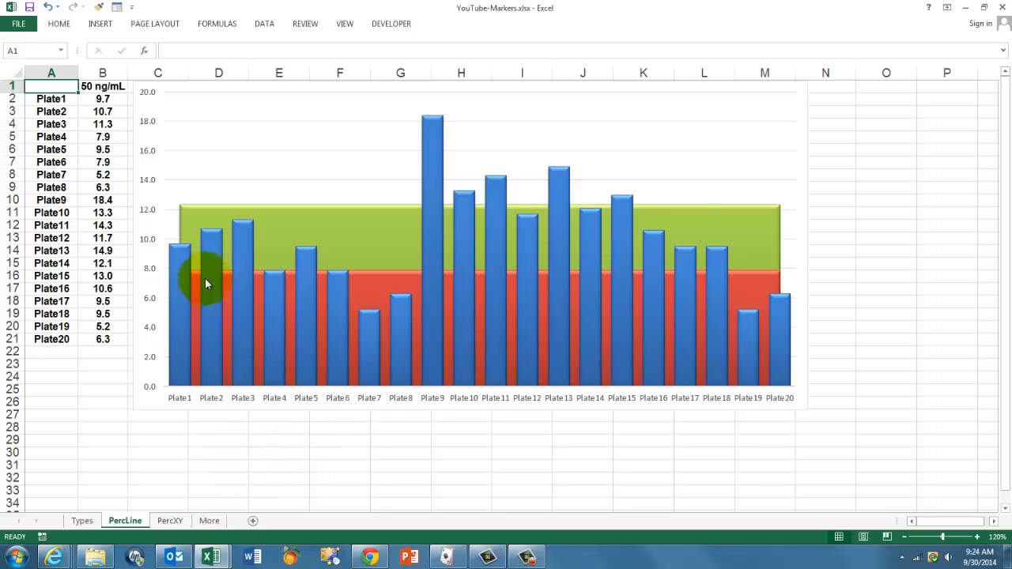
{"action": "mouse_move", "coordinate": [254, 370]}
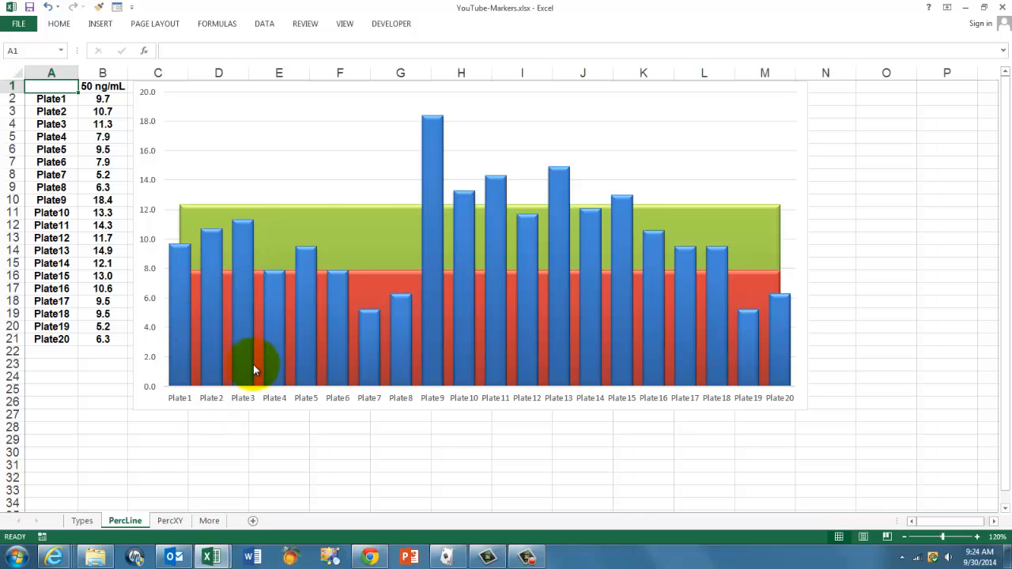
{"action": "mouse_move", "coordinate": [661, 371]}
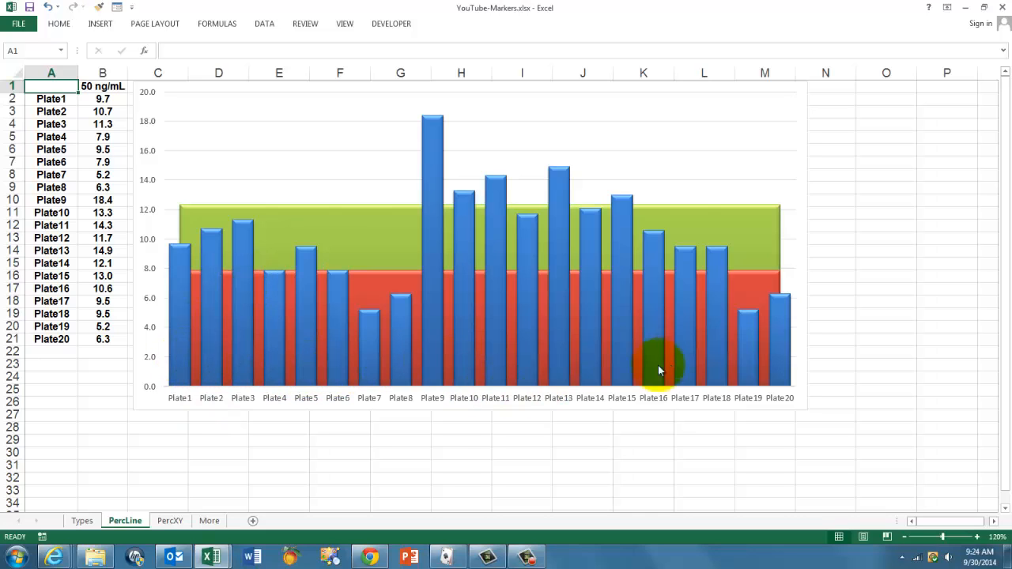
{"action": "mouse_move", "coordinate": [212, 88]}
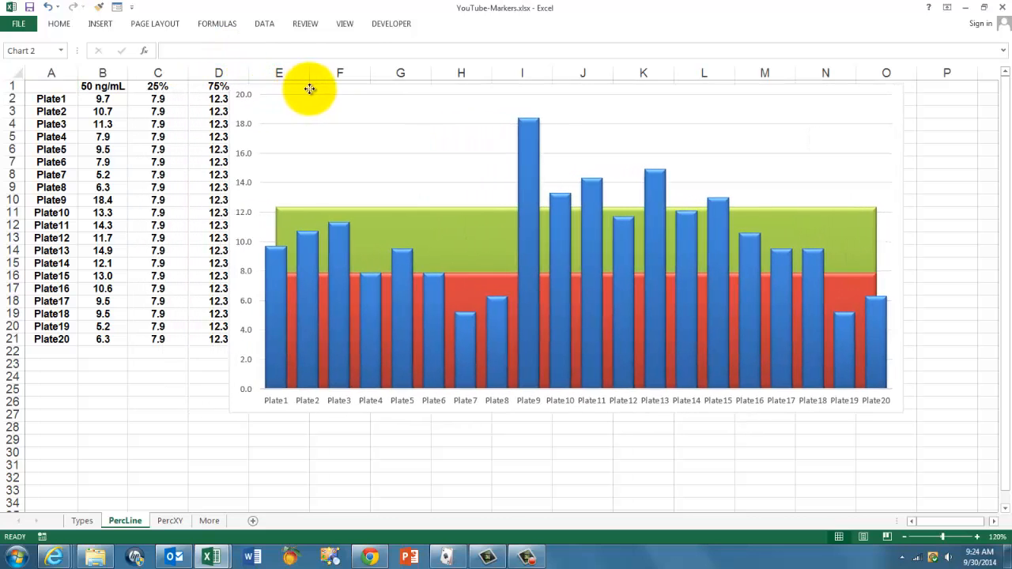
{"action": "left_click", "coordinate": [310, 89]}
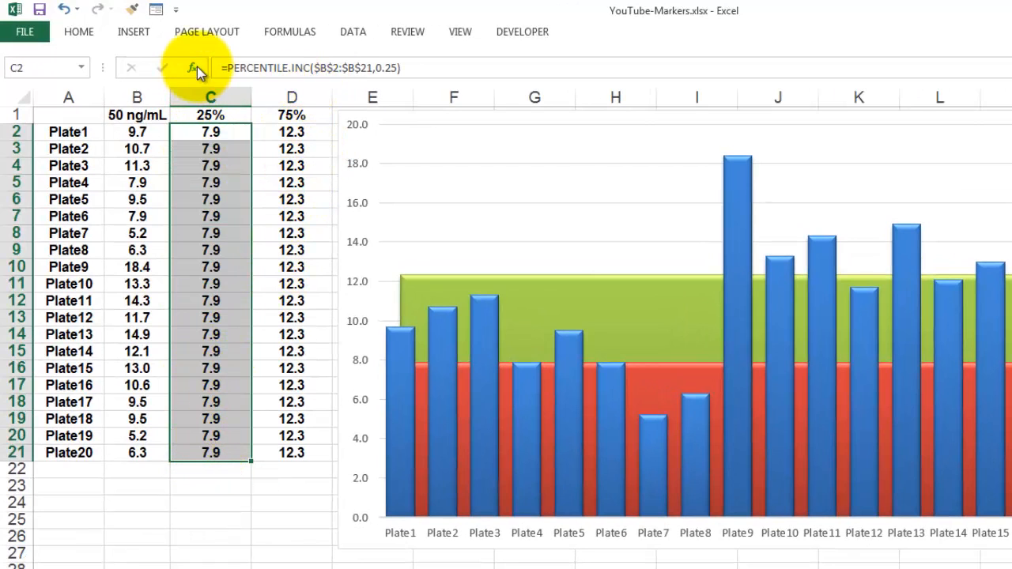
{"action": "left_click", "coordinate": [193, 66]}
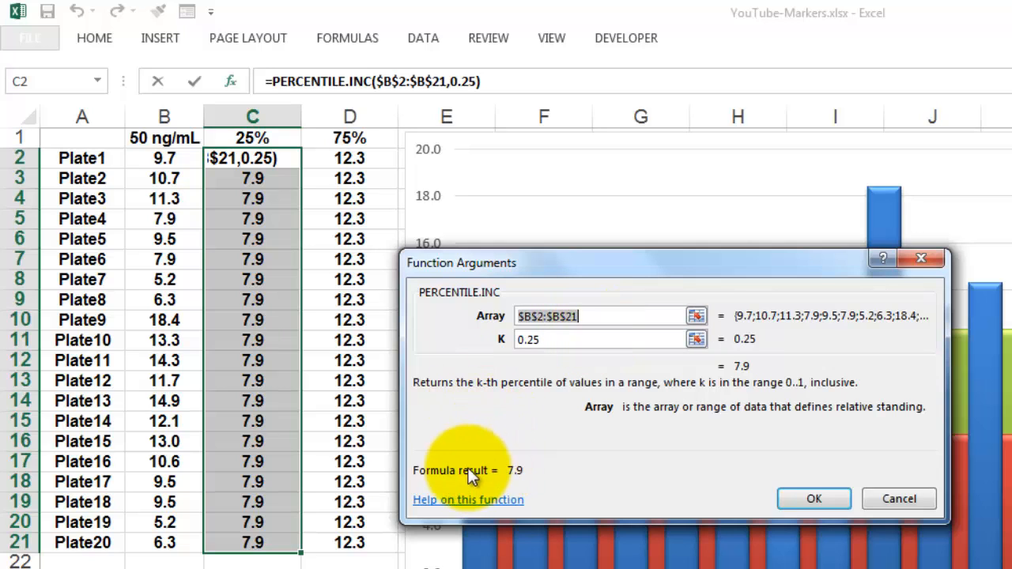
{"action": "mouse_move", "coordinate": [440, 419]}
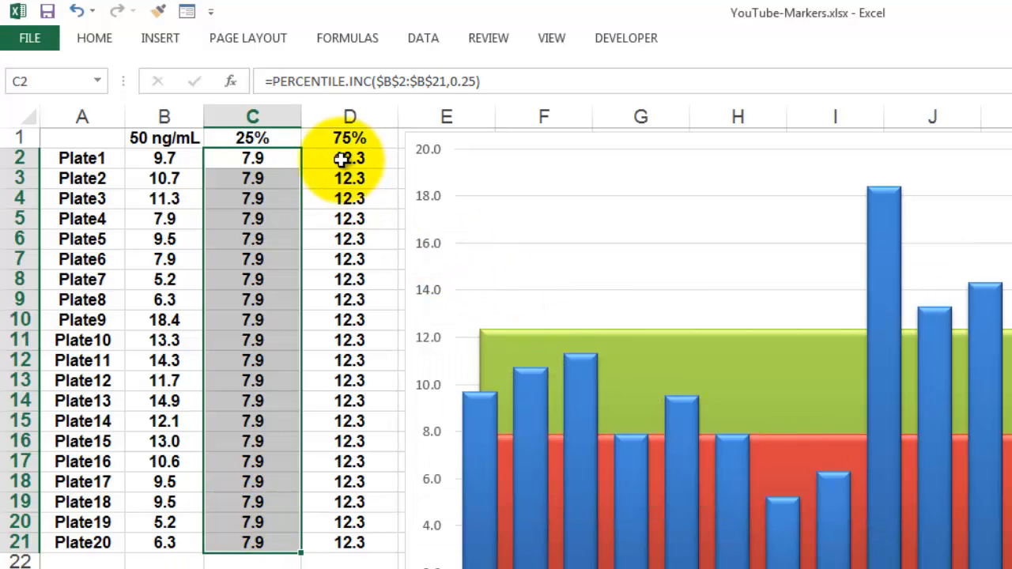
{"action": "left_click", "coordinate": [349, 158]}
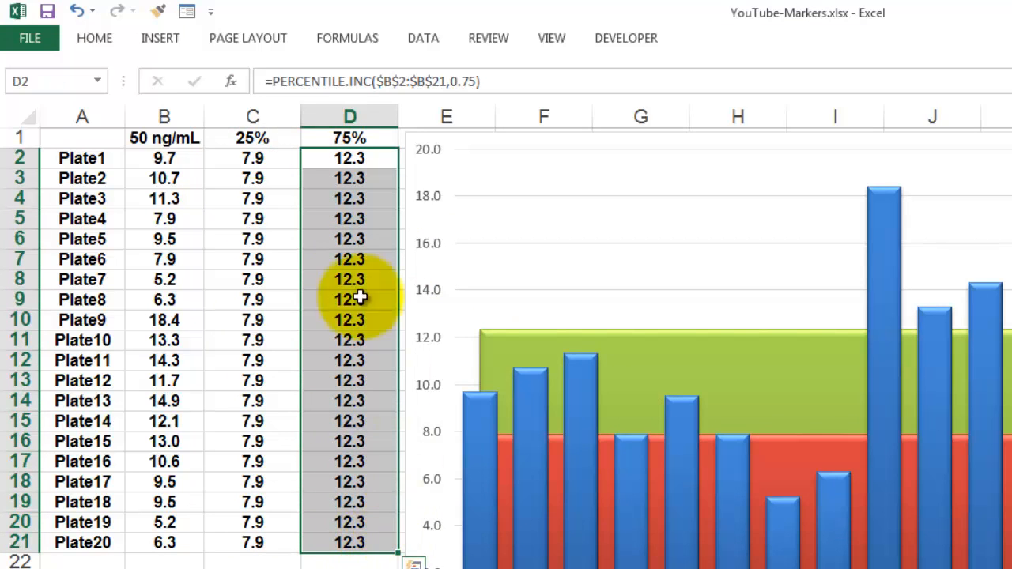
{"action": "left_click", "coordinate": [231, 81]}
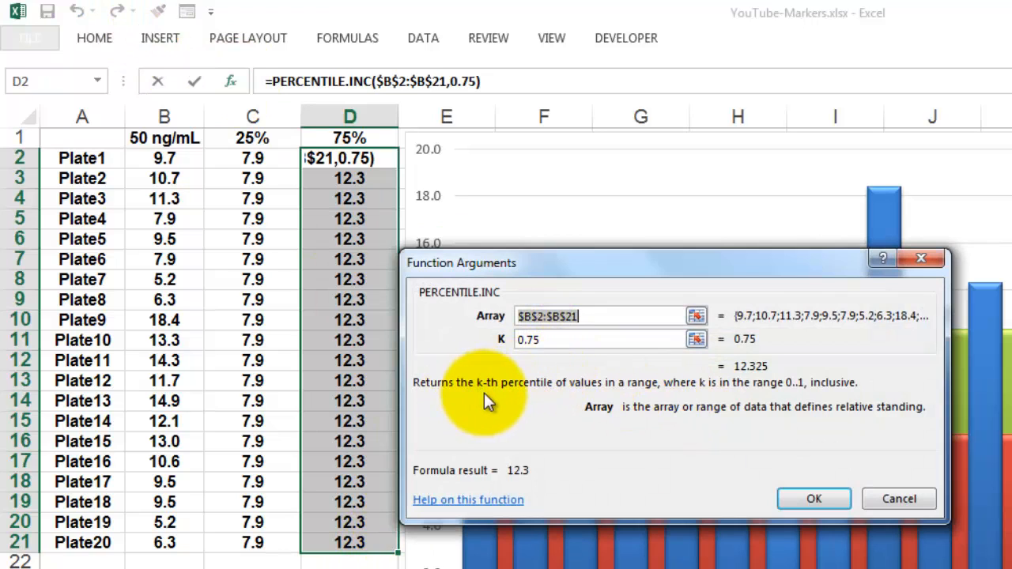
{"action": "left_click", "coordinate": [604, 339]}
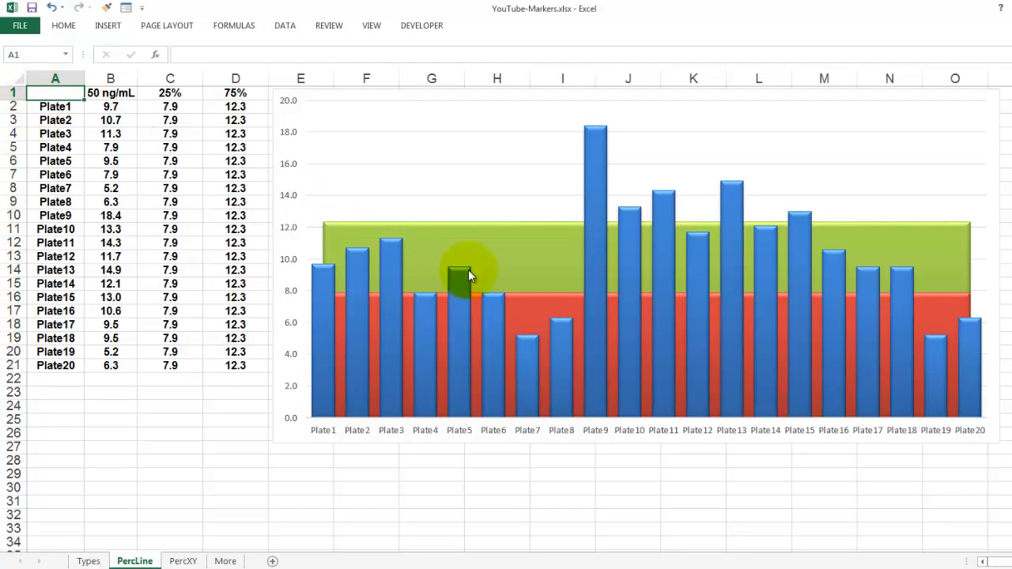
- Remove the green band and add a 25% series using C2:C21 via Select Data
{"action": "left_click", "coordinate": [458, 272]}
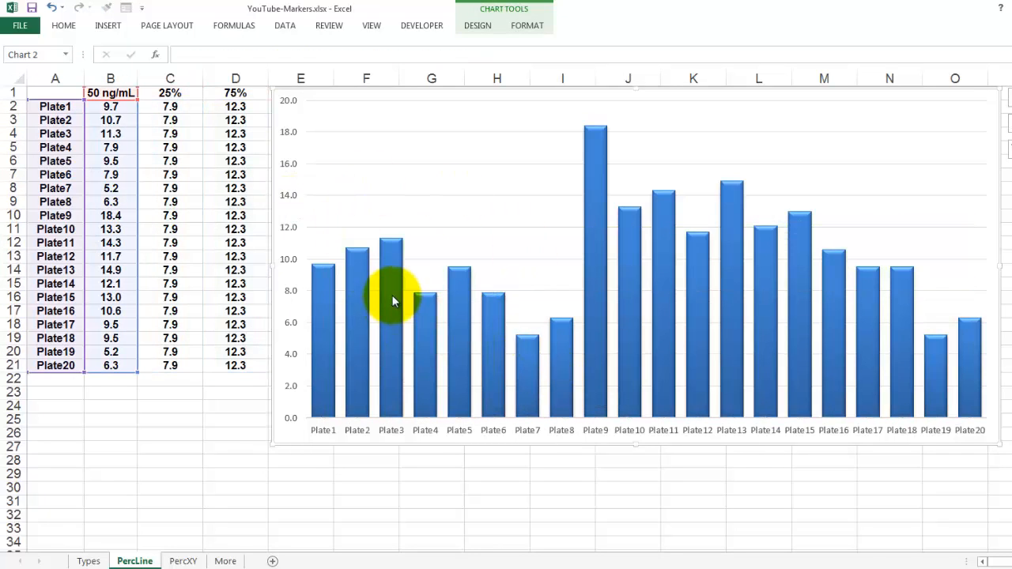
{"action": "mouse_move", "coordinate": [487, 218]}
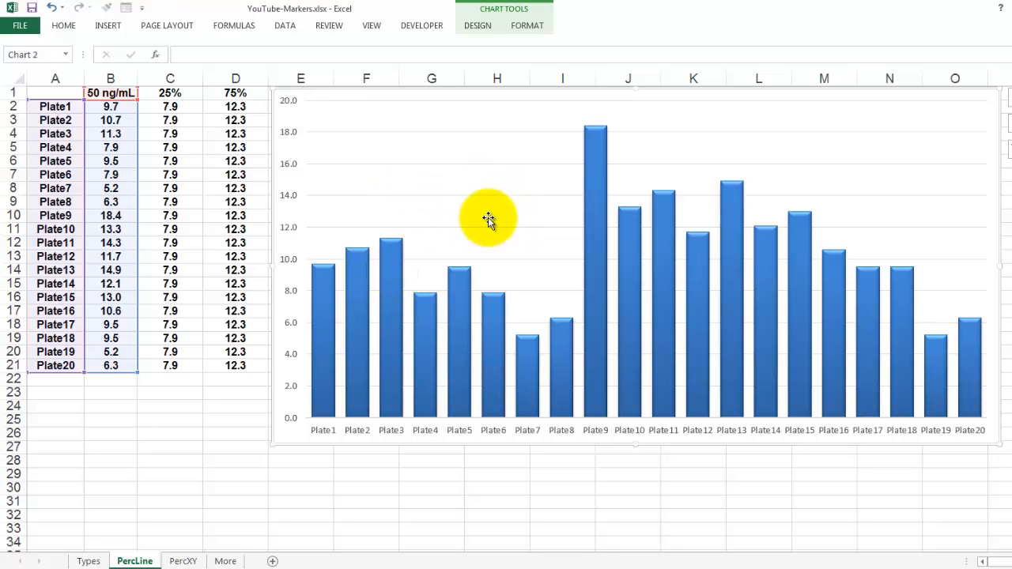
{"action": "right_click", "coordinate": [487, 219]}
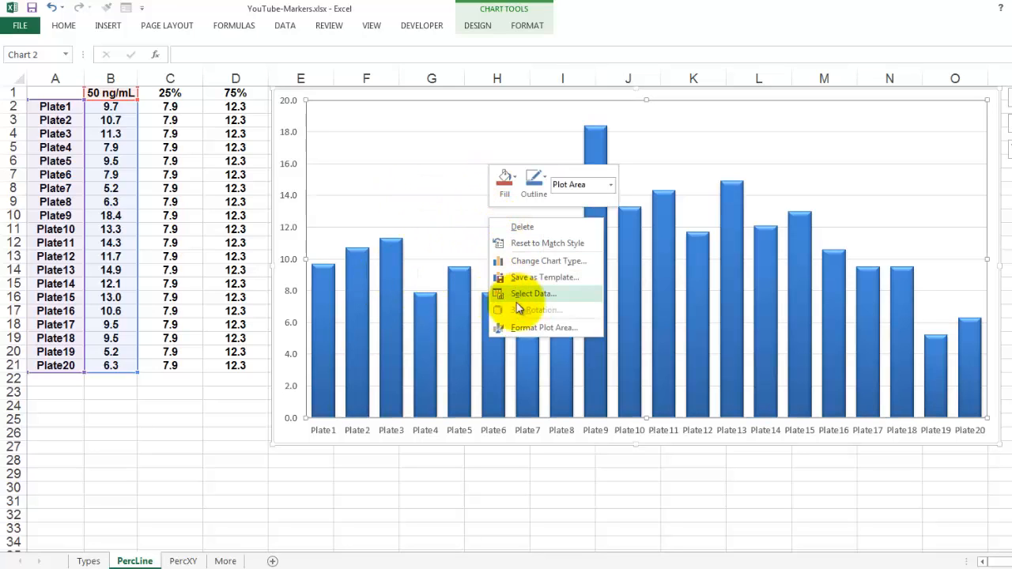
{"action": "left_click", "coordinate": [531, 293]}
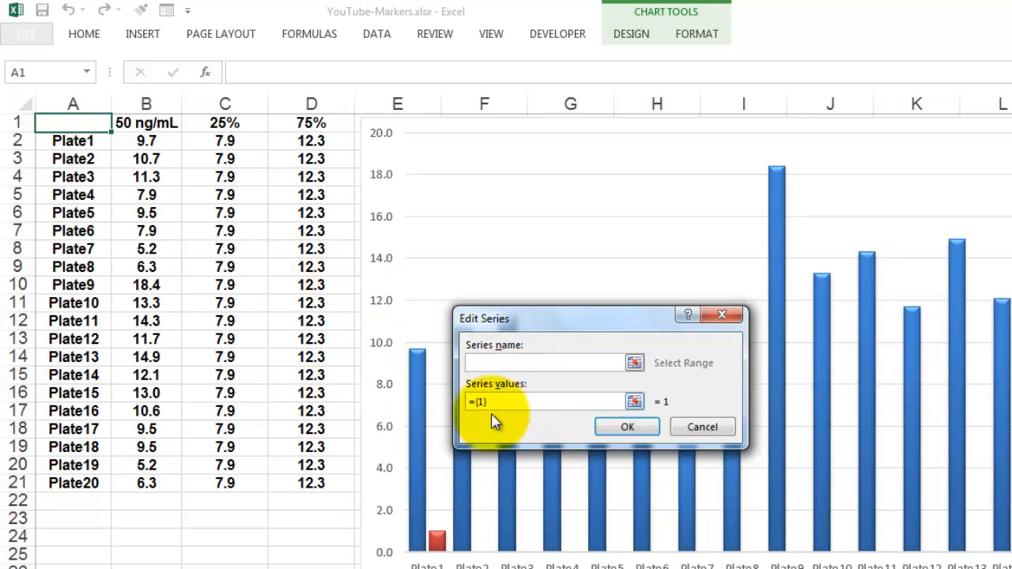
{"action": "type", "text": "25%"}
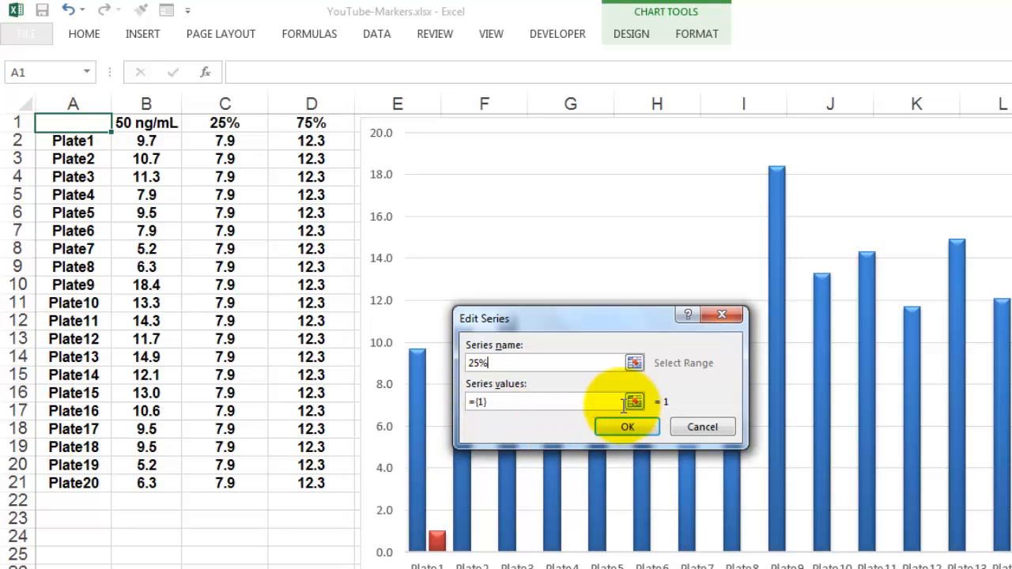
{"action": "left_click", "coordinate": [633, 402]}
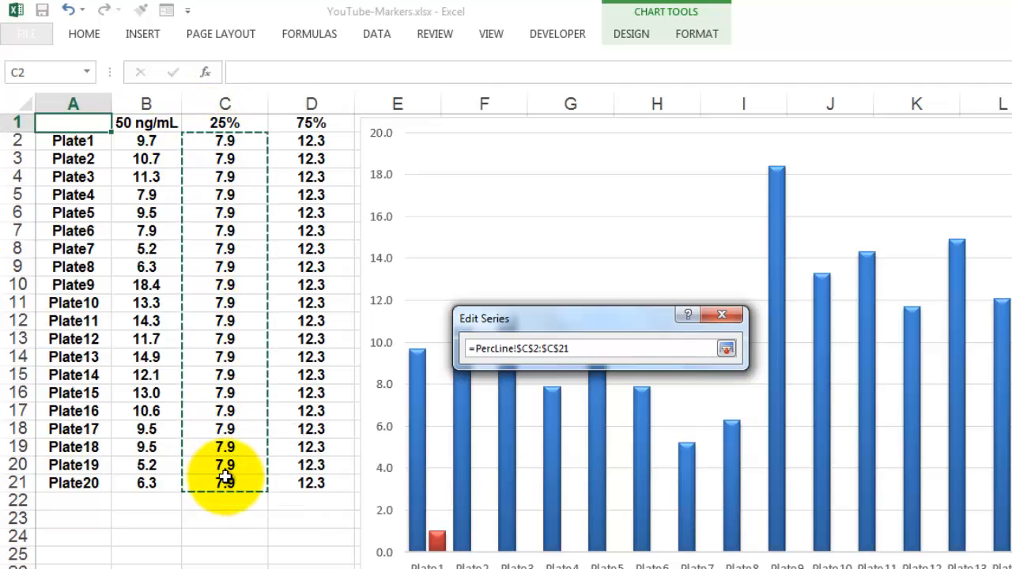
{"action": "left_click", "coordinate": [724, 348]}
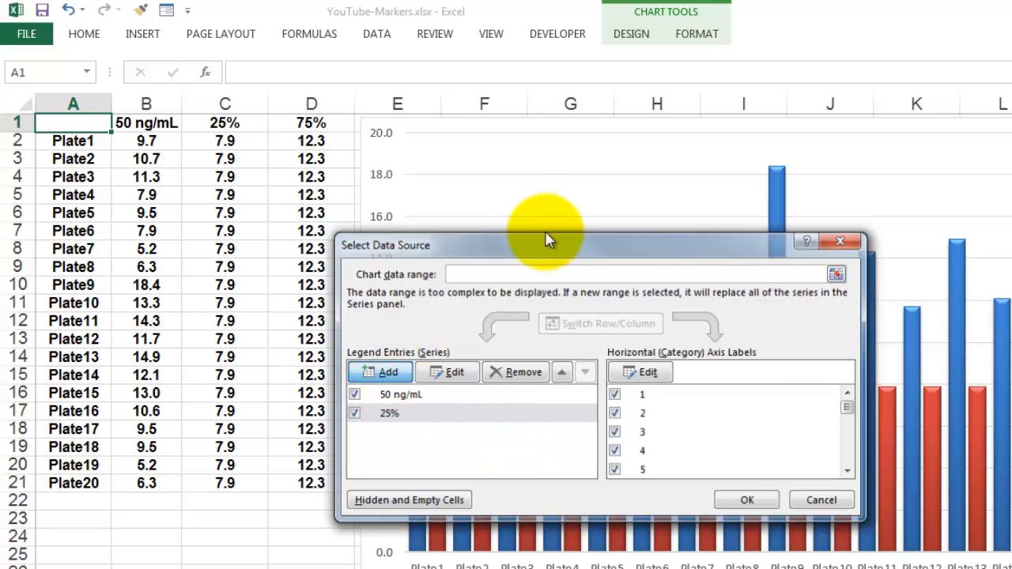
- Add a second series named 75% taking its values from D2:D21
{"action": "left_click", "coordinate": [379, 371]}
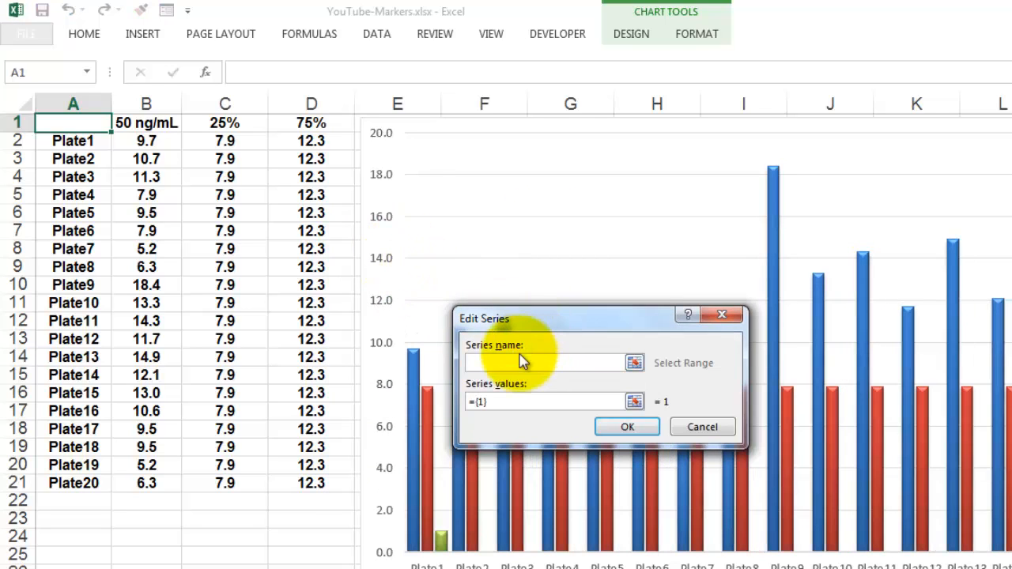
{"action": "type", "text": "75%"}
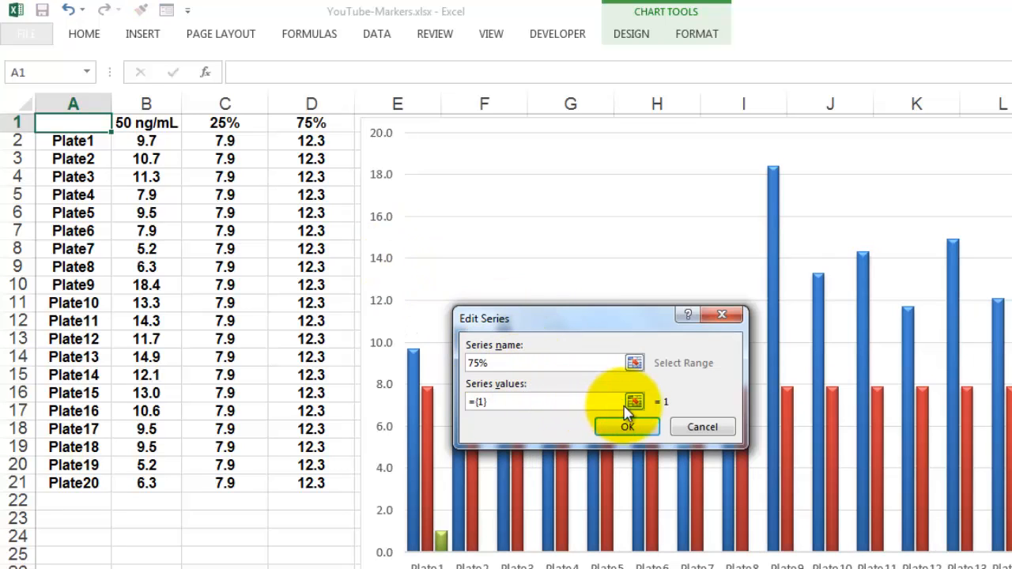
{"action": "left_click", "coordinate": [632, 402]}
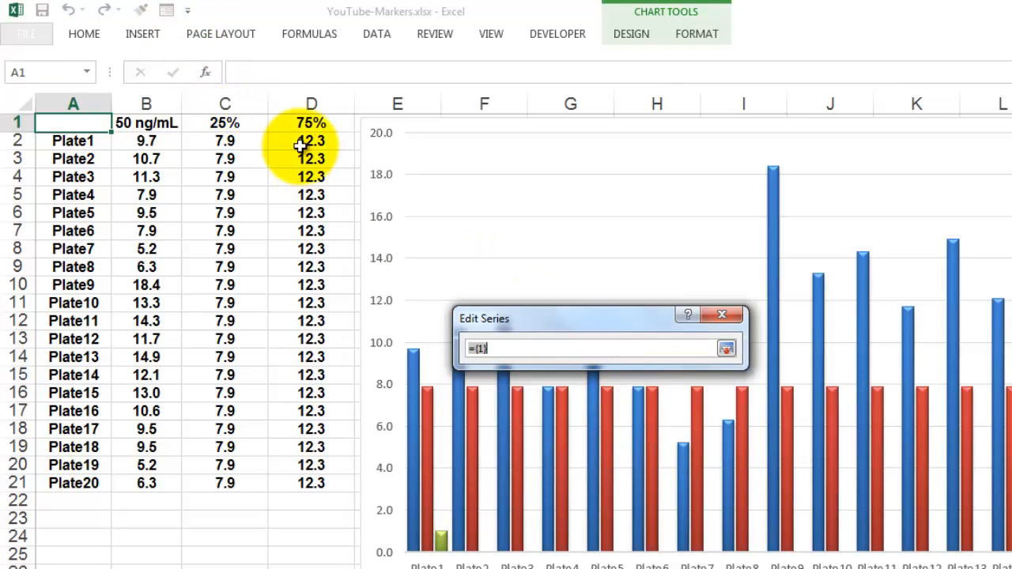
{"action": "left_click_drag", "start_coordinate": [310, 140], "coordinate": [310, 484]}
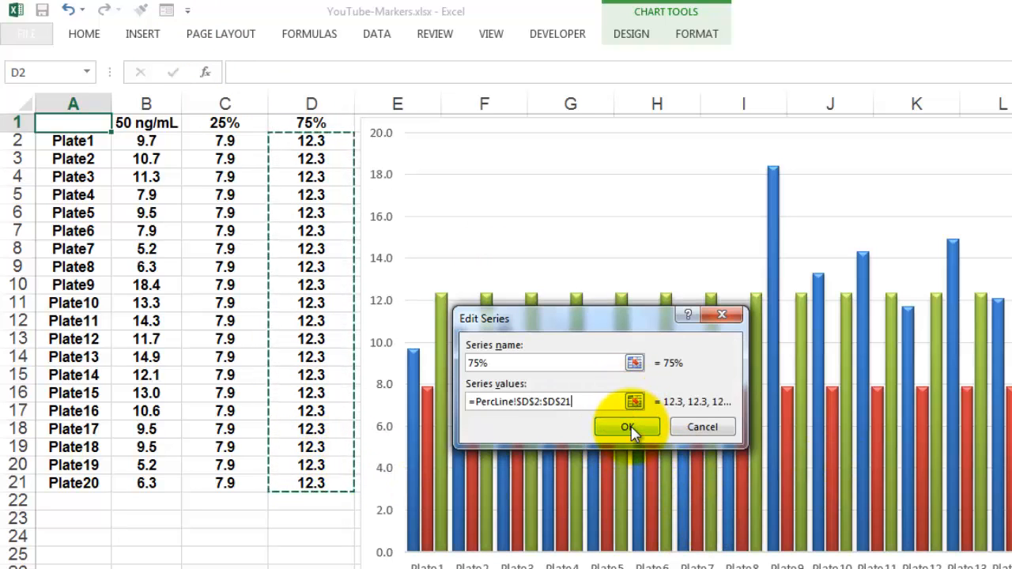
{"action": "left_click", "coordinate": [626, 427]}
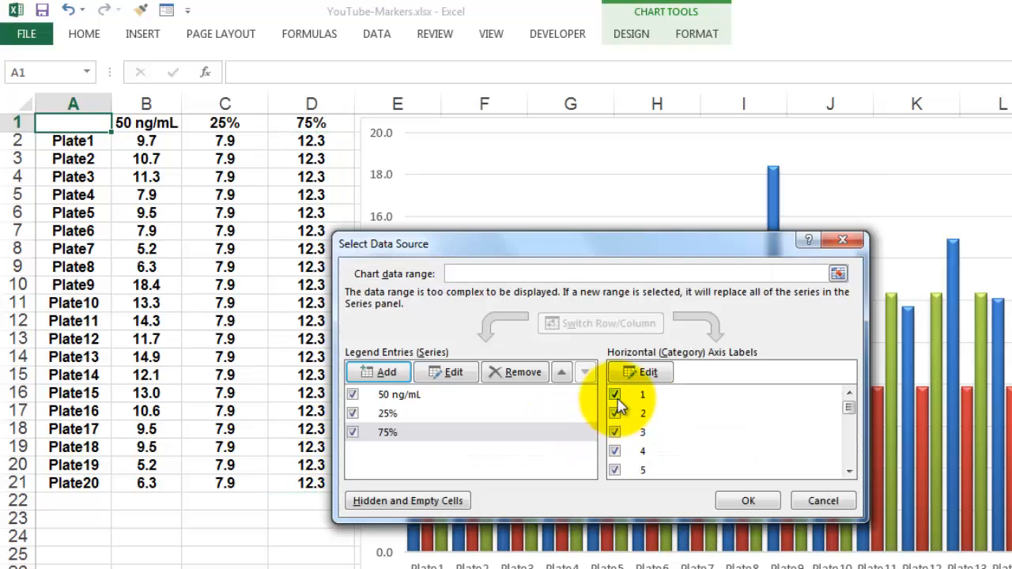
- Confirm the data source and set the 75% series to Area in the Combo chart type
{"action": "left_click", "coordinate": [747, 500]}
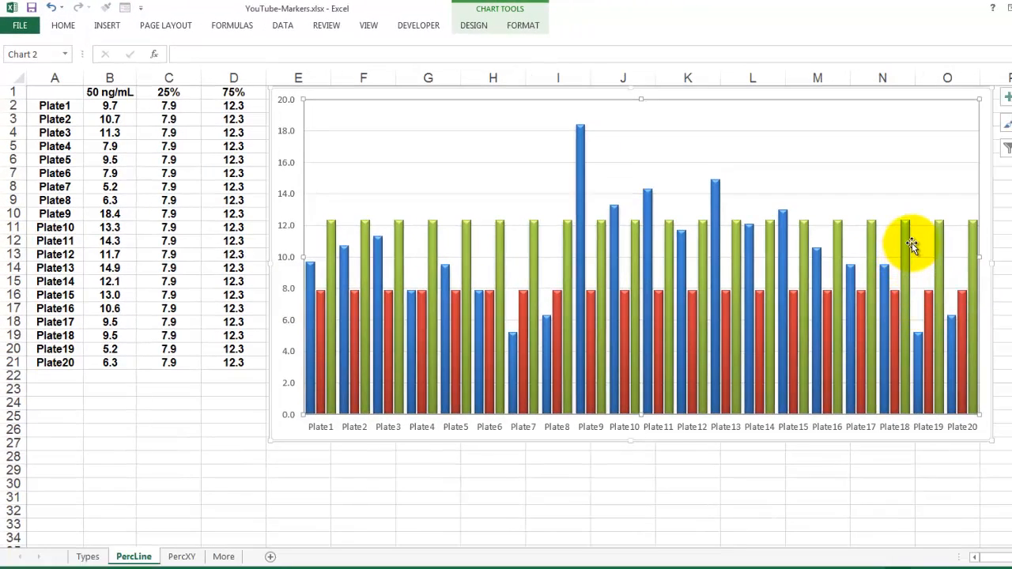
{"action": "mouse_move", "coordinate": [907, 250]}
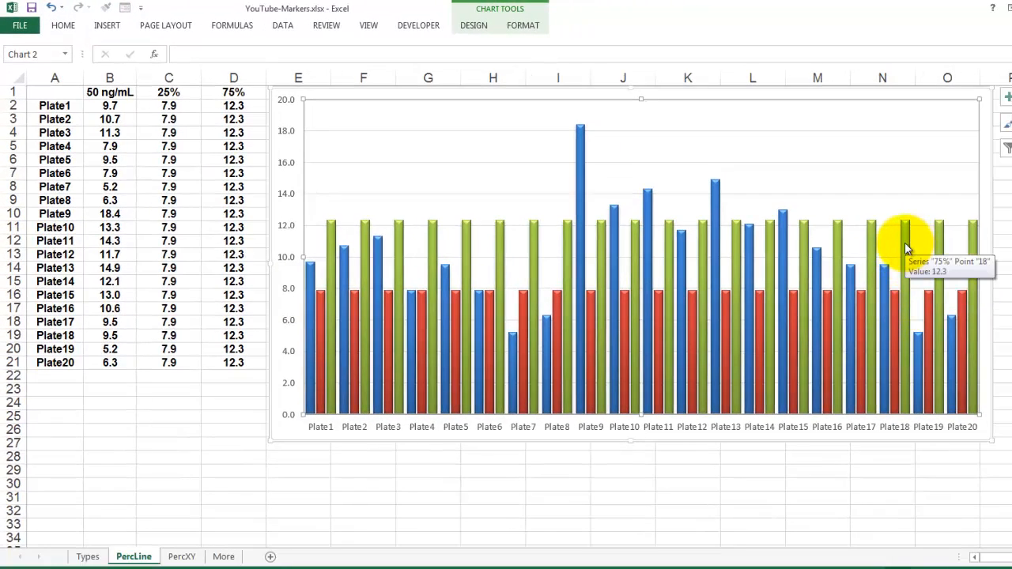
{"action": "mouse_move", "coordinate": [933, 316]}
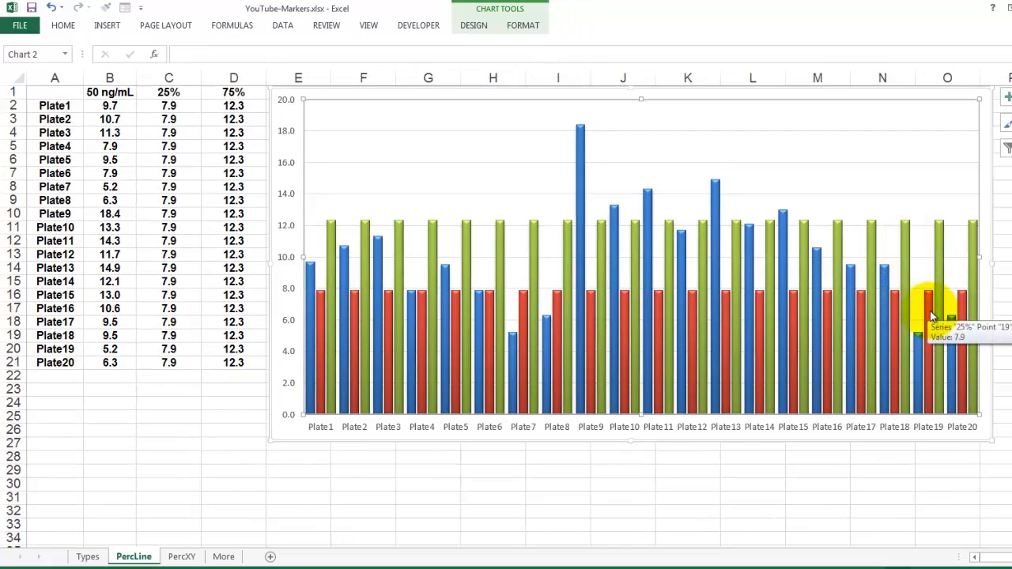
{"action": "right_click", "coordinate": [930, 303]}
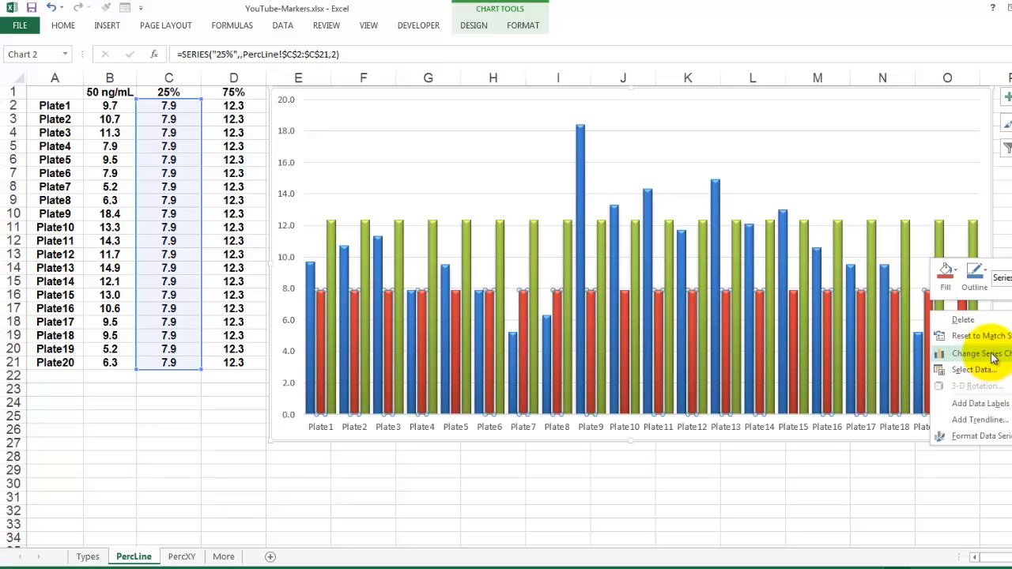
{"action": "left_click", "coordinate": [981, 354]}
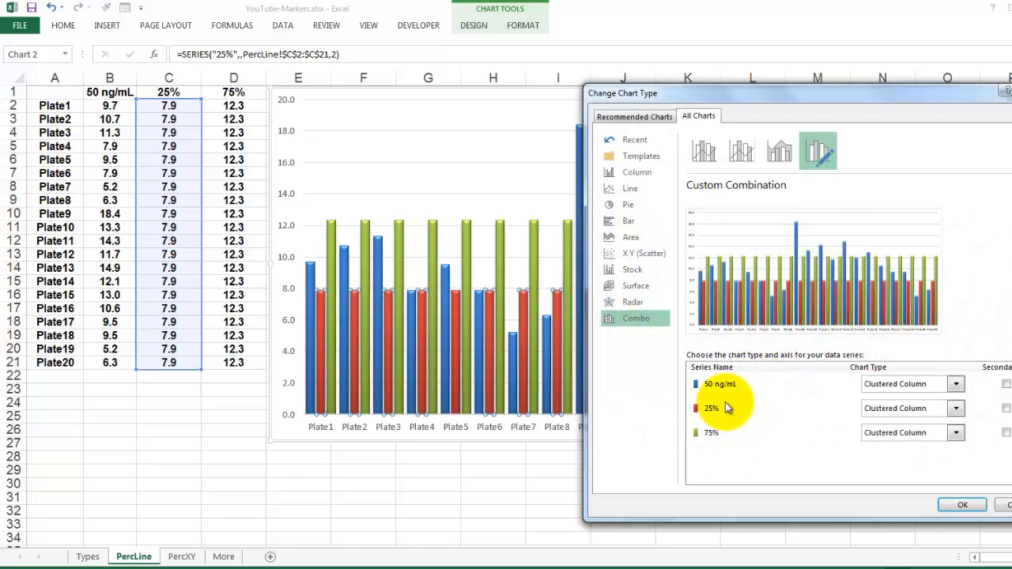
{"action": "mouse_move", "coordinate": [835, 418]}
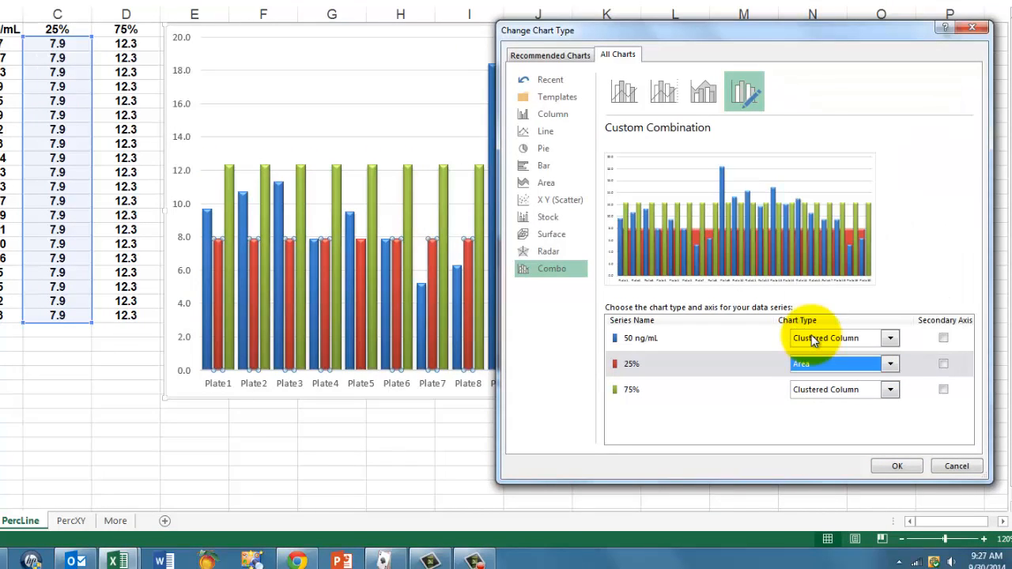
{"action": "left_click", "coordinate": [890, 389]}
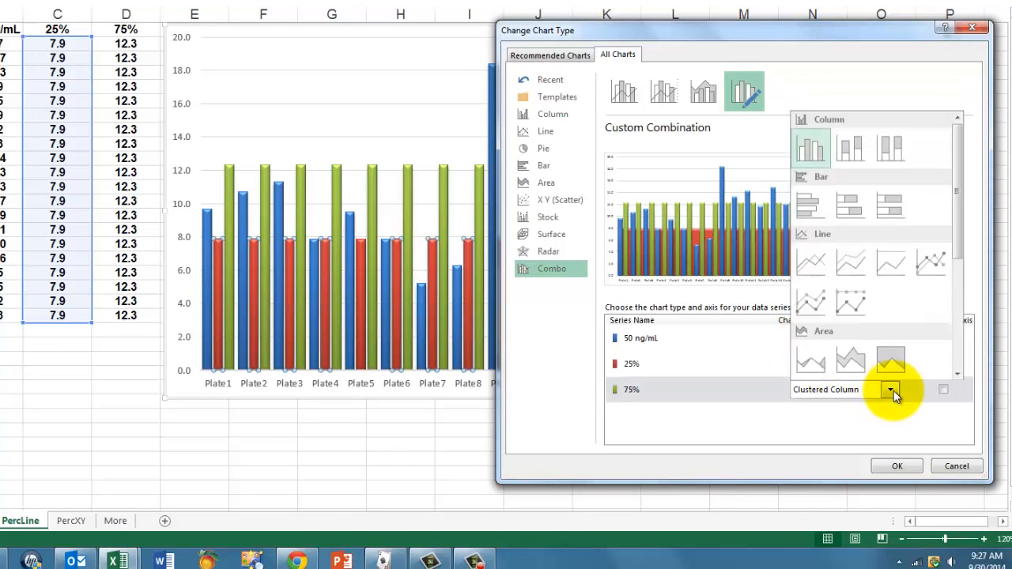
{"action": "left_click", "coordinate": [891, 361]}
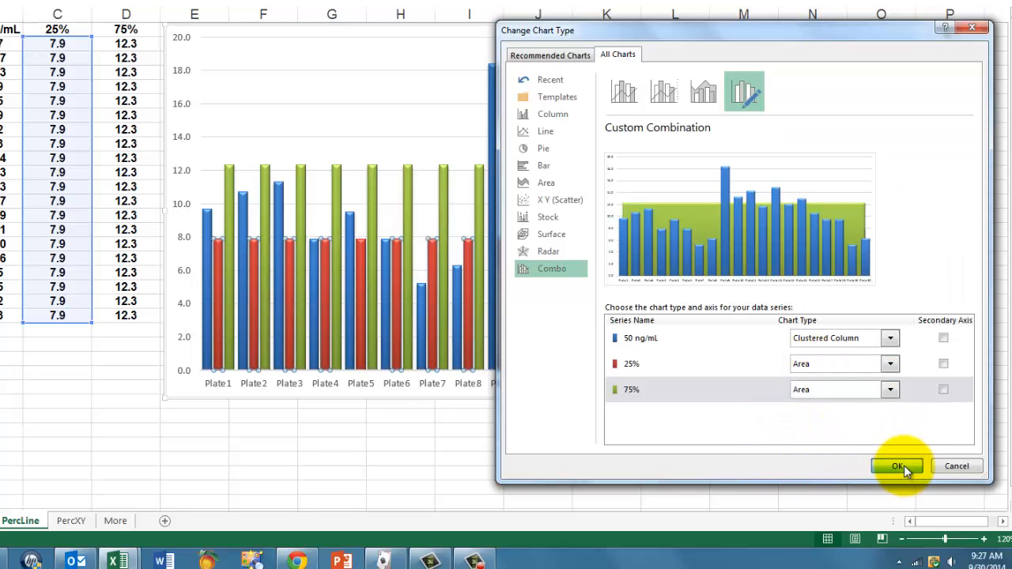
{"action": "left_click", "coordinate": [897, 465]}
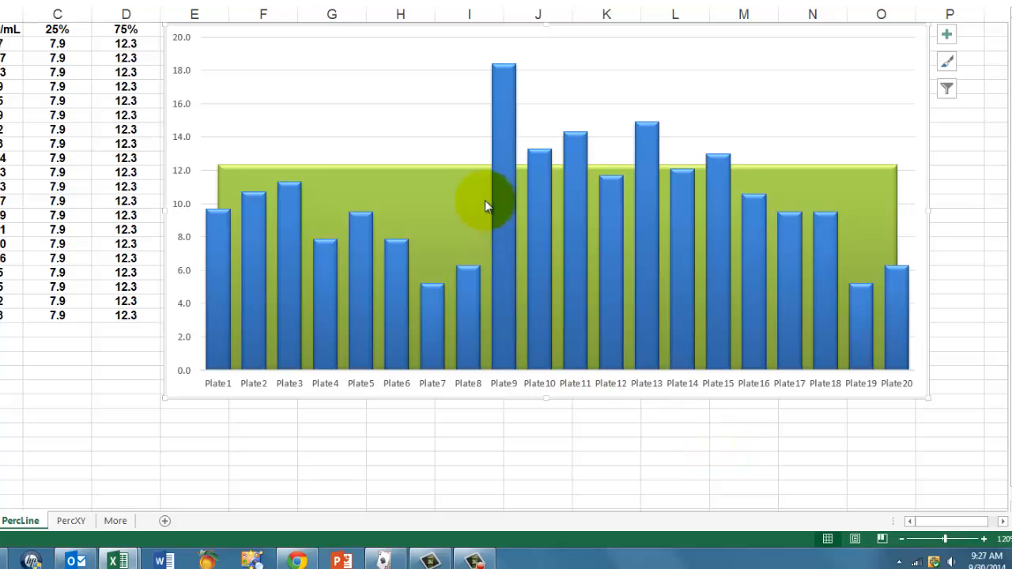
{"action": "mouse_move", "coordinate": [419, 174]}
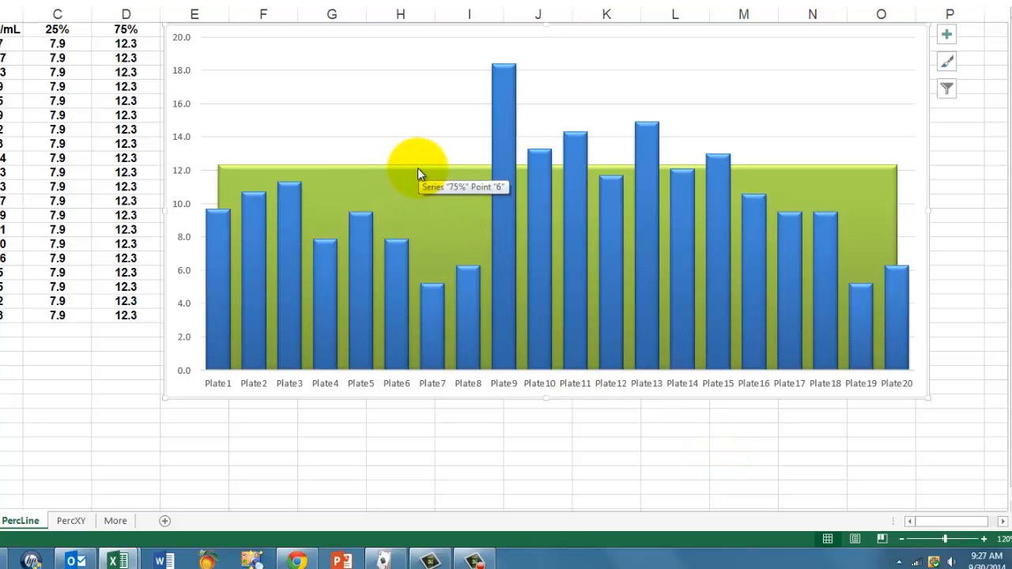
{"action": "mouse_move", "coordinate": [434, 172]}
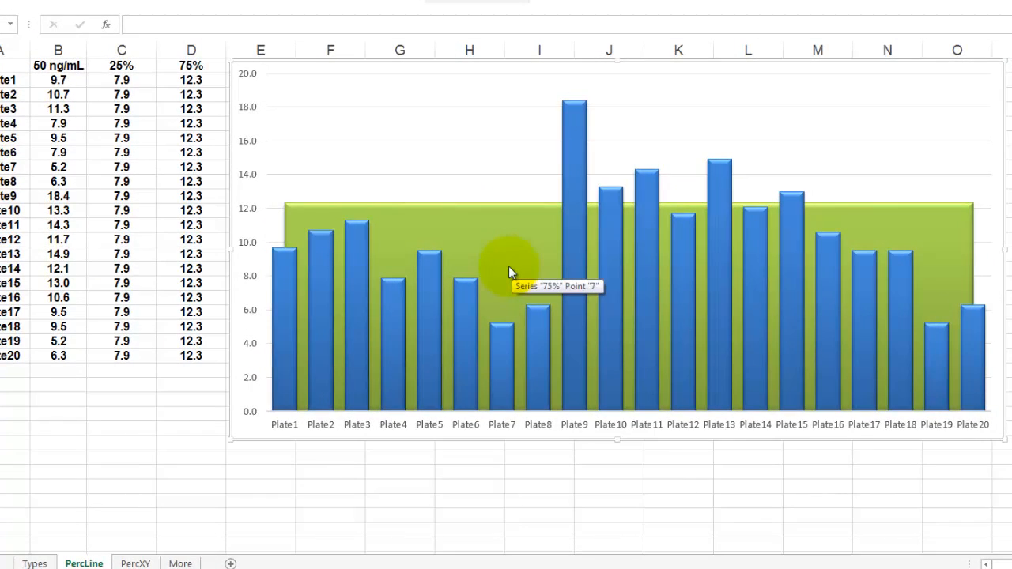
{"action": "mouse_move", "coordinate": [917, 239]}
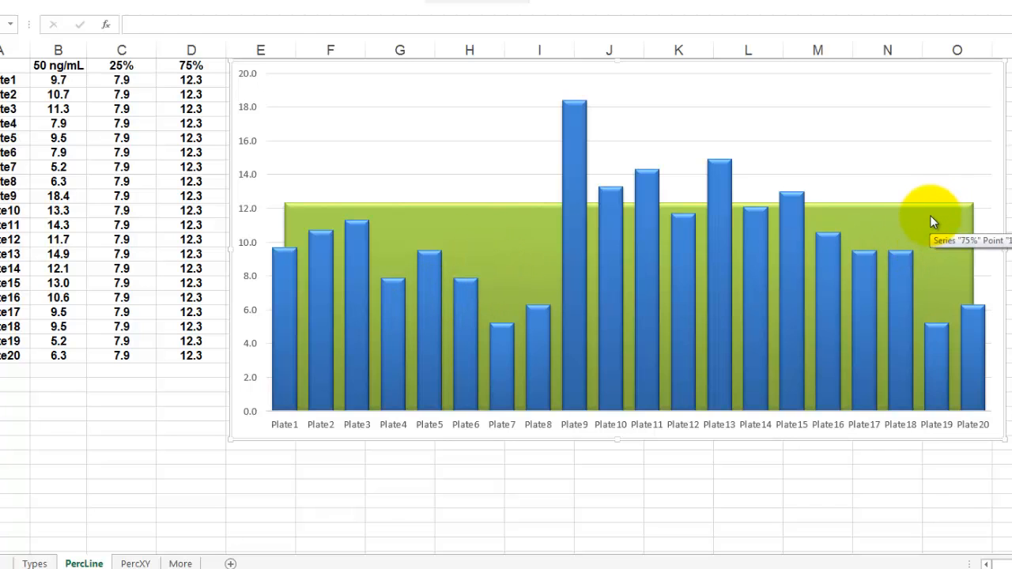
- Select the green 75% area to edit its SERIES formula plot order
{"action": "left_click", "coordinate": [933, 209]}
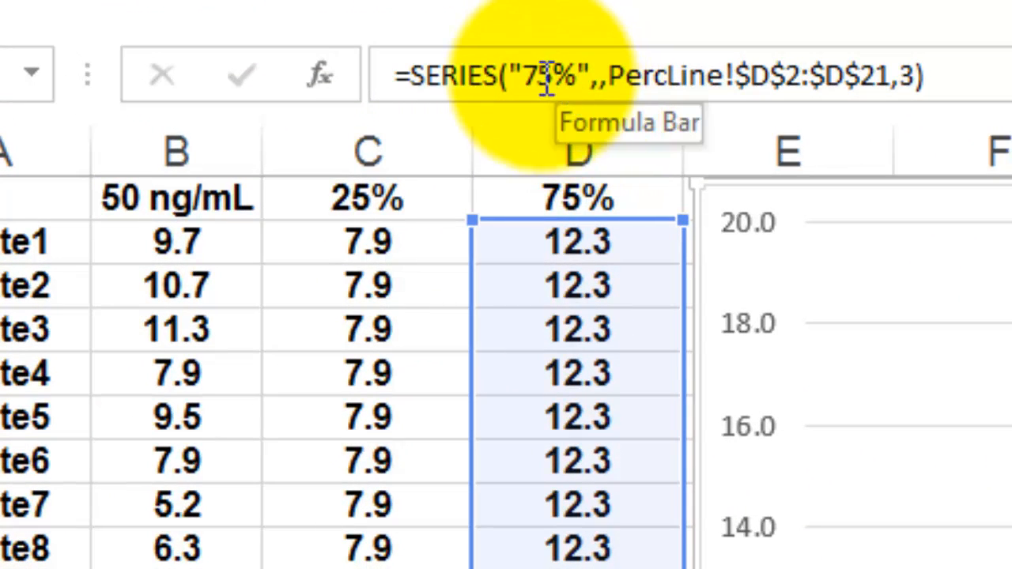
{"action": "mouse_move", "coordinate": [846, 71]}
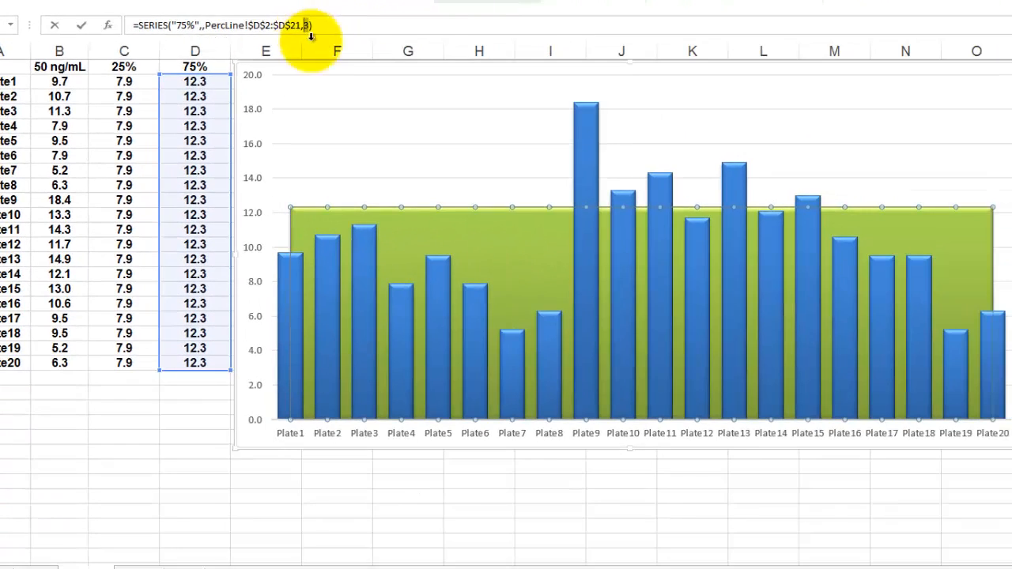
{"action": "mouse_move", "coordinate": [348, 327]}
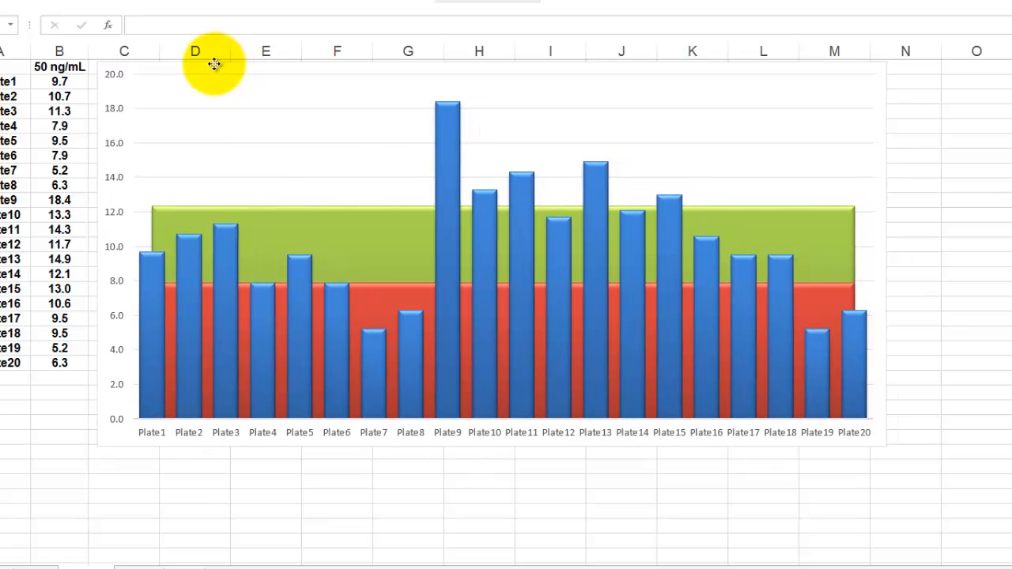
{"action": "mouse_move", "coordinate": [158, 366]}
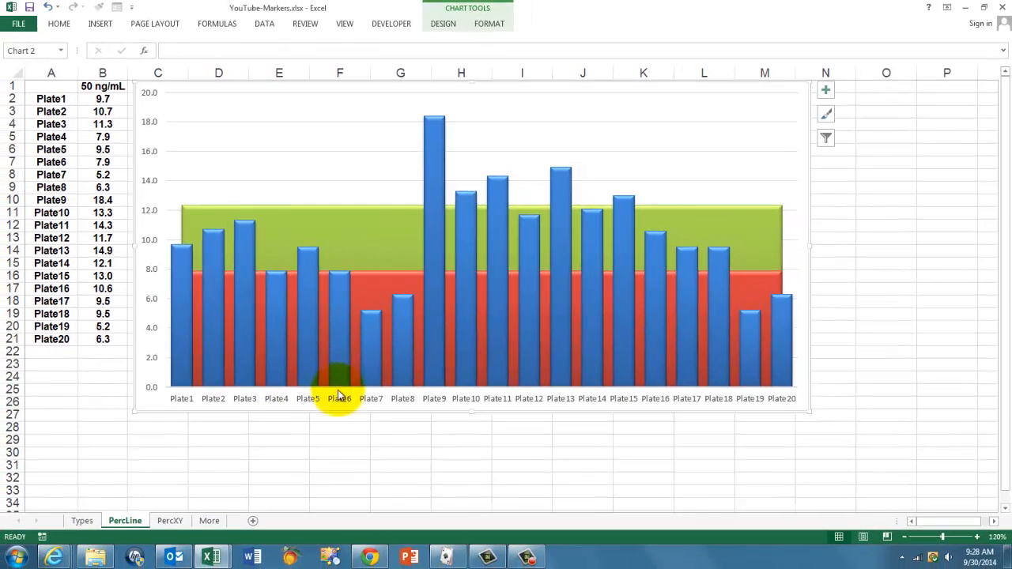
{"action": "mouse_move", "coordinate": [450, 439]}
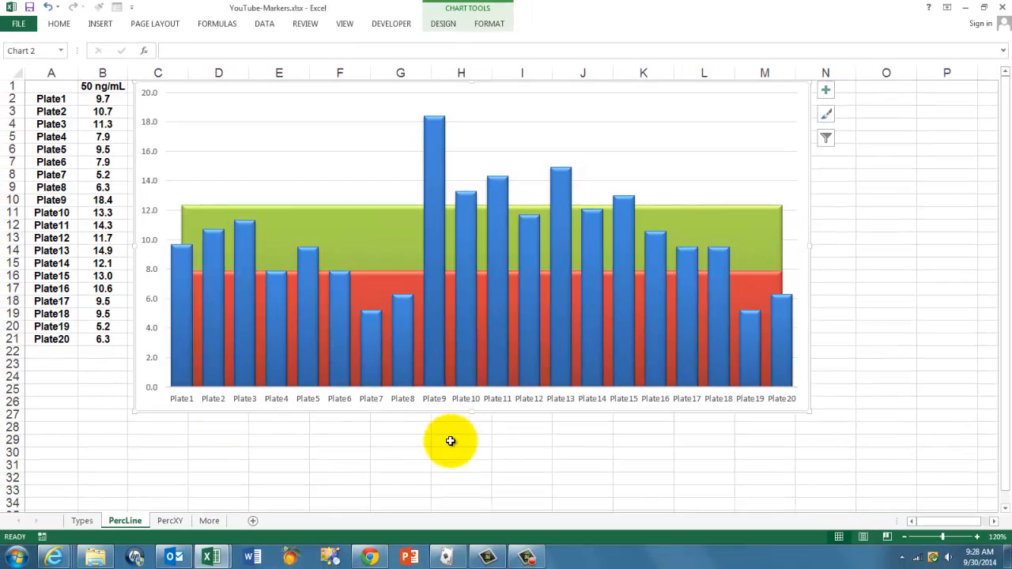
{"action": "mouse_move", "coordinate": [174, 410]}
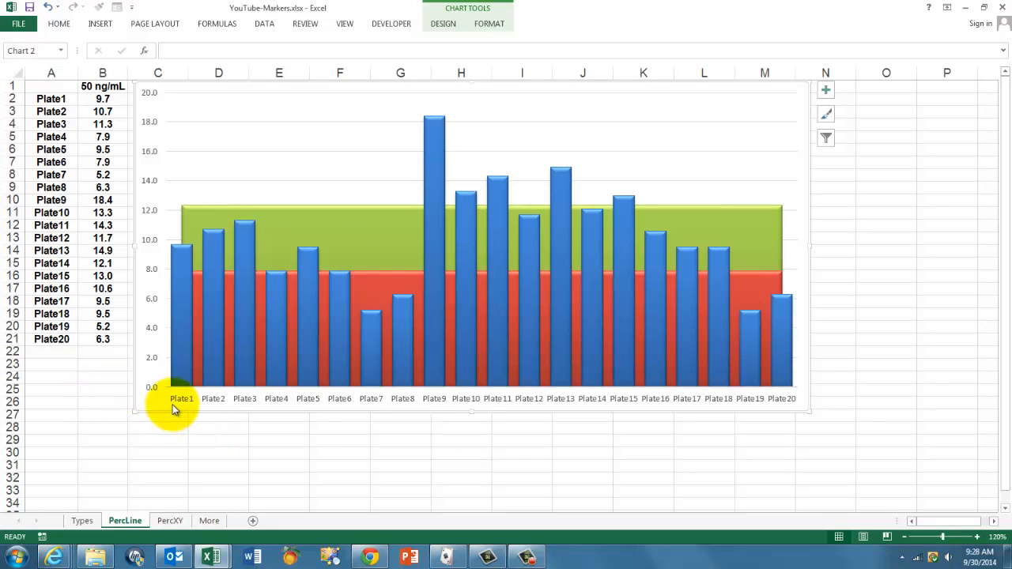
{"action": "mouse_move", "coordinate": [699, 453]}
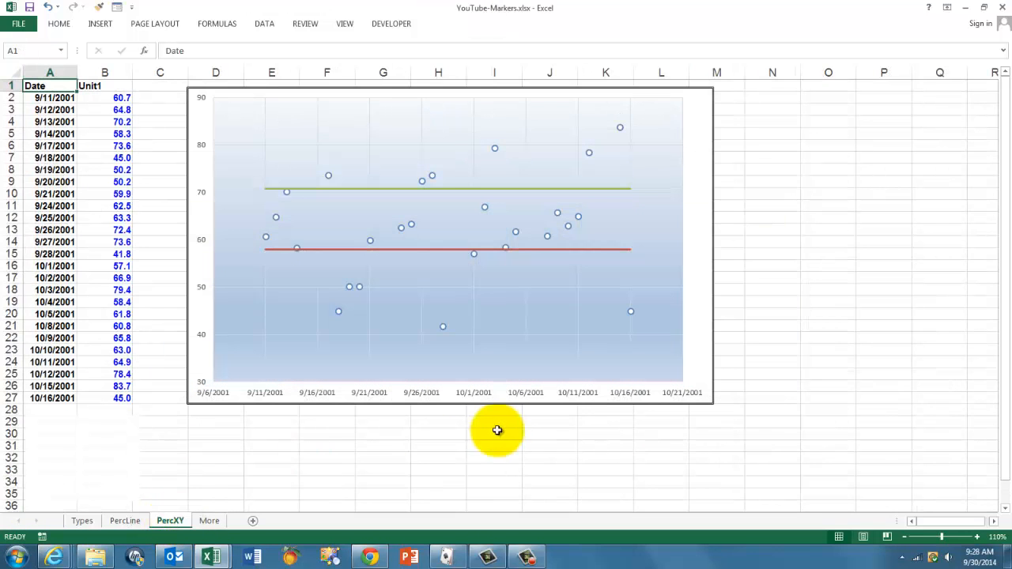
{"action": "mouse_move", "coordinate": [702, 441]}
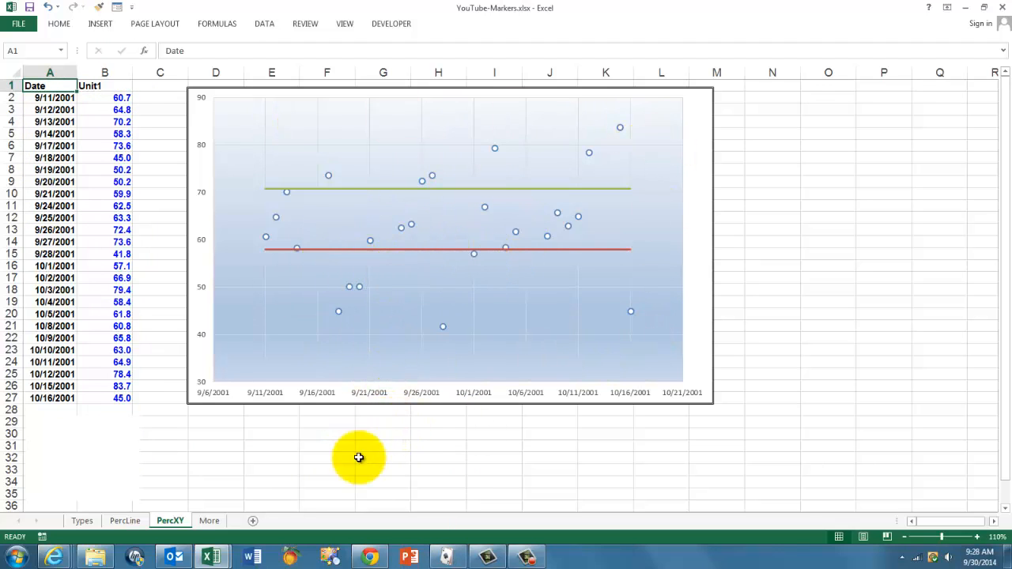
- Switch to the PercXY sheet showing the dated scatter chart with percentile lines
{"action": "left_click", "coordinate": [51, 86]}
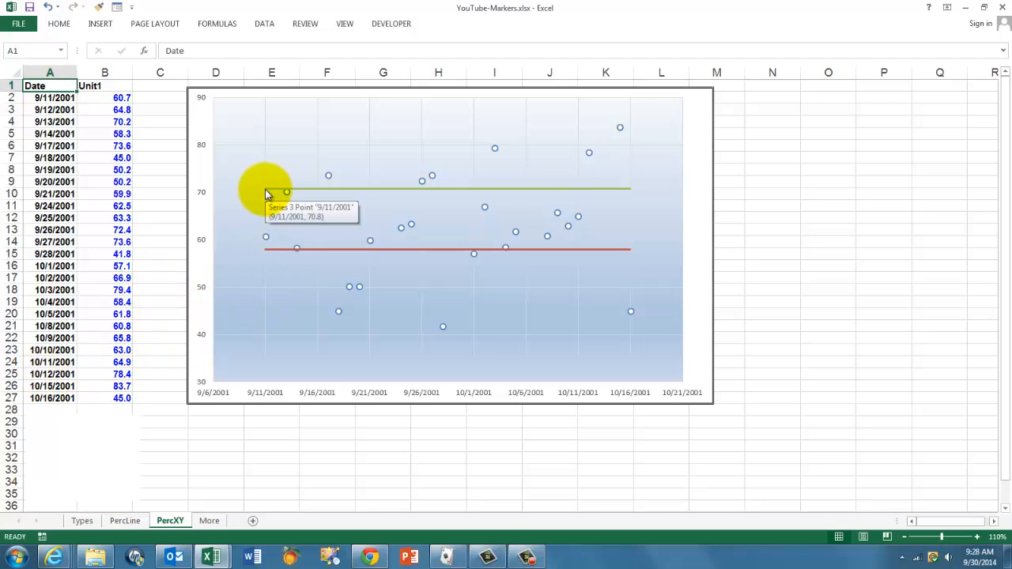
{"action": "mouse_move", "coordinate": [403, 196]}
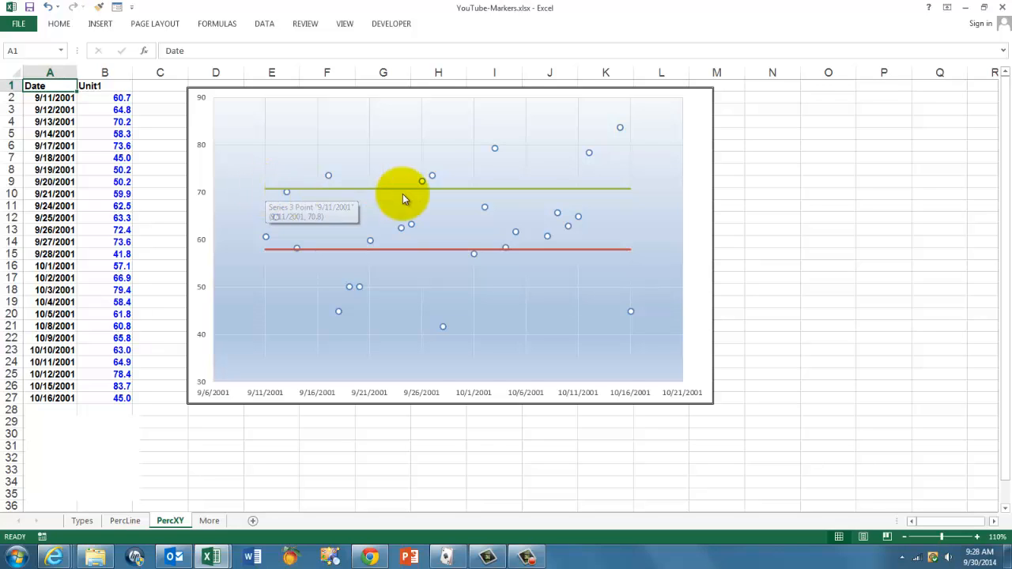
{"action": "mouse_move", "coordinate": [629, 194]}
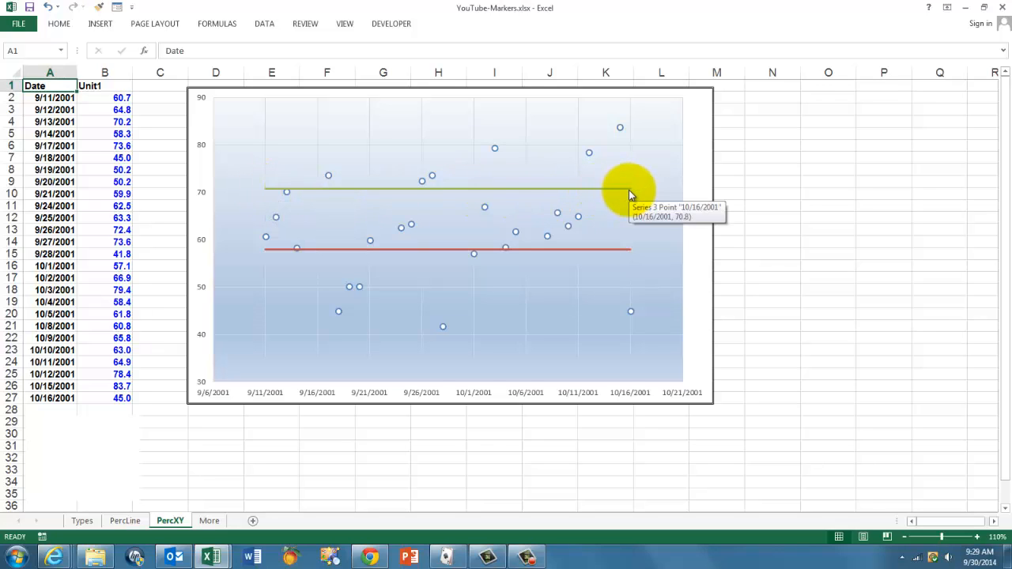
{"action": "mouse_move", "coordinate": [272, 253]}
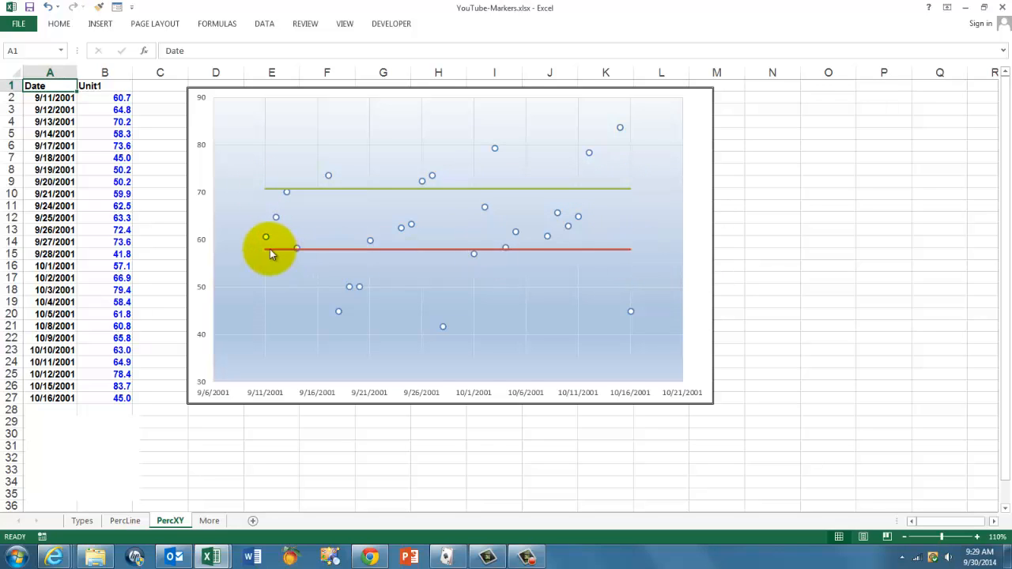
- Select the red 25% line and review the PERCENTILE.EXC formula arguments returning 59
{"action": "left_click", "coordinate": [266, 248]}
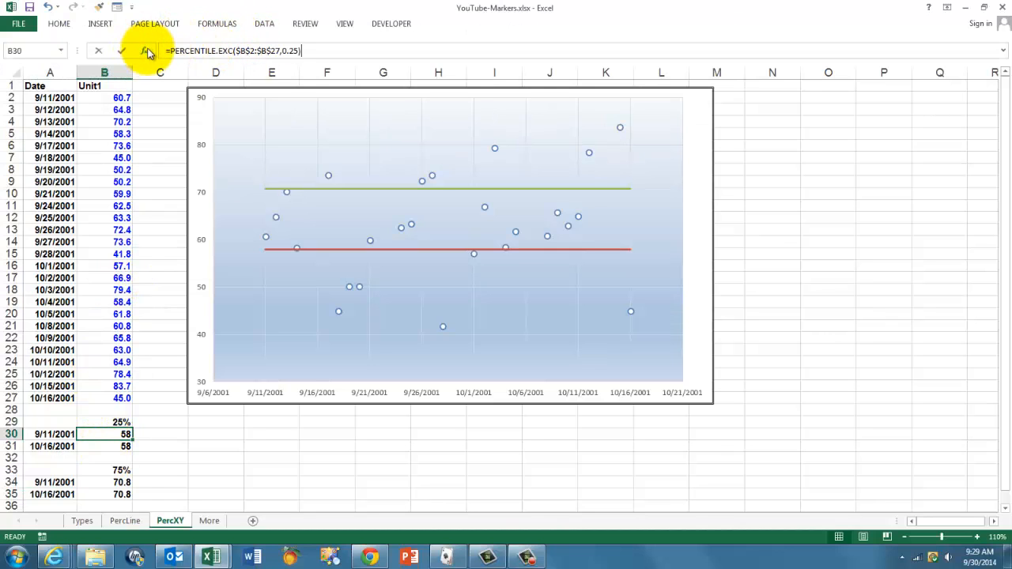
{"action": "left_click", "coordinate": [148, 50]}
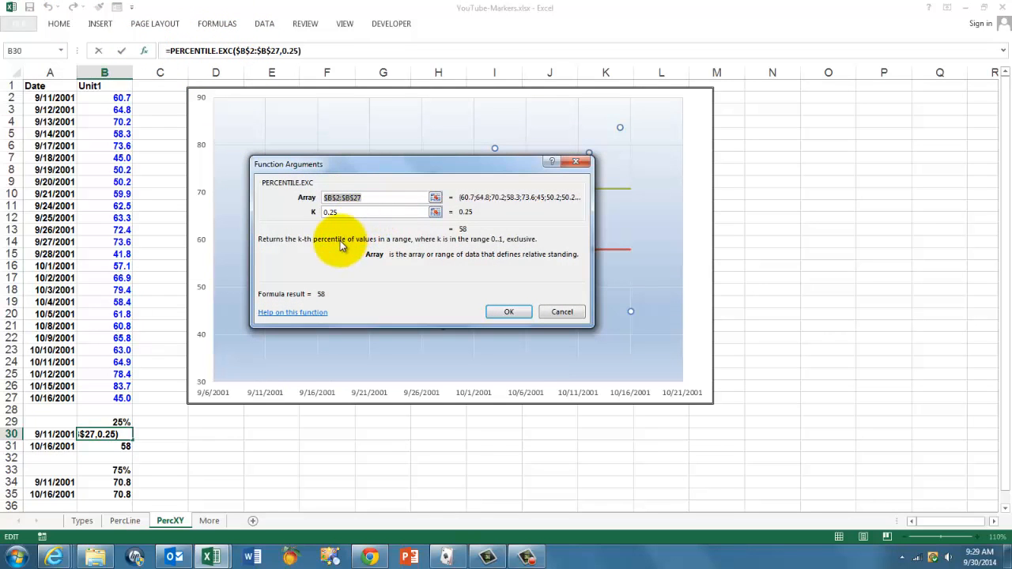
{"action": "mouse_move", "coordinate": [299, 216]}
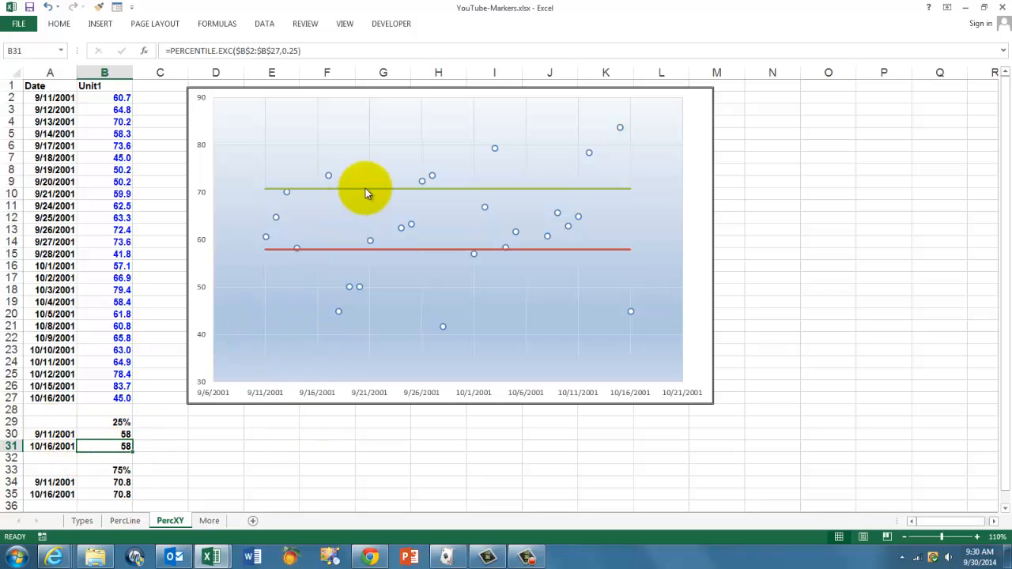
- Select the plain Unit1 scatter chart without percentile lines
{"action": "left_click", "coordinate": [363, 190]}
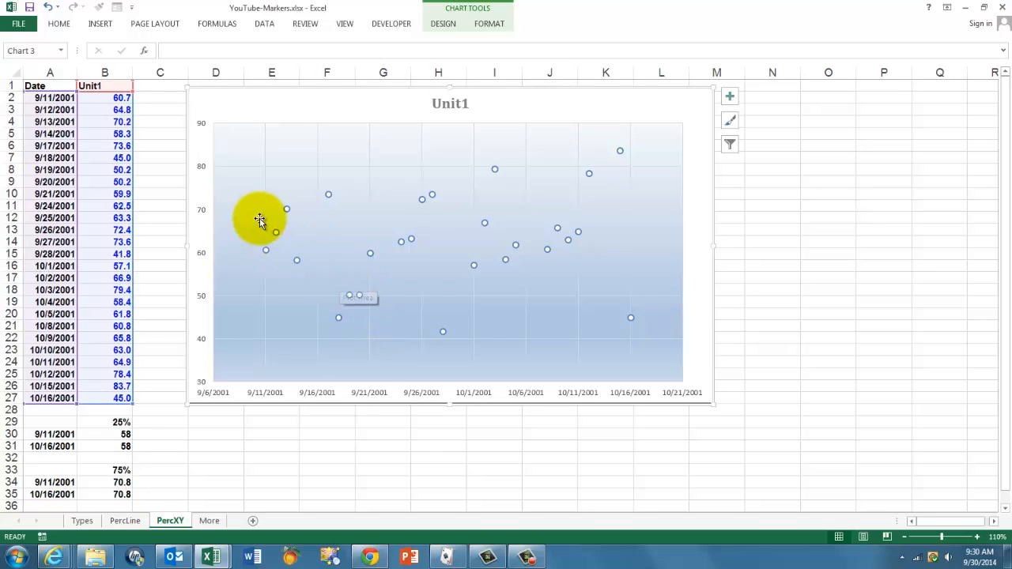
{"action": "mouse_move", "coordinate": [342, 231]}
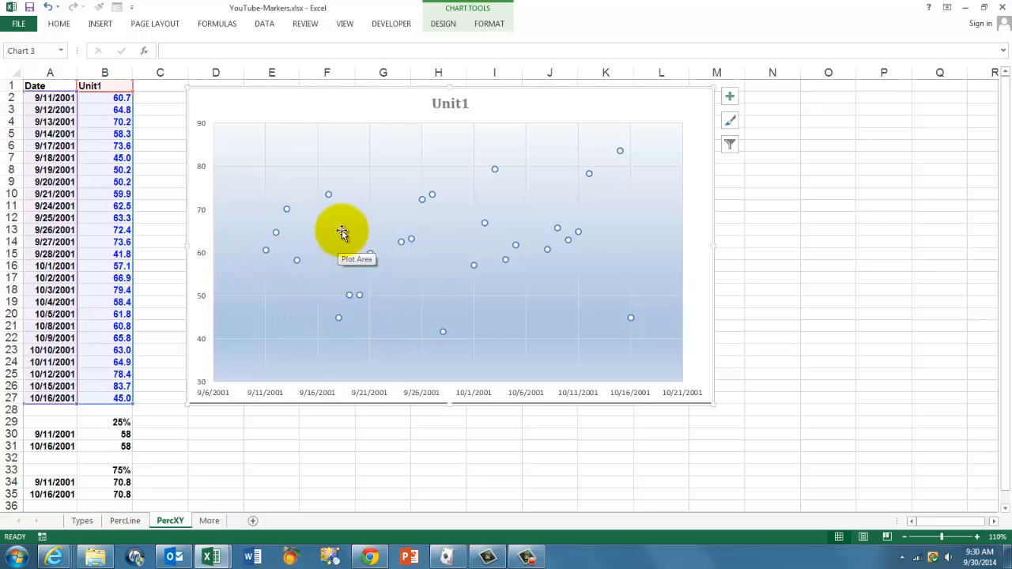
- Add a 25% line series to the scatter chart using the two 58 cells as Y values
{"action": "right_click", "coordinate": [342, 231]}
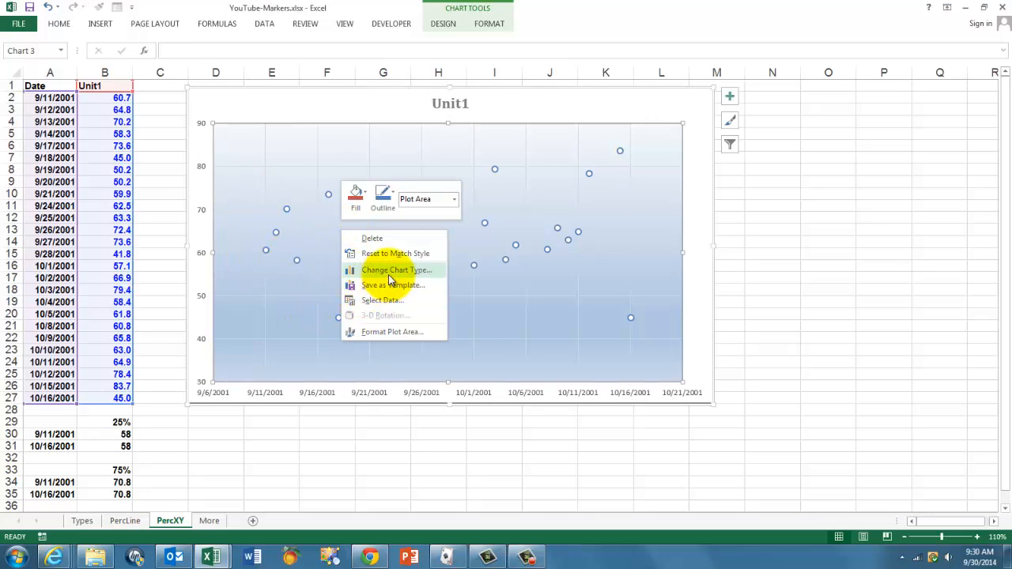
{"action": "left_click", "coordinate": [383, 300]}
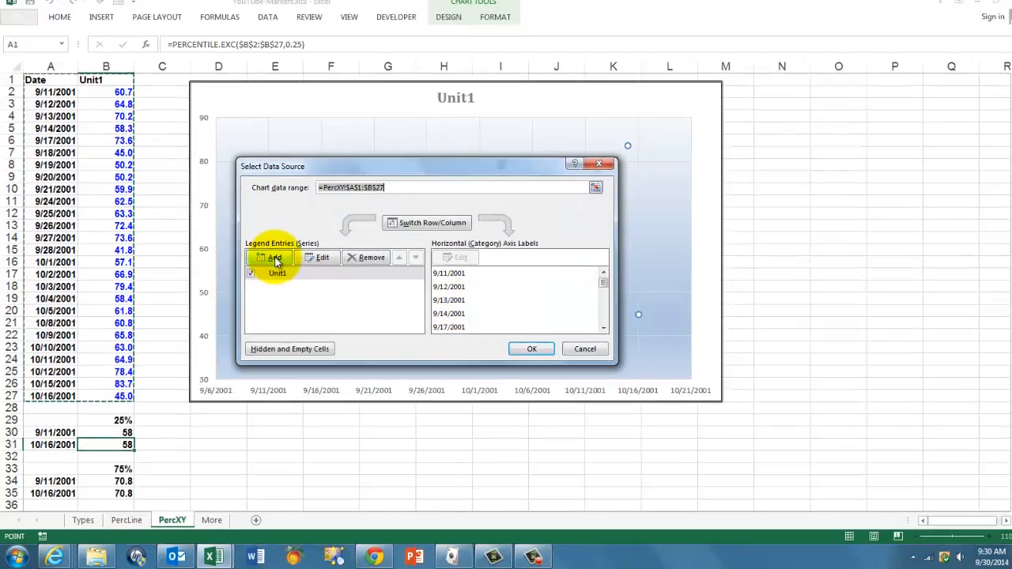
{"action": "left_click", "coordinate": [275, 256]}
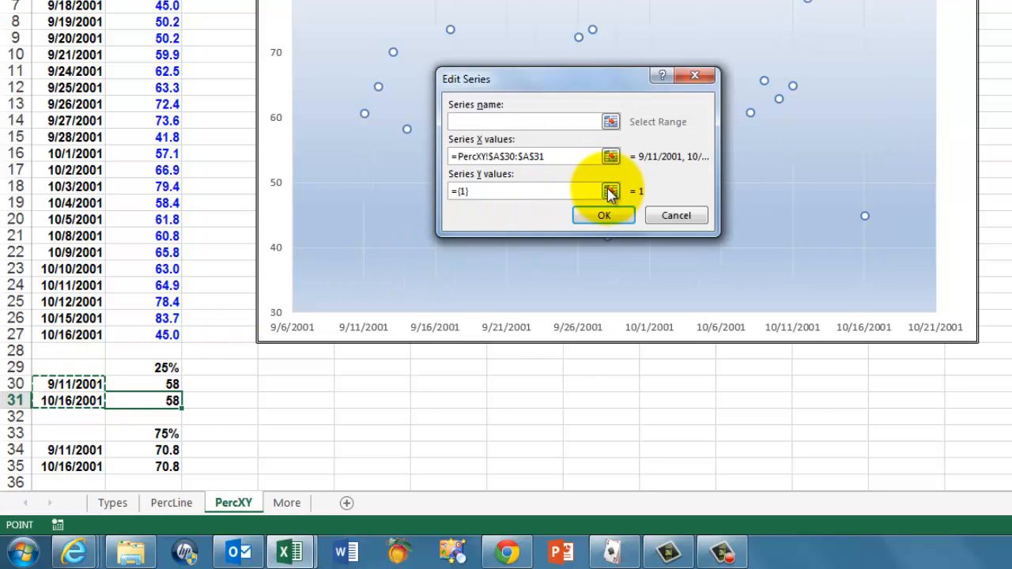
{"action": "left_click", "coordinate": [610, 191]}
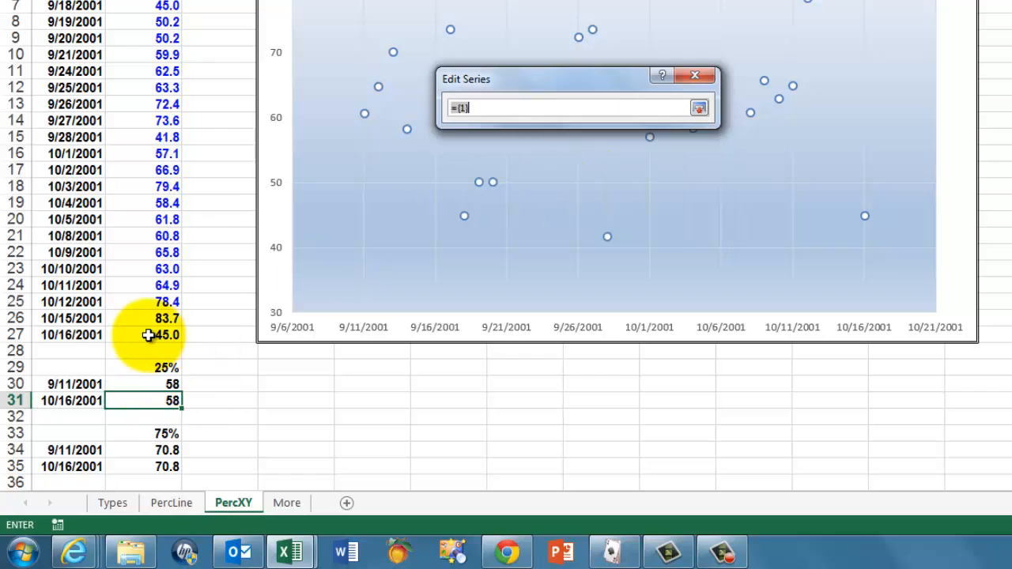
{"action": "left_click_drag", "start_coordinate": [142, 384], "coordinate": [142, 402]}
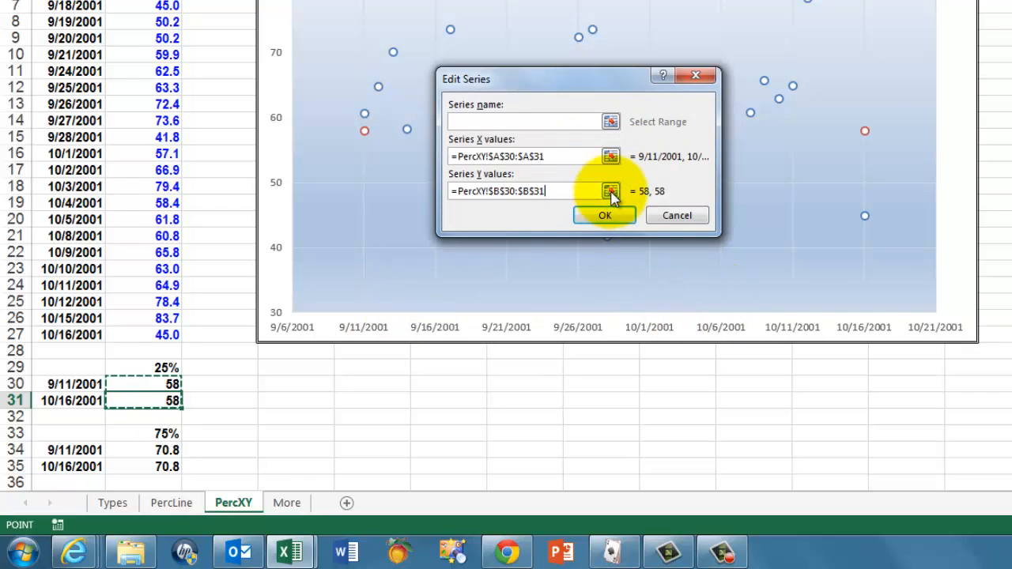
{"action": "left_click", "coordinate": [604, 215]}
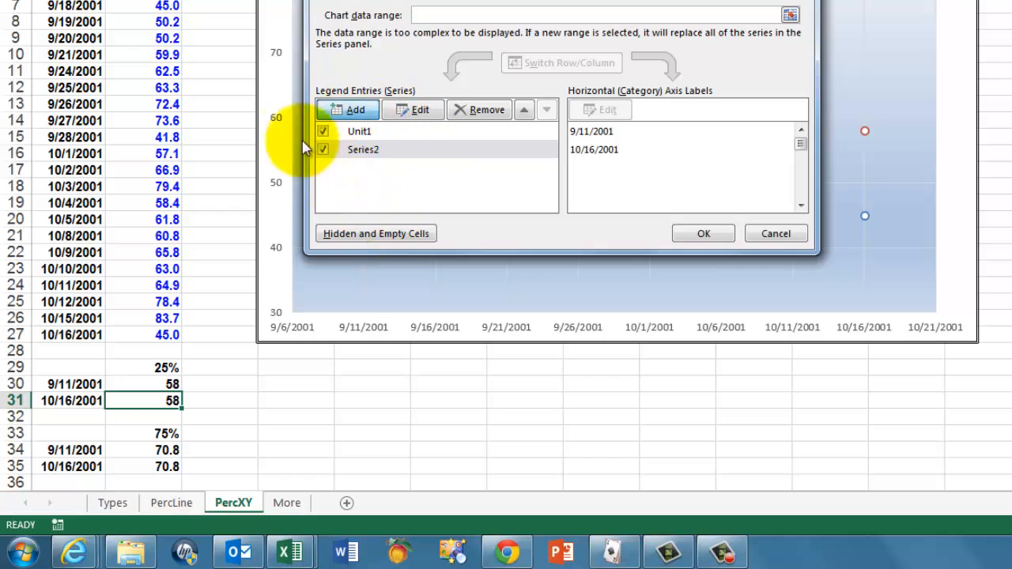
- Add a 75% series with the two dates as X values and the 70.8 cells as Y values
{"action": "left_click", "coordinate": [347, 109]}
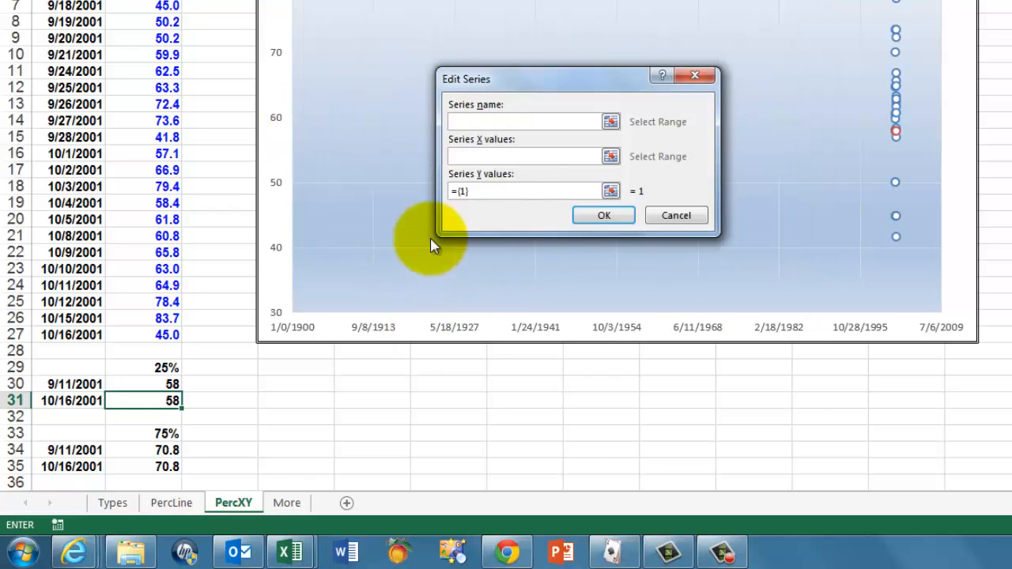
{"action": "left_click", "coordinate": [525, 156]}
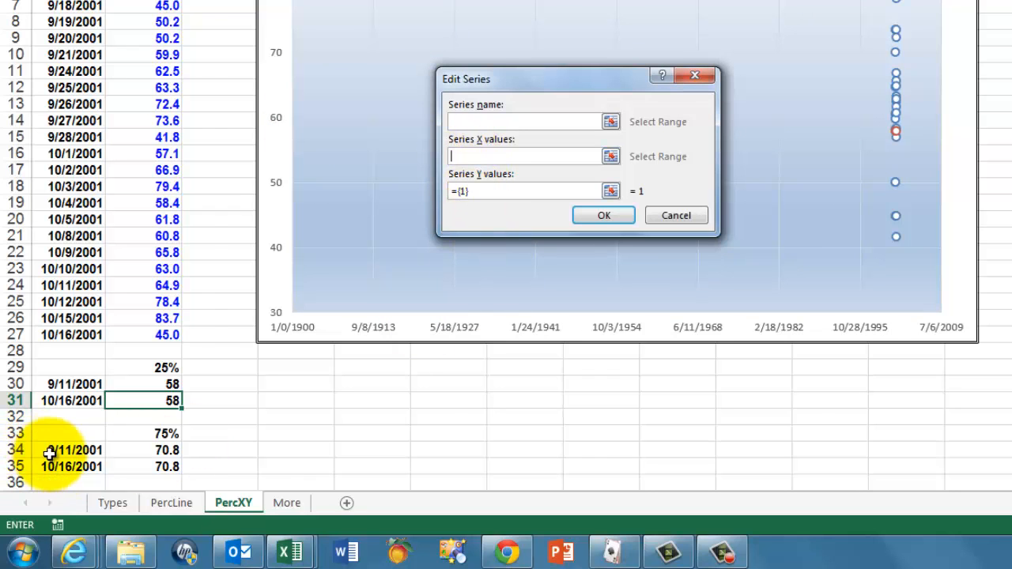
{"action": "left_click_drag", "start_coordinate": [69, 449], "coordinate": [70, 466]}
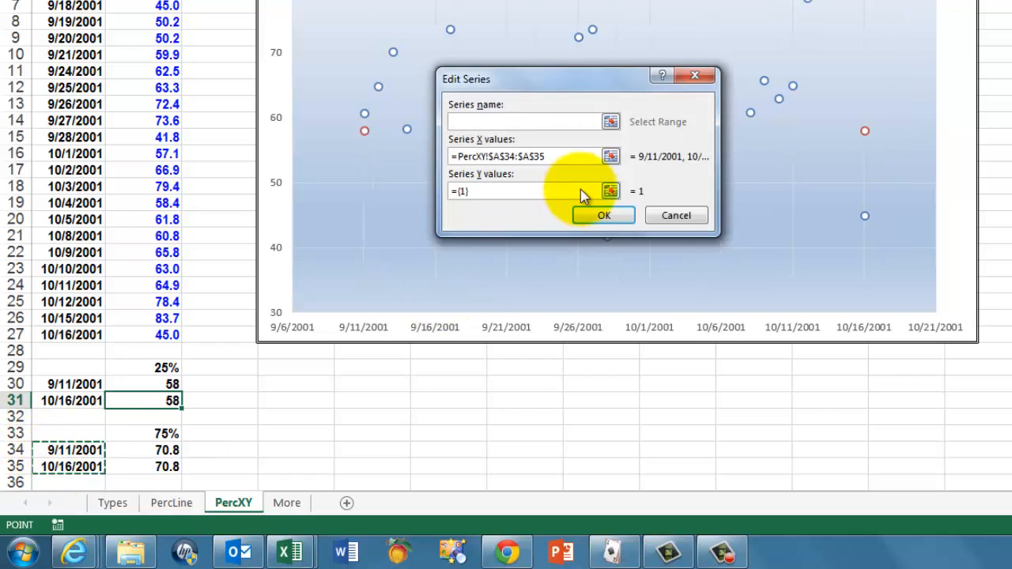
{"action": "left_click", "coordinate": [610, 190]}
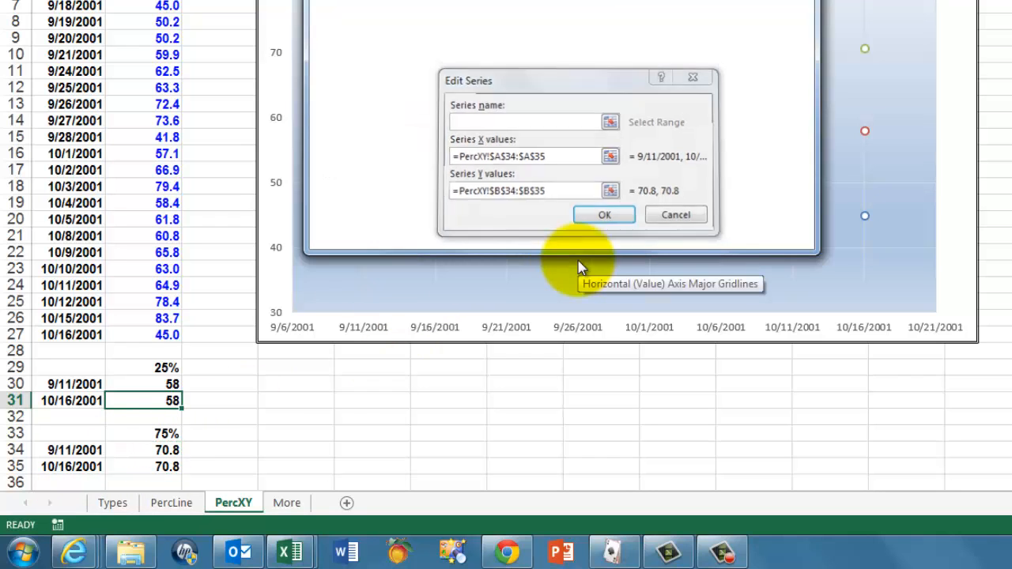
{"action": "left_click", "coordinate": [604, 215]}
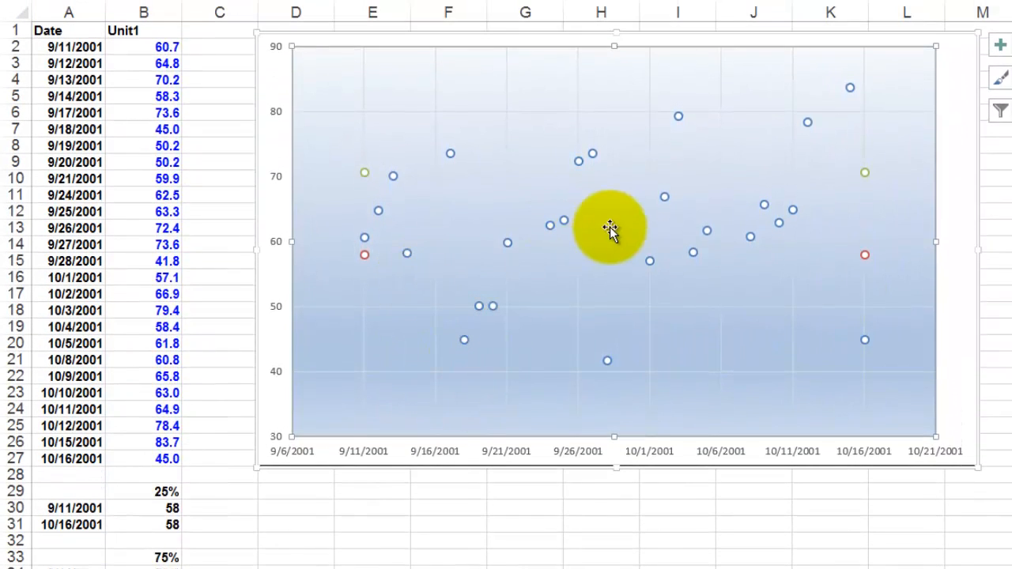
{"action": "mouse_move", "coordinate": [873, 168]}
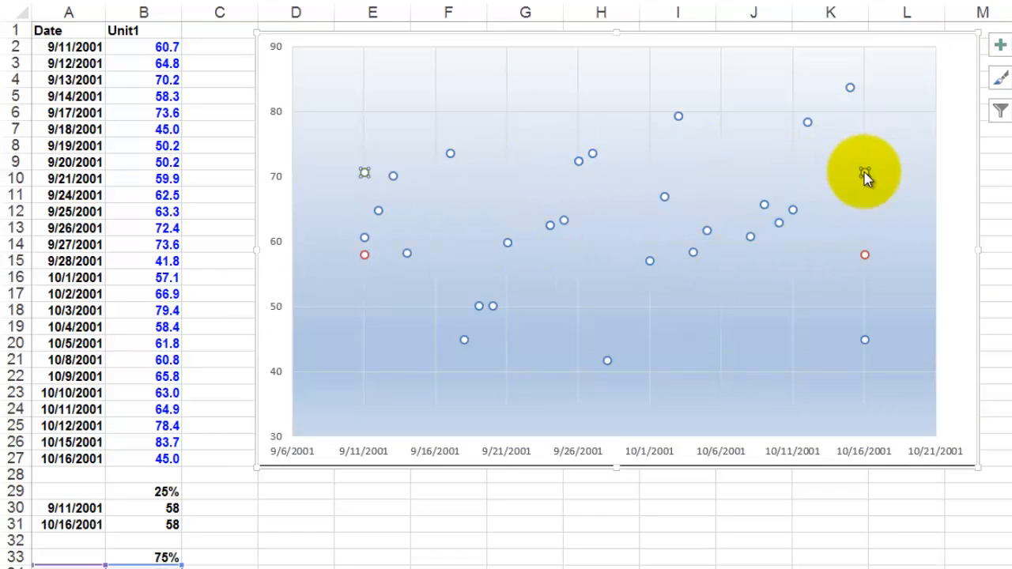
{"action": "mouse_move", "coordinate": [403, 182]}
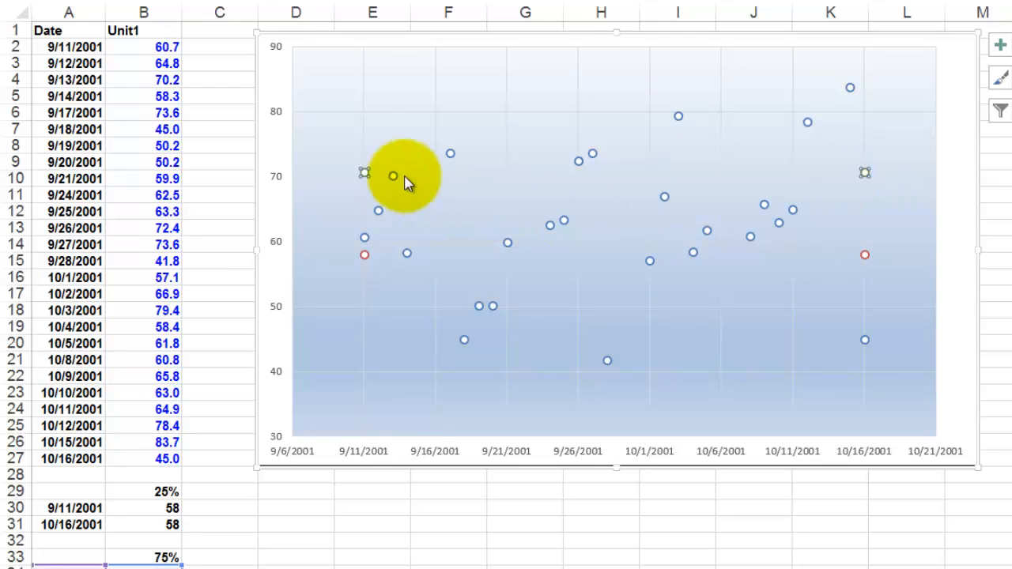
{"action": "mouse_move", "coordinate": [867, 174]}
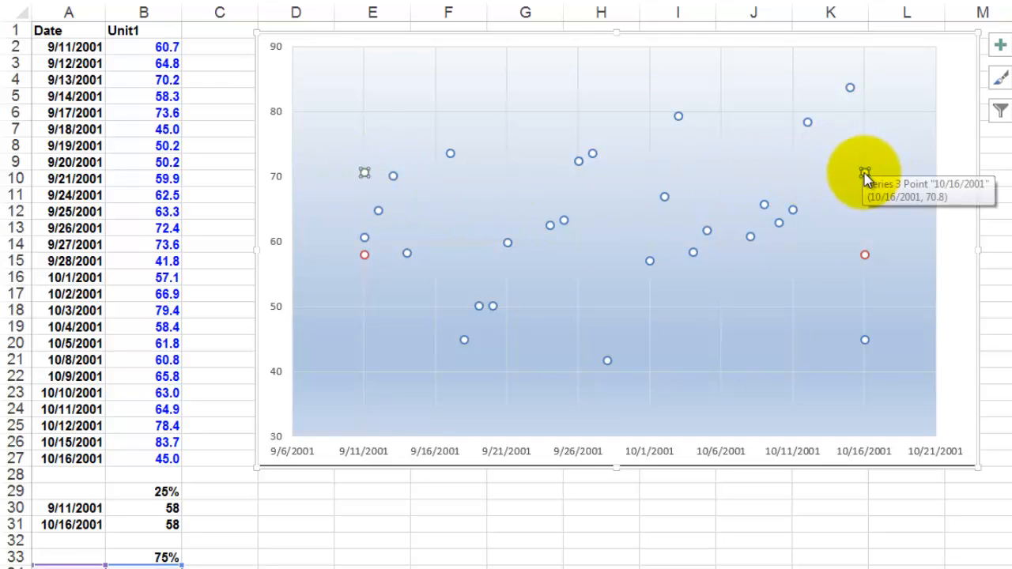
- Set Series2 and Series3 to Scatter with Smooth Lines via Change Series Chart Type
{"action": "right_click", "coordinate": [867, 174]}
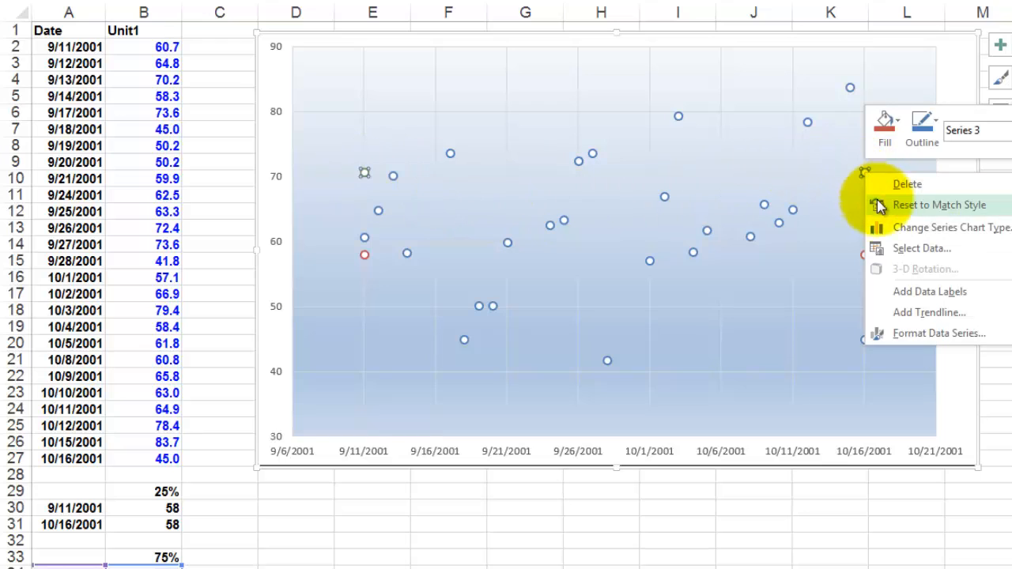
{"action": "mouse_move", "coordinate": [917, 228]}
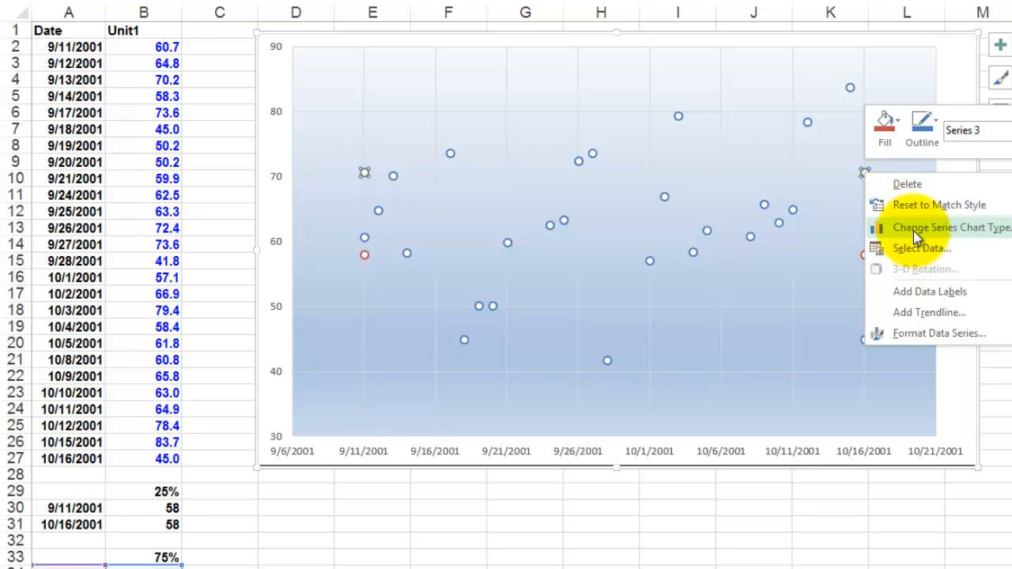
{"action": "left_click", "coordinate": [952, 228]}
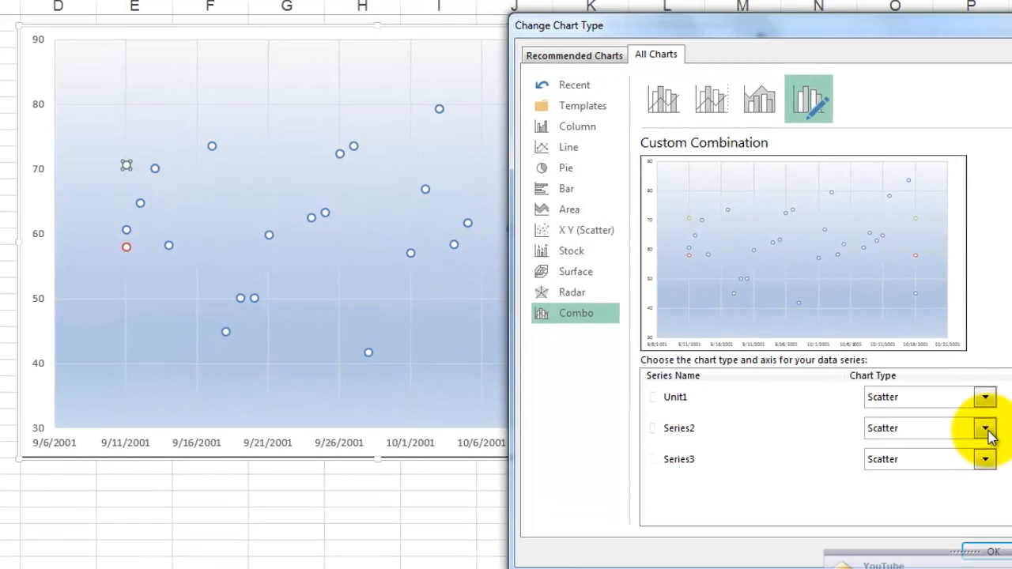
{"action": "left_click", "coordinate": [984, 427]}
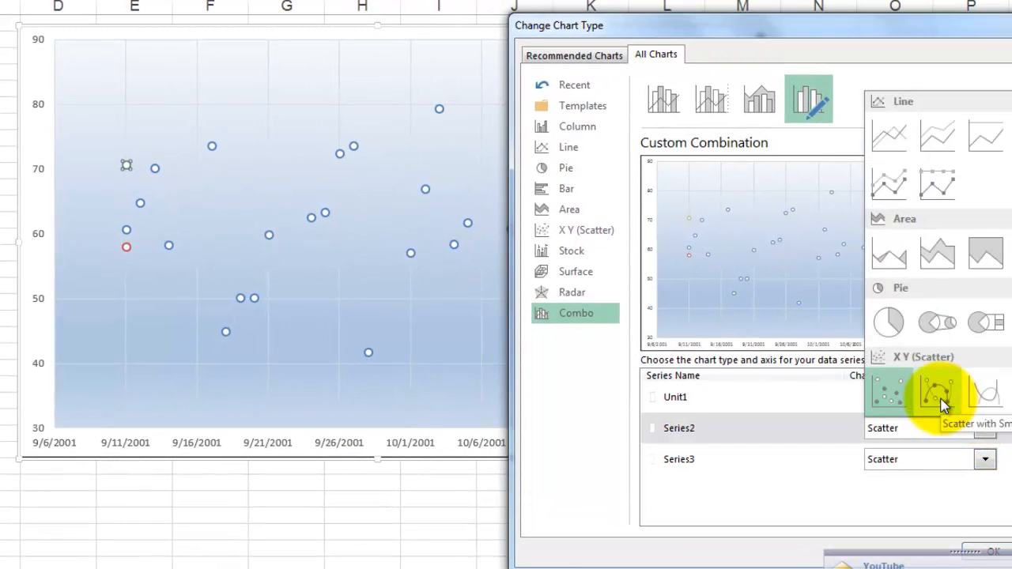
{"action": "mouse_move", "coordinate": [945, 404]}
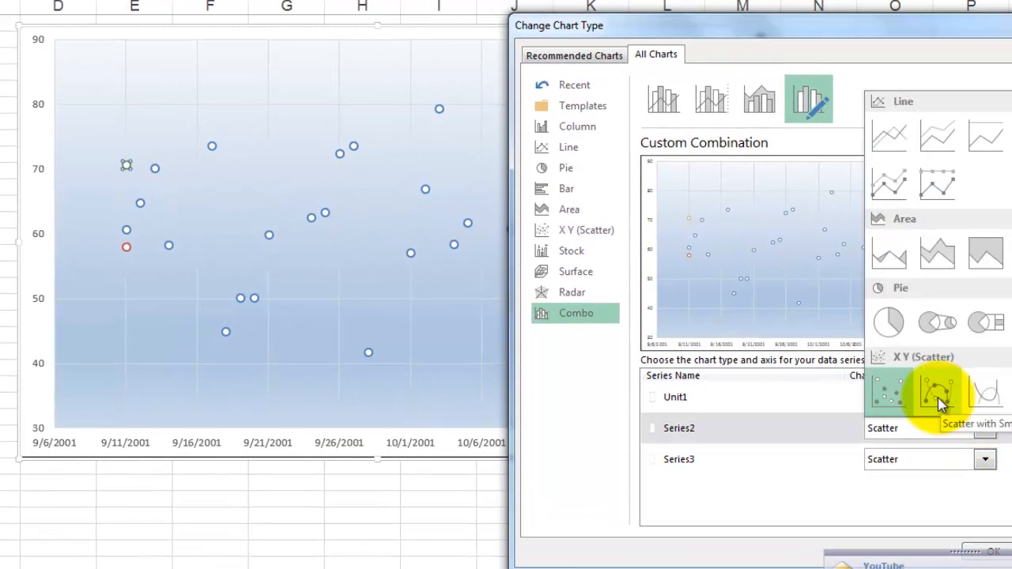
{"action": "left_click", "coordinate": [939, 392]}
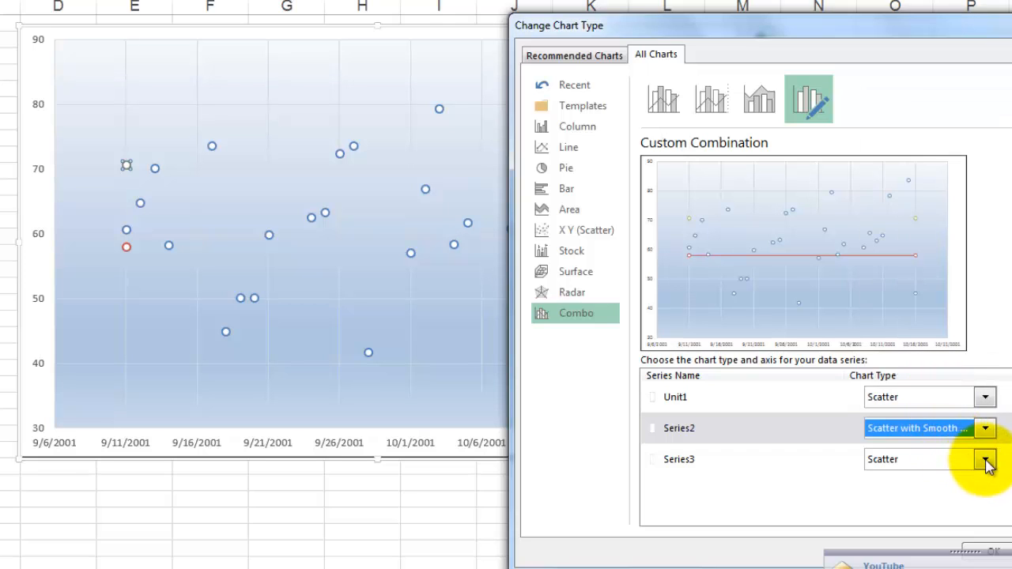
{"action": "left_click", "coordinate": [984, 458]}
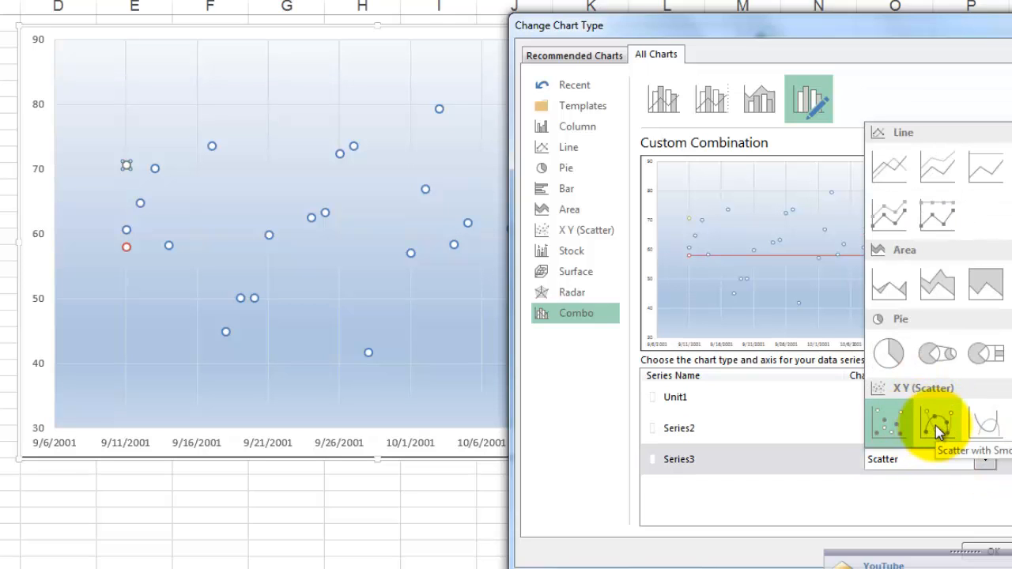
{"action": "left_click", "coordinate": [936, 427]}
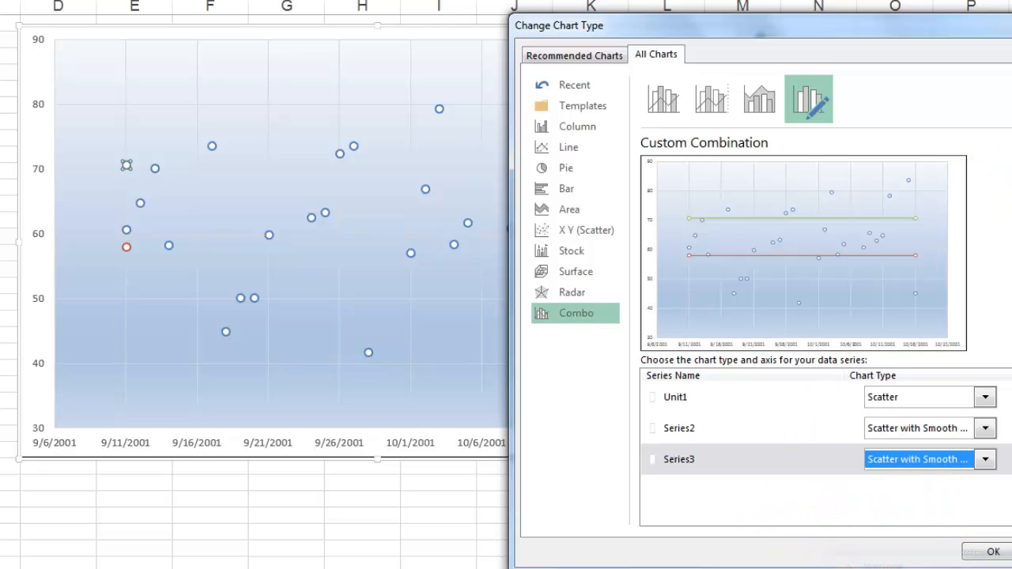
{"action": "left_click", "coordinate": [993, 550]}
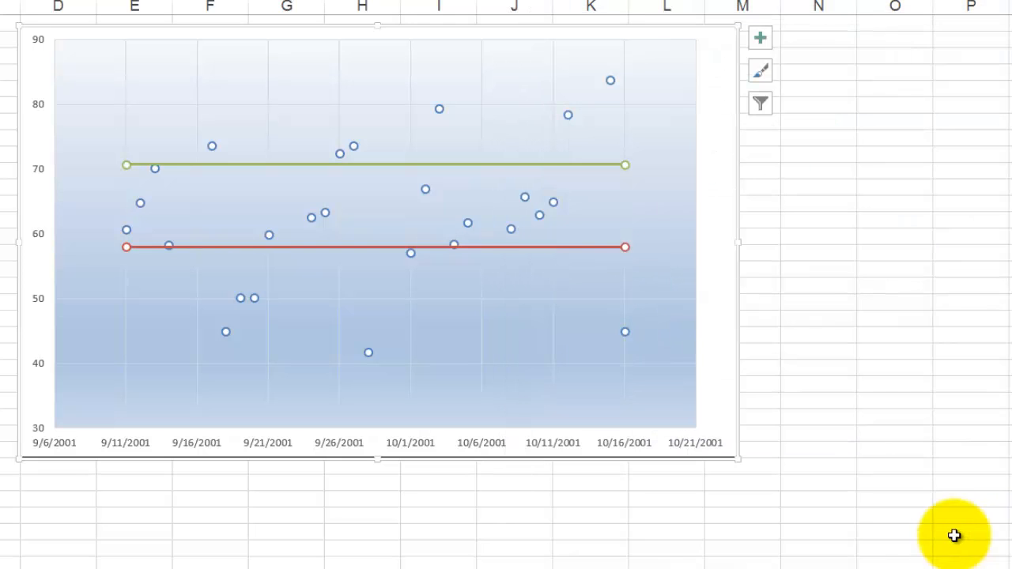
{"action": "mouse_move", "coordinate": [332, 241]}
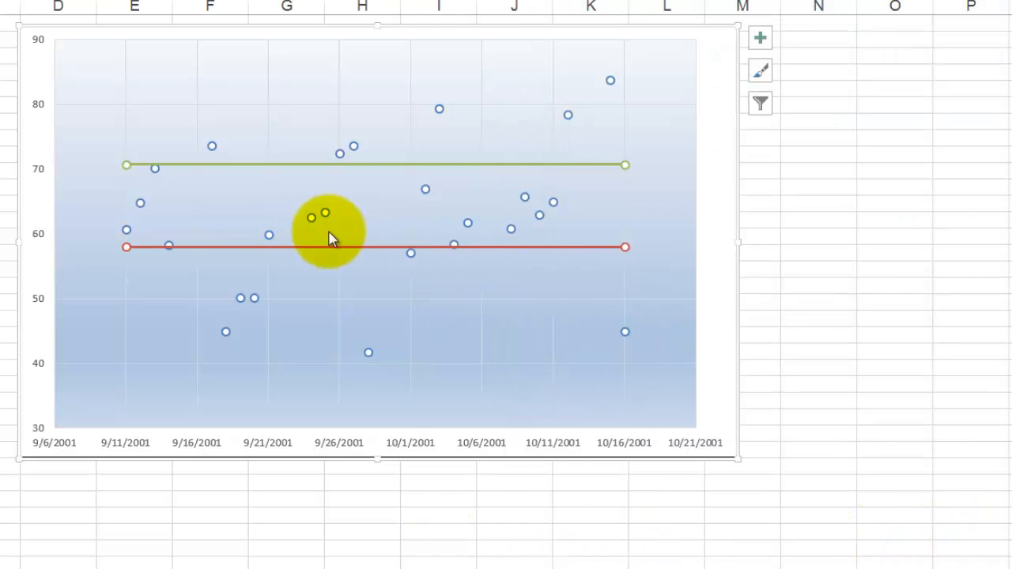
{"action": "mouse_move", "coordinate": [425, 255]}
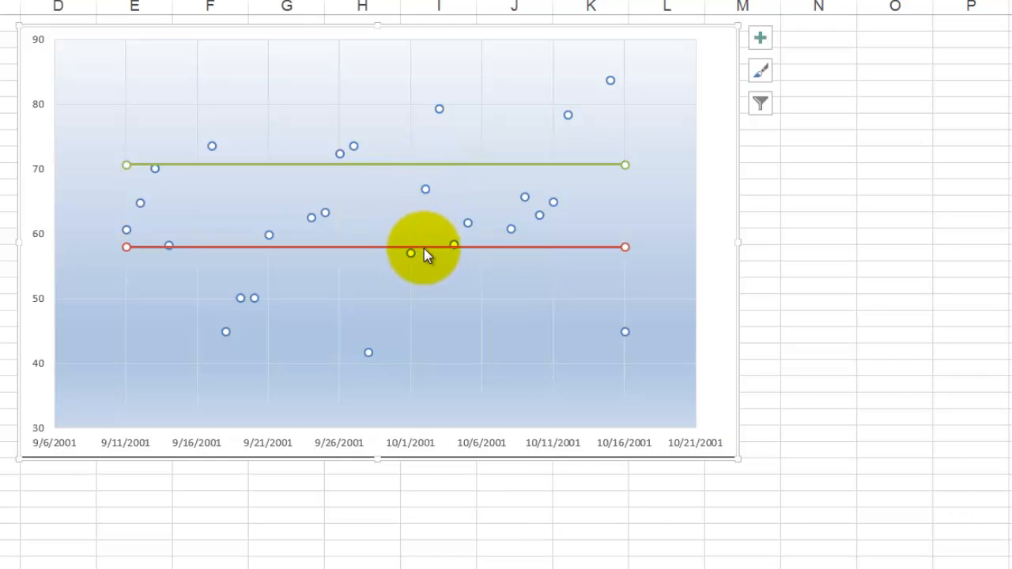
{"action": "mouse_move", "coordinate": [202, 177]}
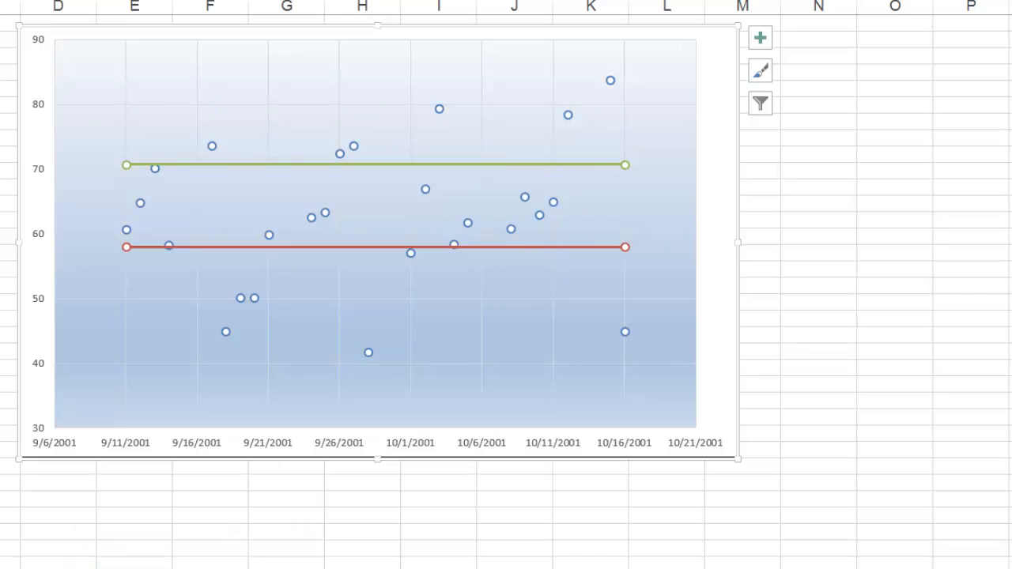
{"action": "left_click", "coordinate": [171, 520]}
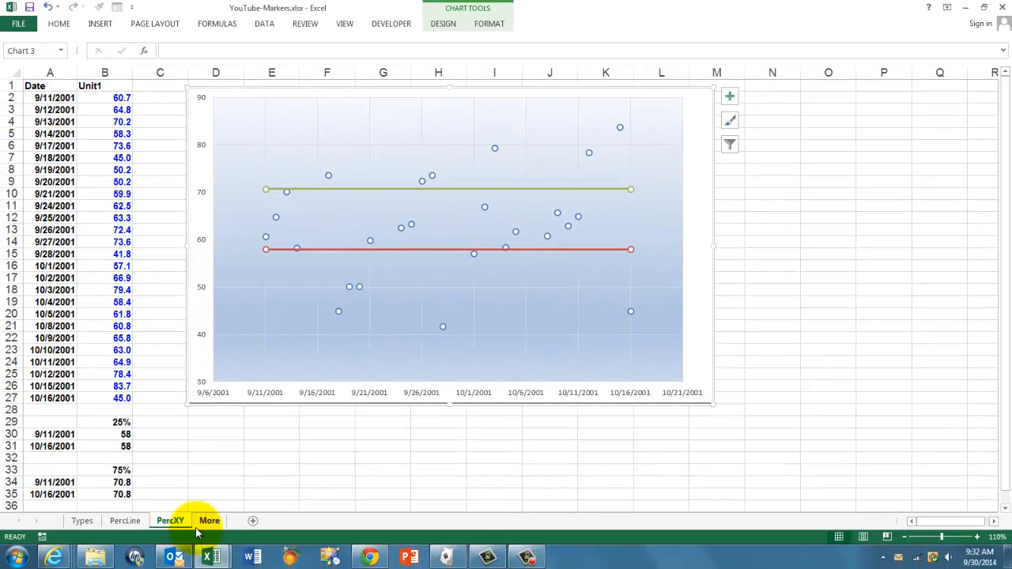
- Return to the More sheet listing the chapter contents and book covers
{"action": "left_click", "coordinate": [208, 521]}
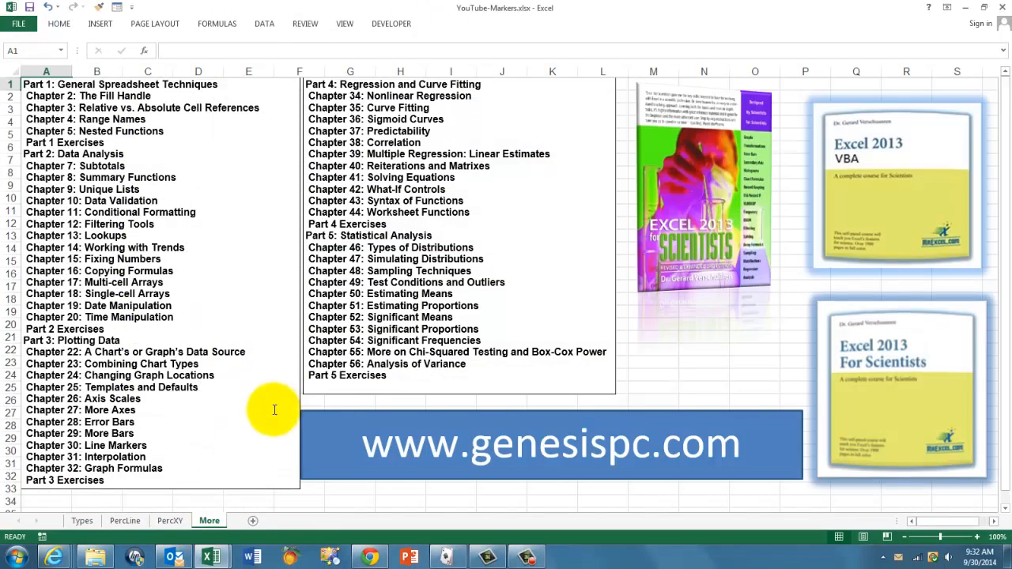
{"action": "mouse_move", "coordinate": [766, 252]}
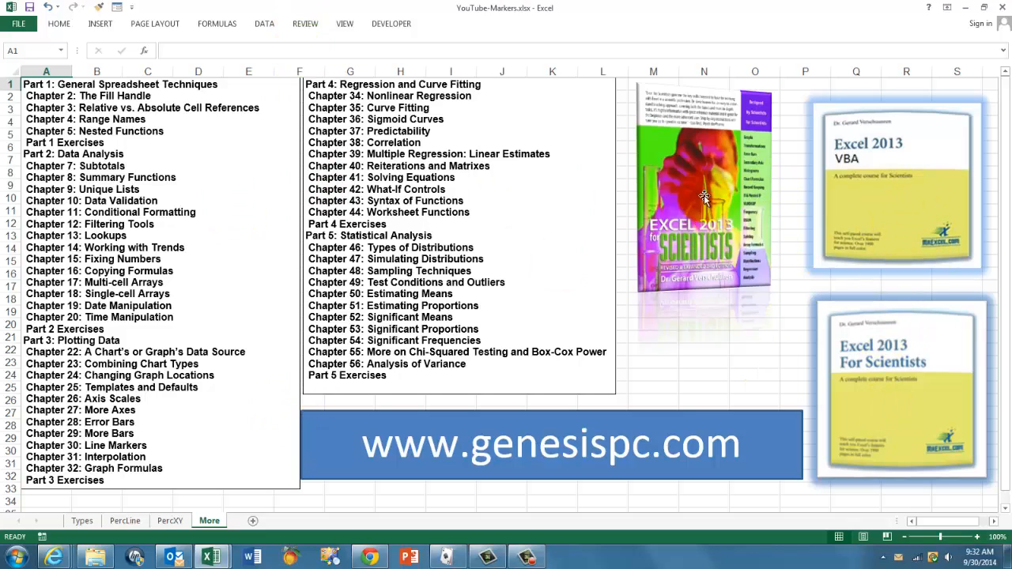
{"action": "mouse_move", "coordinate": [704, 221]}
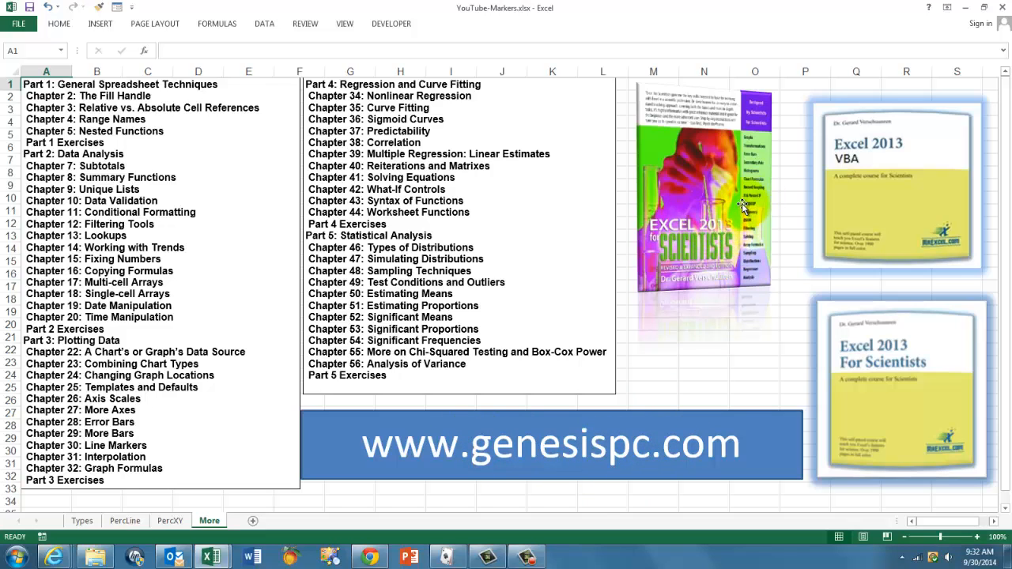
{"action": "mouse_move", "coordinate": [878, 435]}
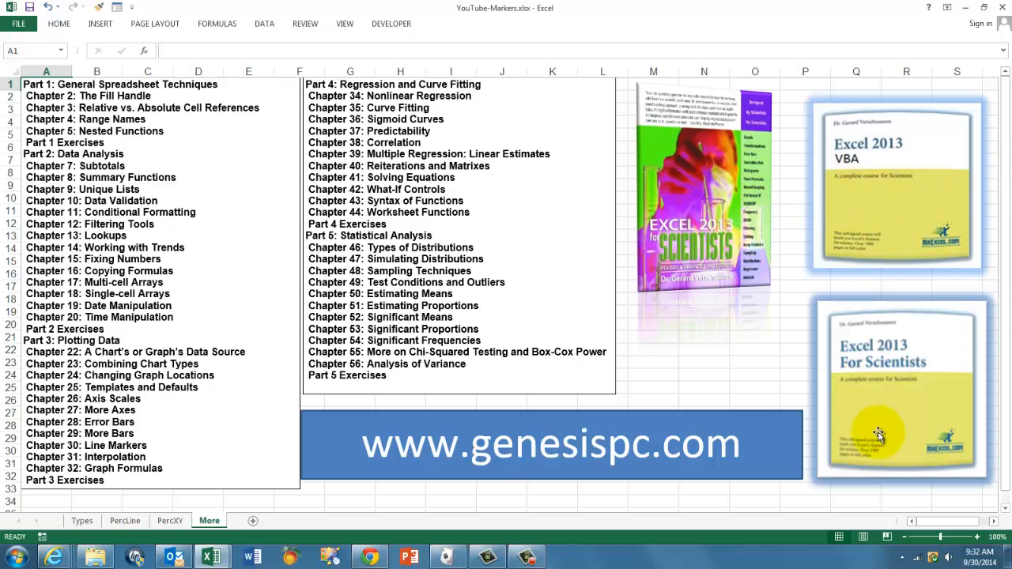
{"action": "mouse_move", "coordinate": [893, 444]}
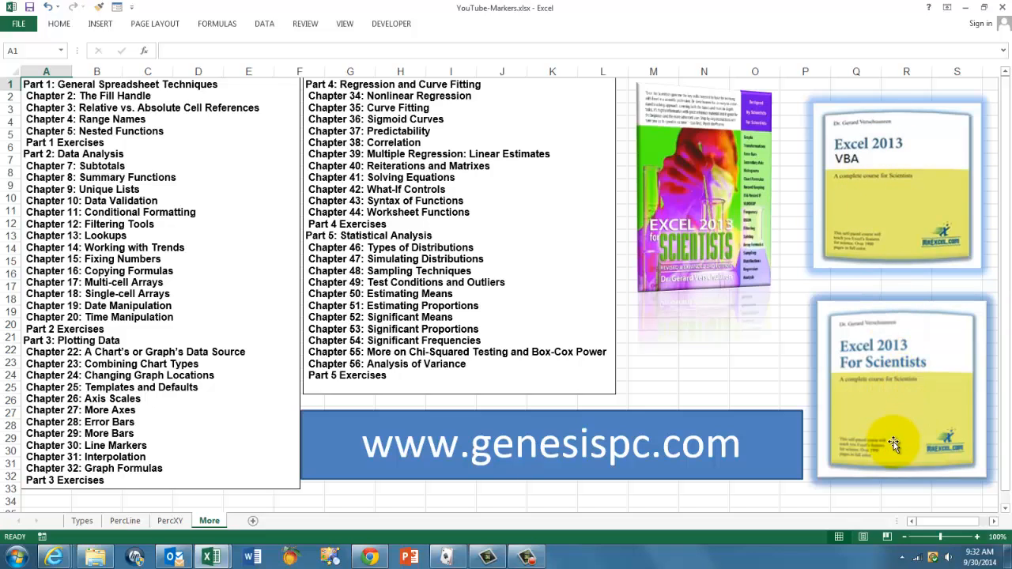
{"action": "mouse_move", "coordinate": [909, 456]}
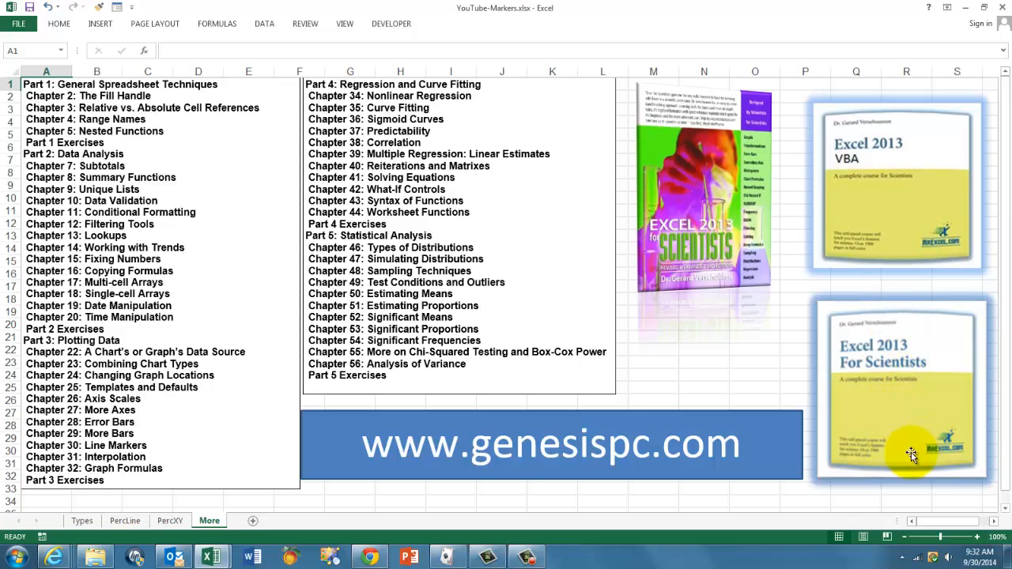
{"action": "mouse_move", "coordinate": [882, 436]}
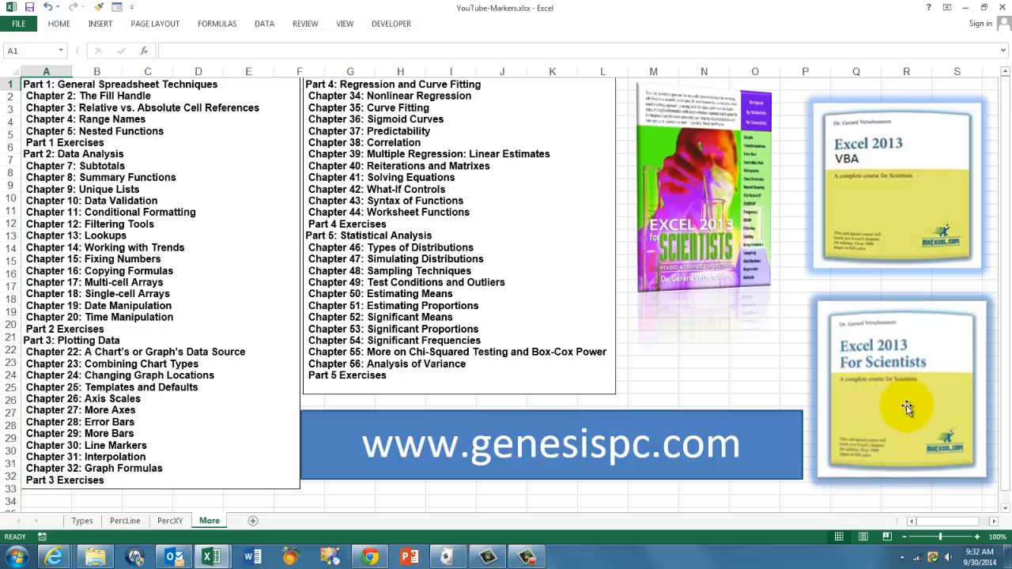
{"action": "mouse_move", "coordinate": [914, 424]}
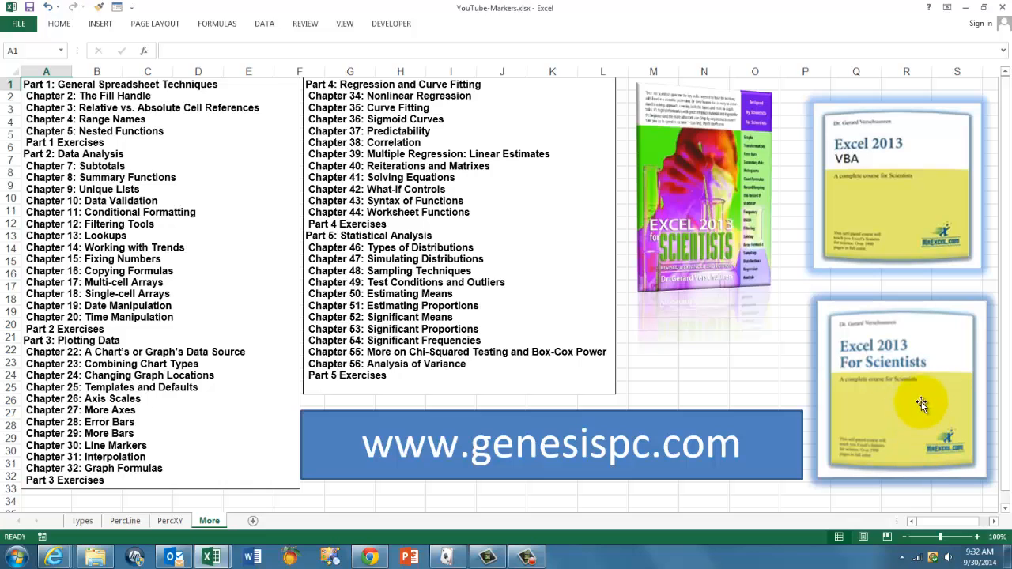
{"action": "mouse_move", "coordinate": [907, 256]}
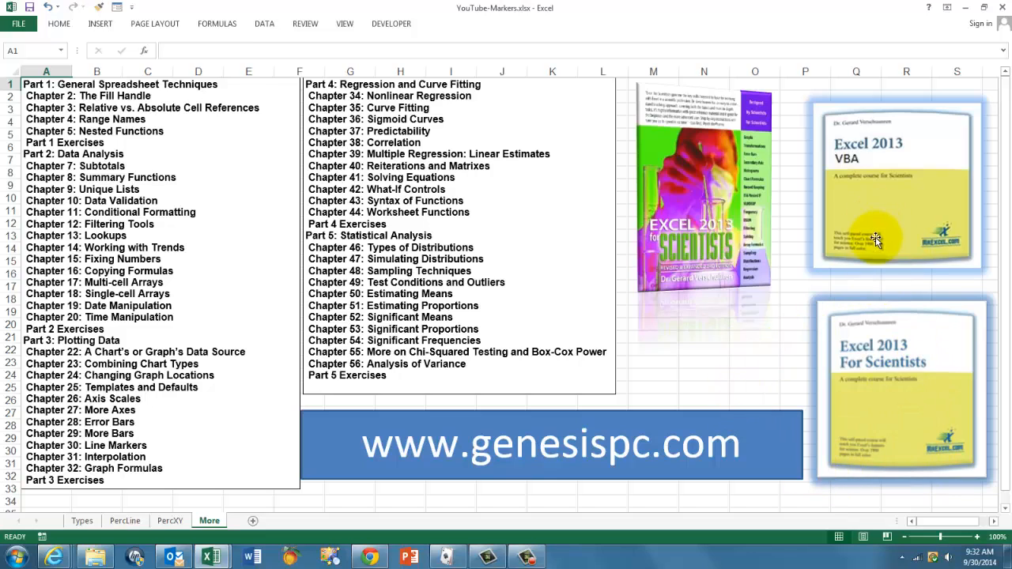
{"action": "mouse_move", "coordinate": [886, 173]}
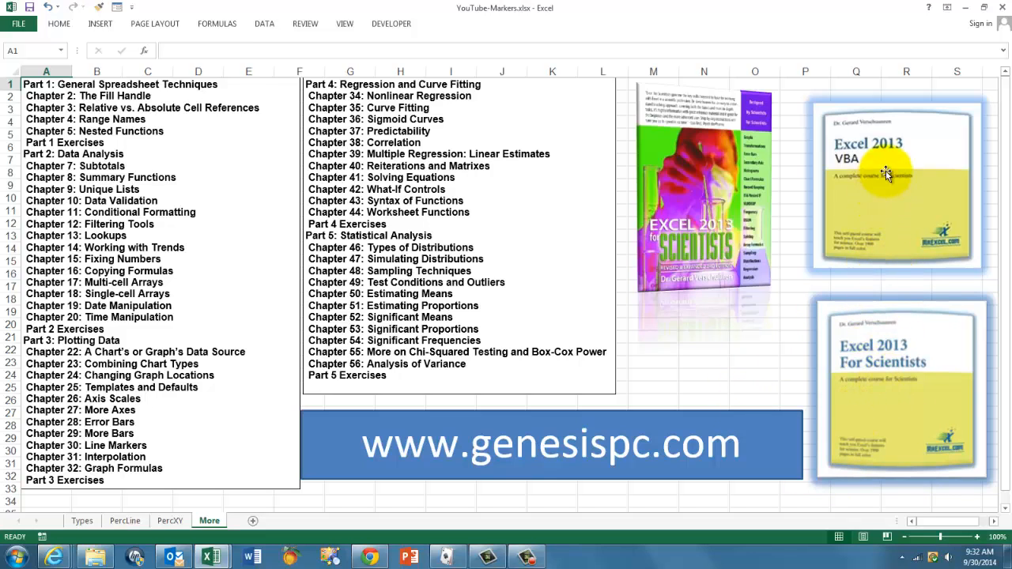
{"action": "mouse_move", "coordinate": [887, 418]}
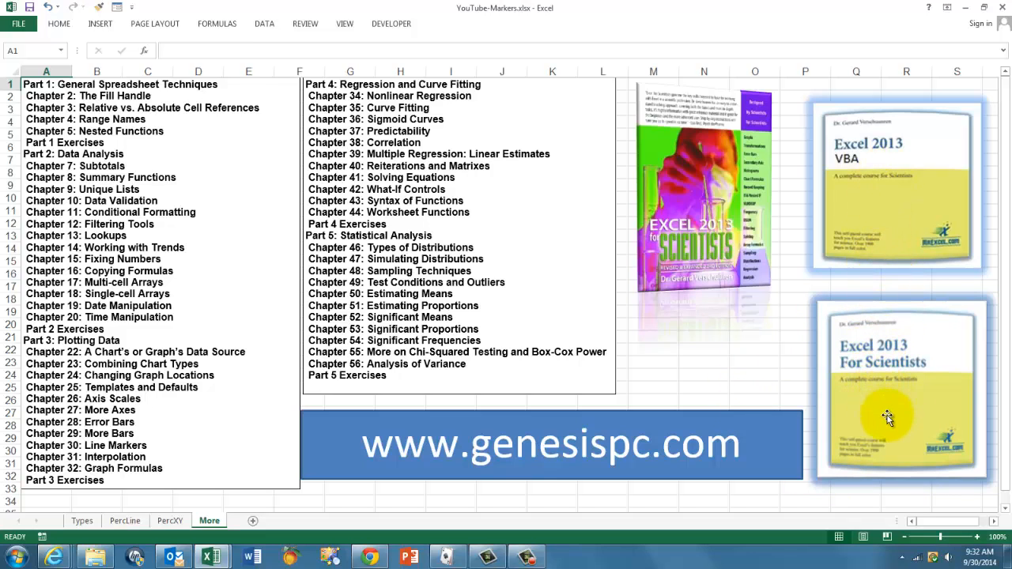